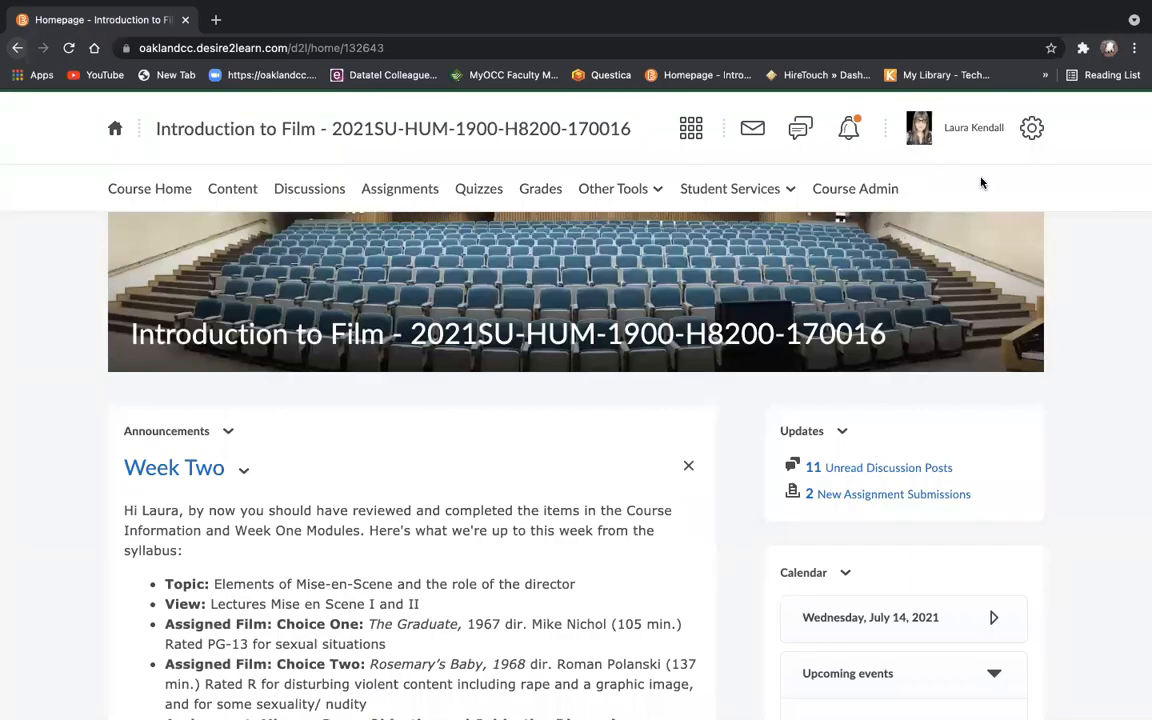
mouse_move(4, 488)
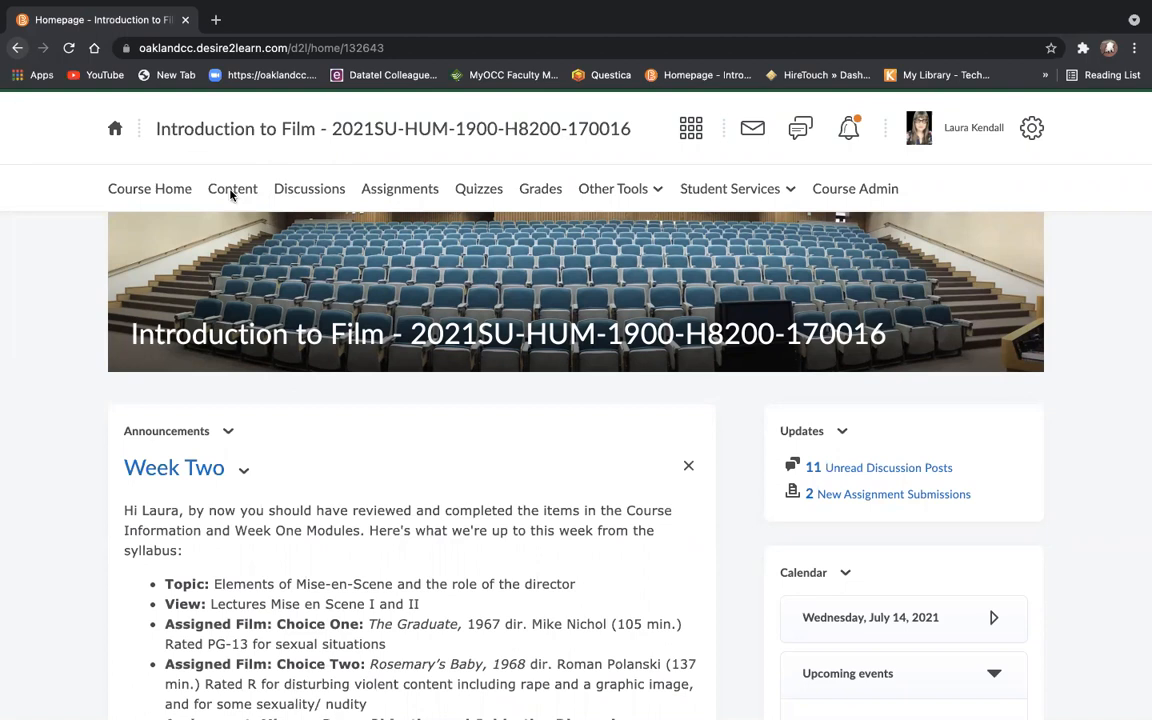
From the course Content area, open the Syllabus HUM 1900 PDF
click(232, 188)
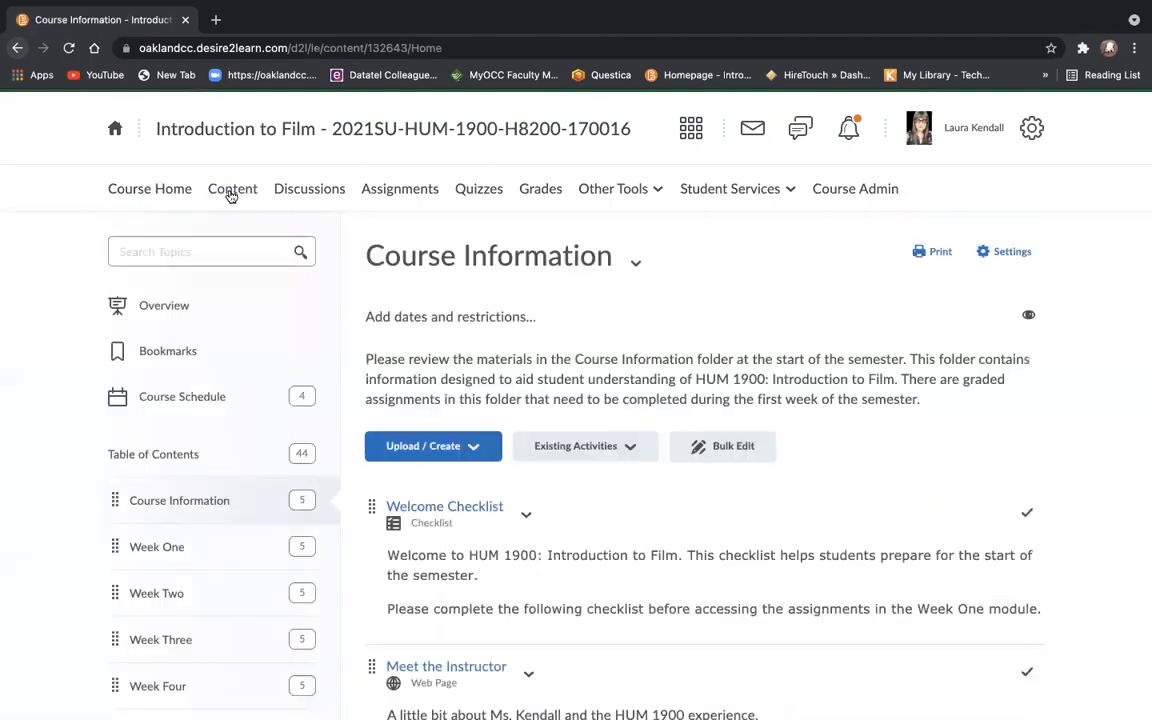
mouse_move(4, 530)
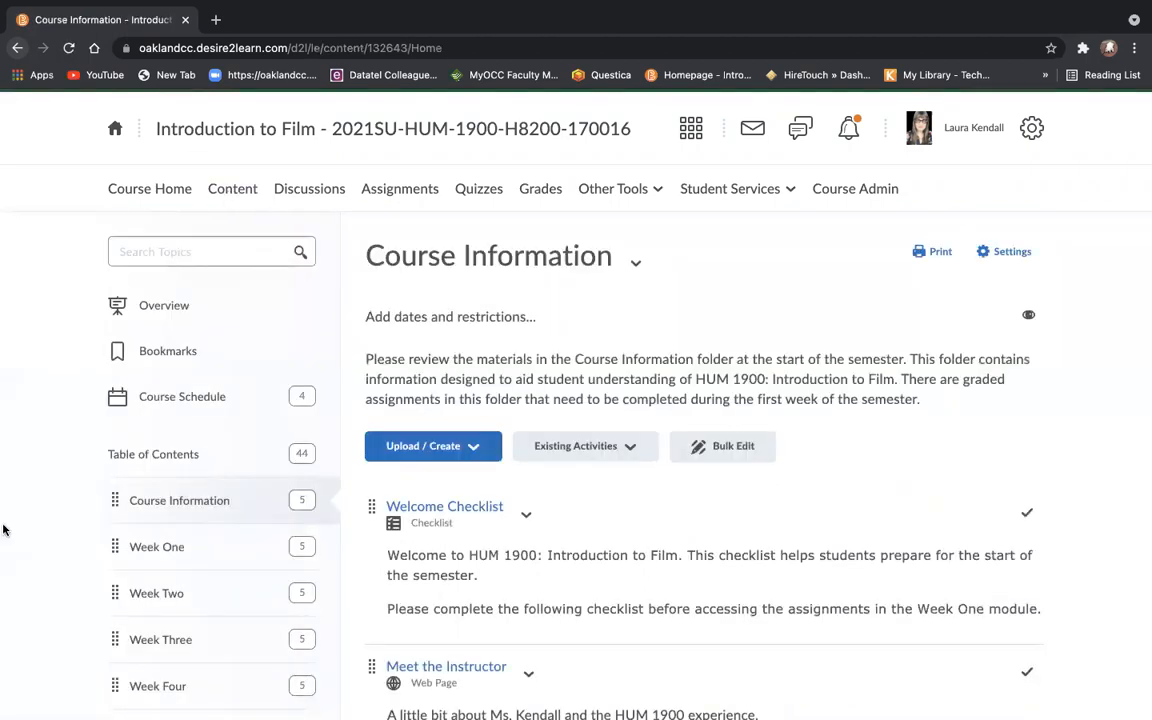
scroll(down, 3)
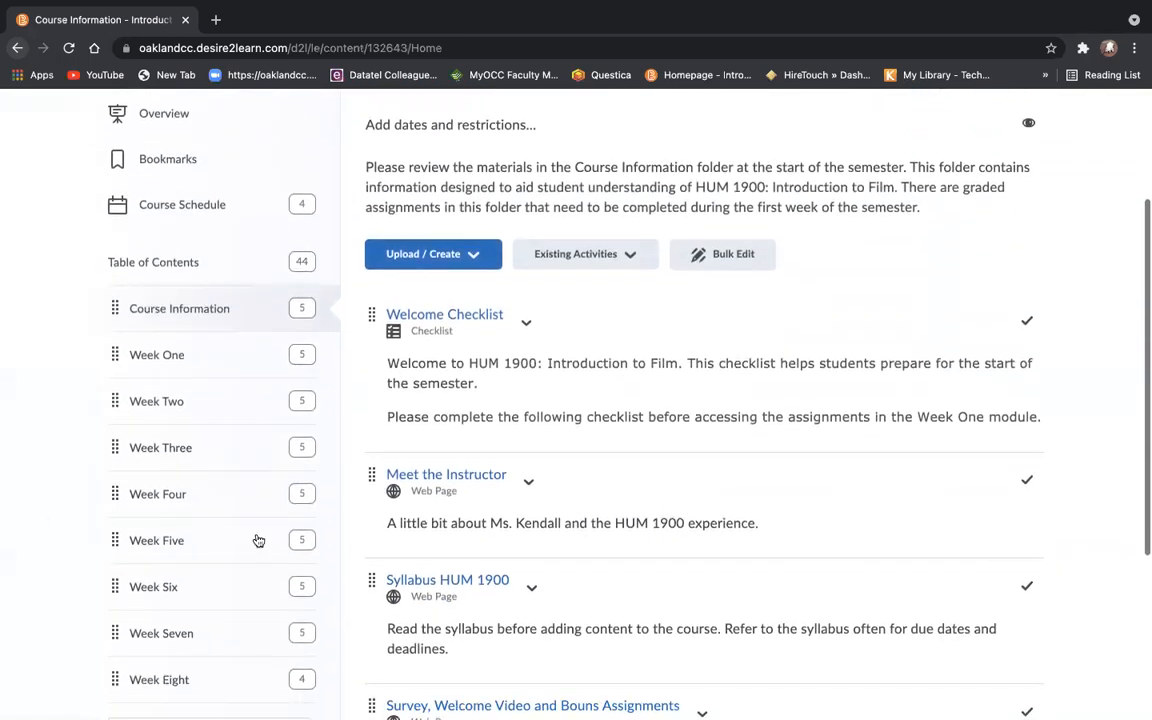
click(448, 580)
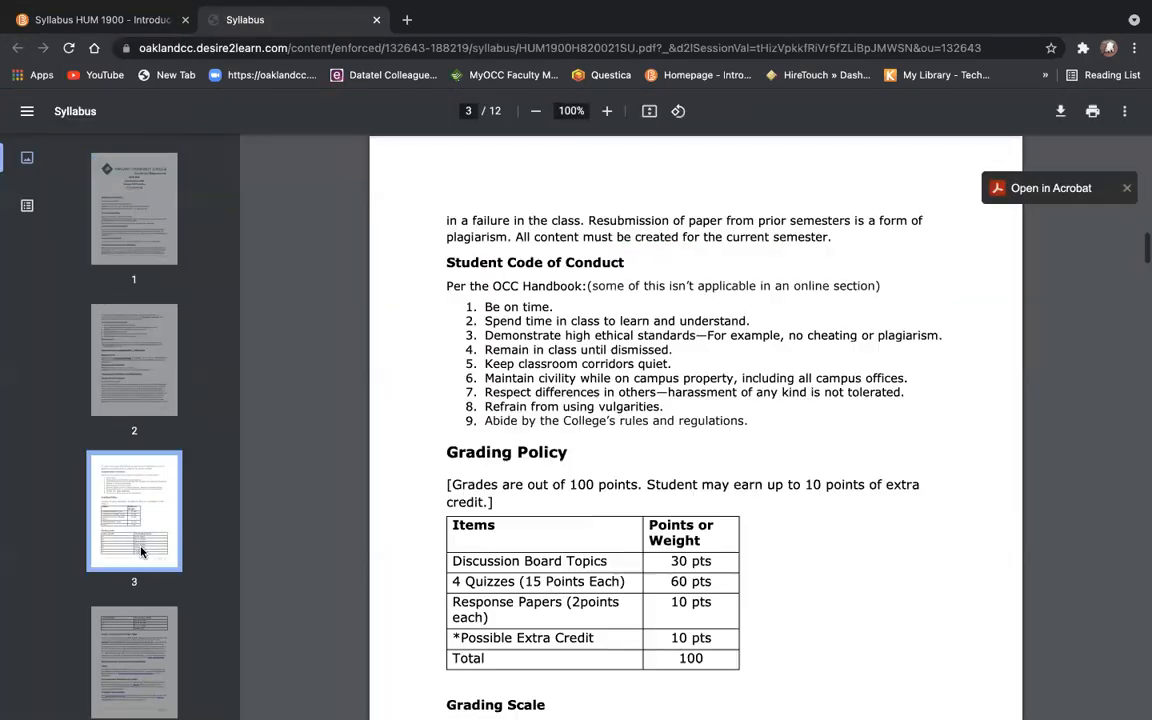
Jump the syllabus to page 8 and read the Response Papers requirements
scroll(down, 3)
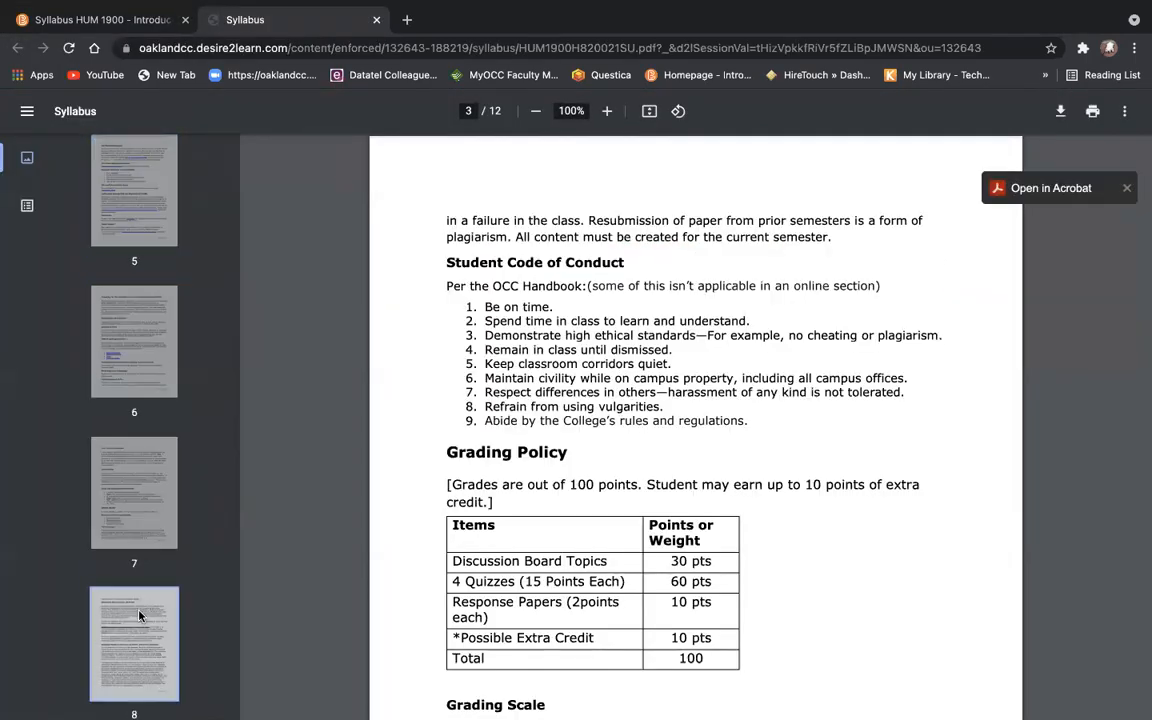
click(134, 644)
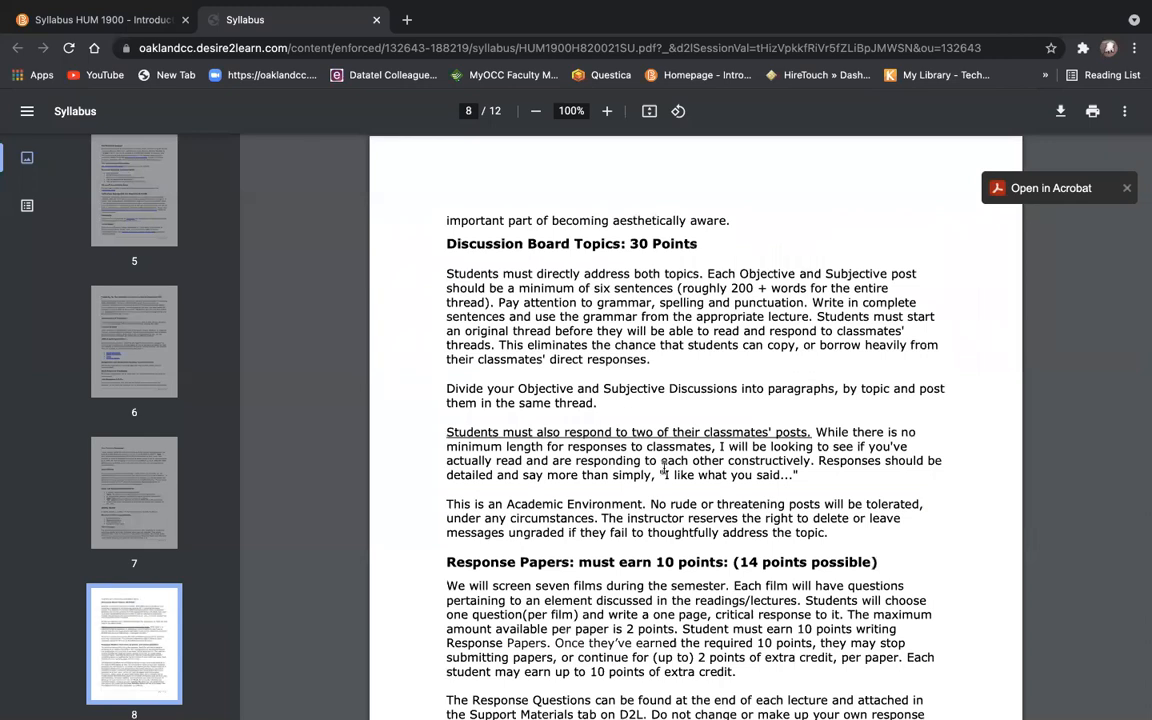
scroll(down, 3)
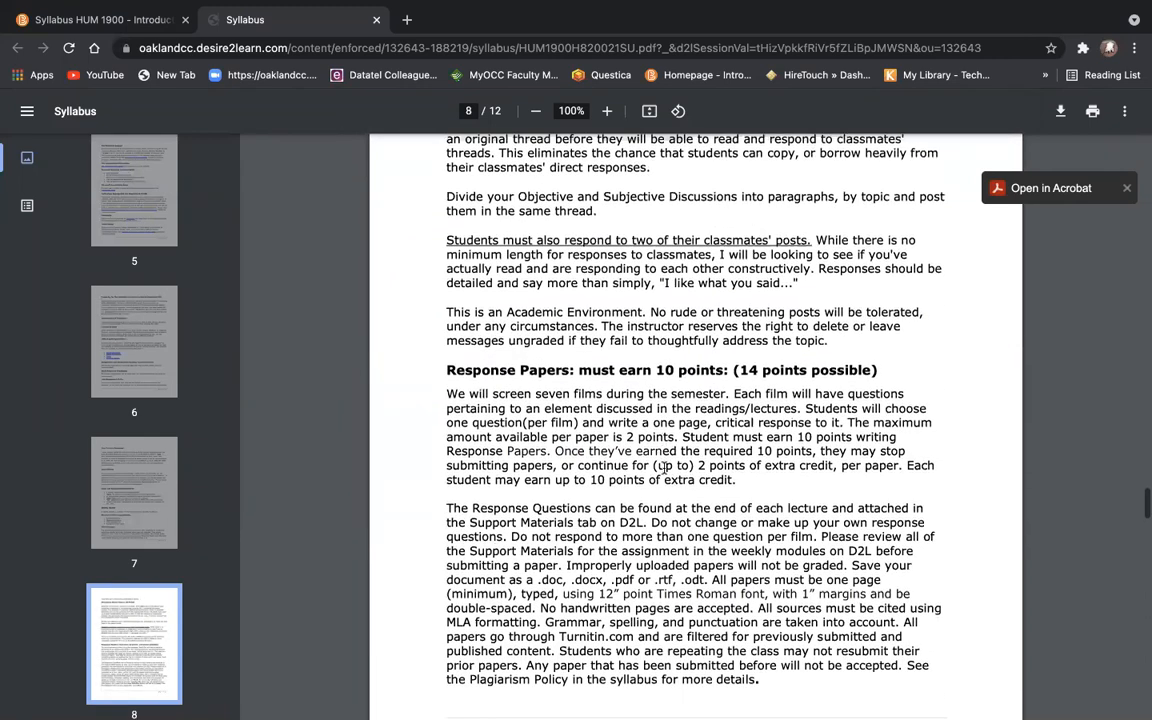
scroll(down, 3)
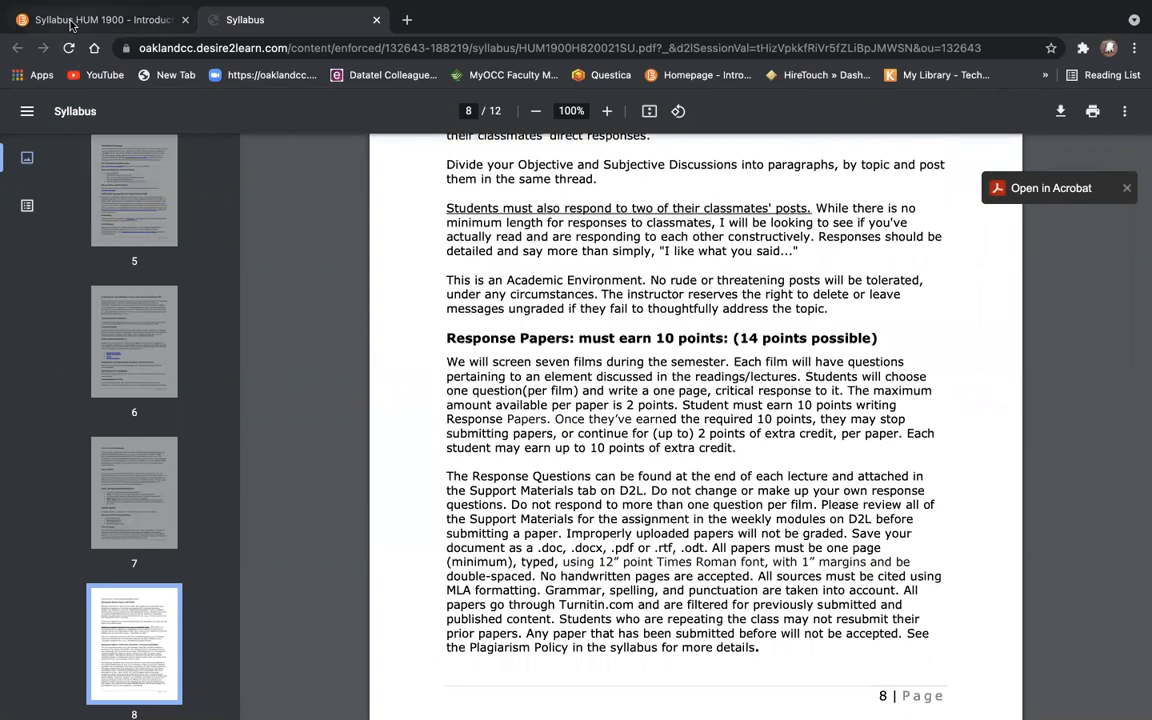
Return to the course tab and go back into the Content area via Course Home
click(100, 20)
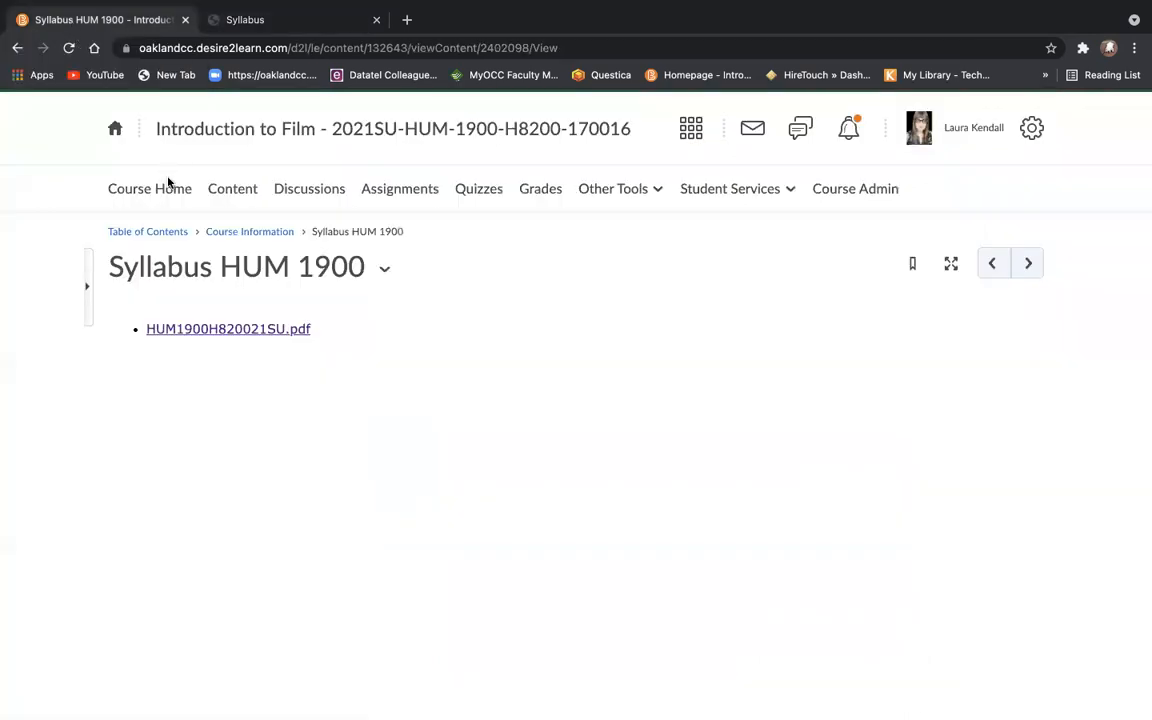
click(148, 188)
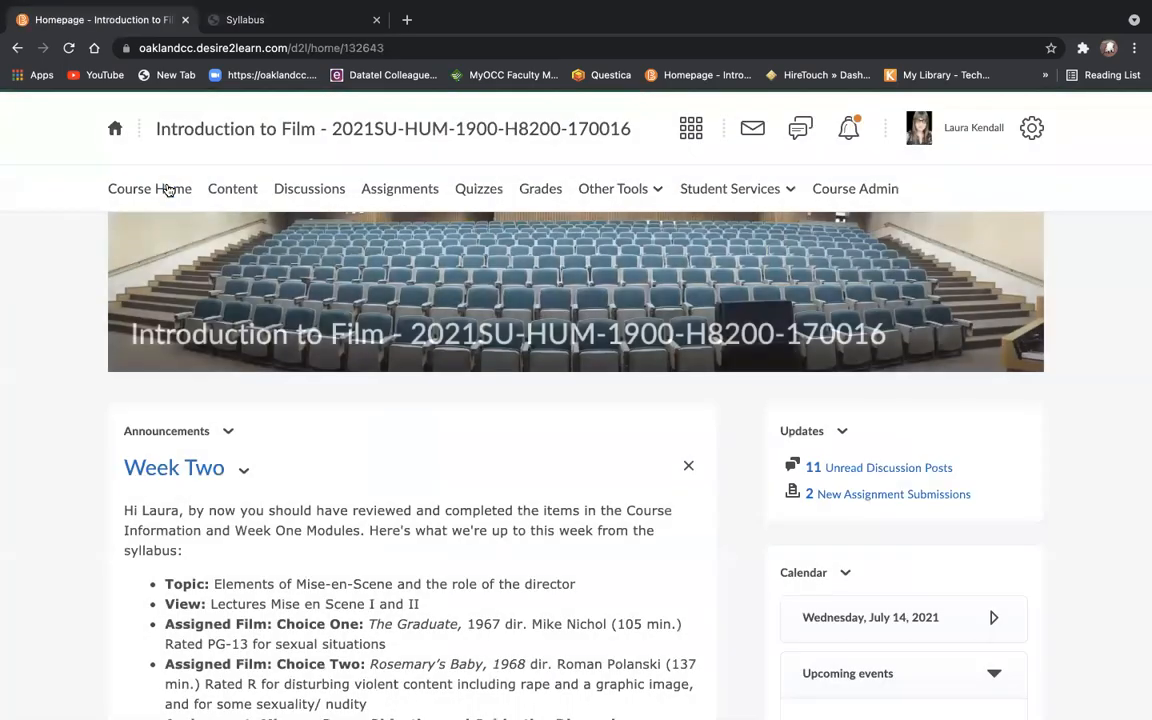
mouse_move(232, 188)
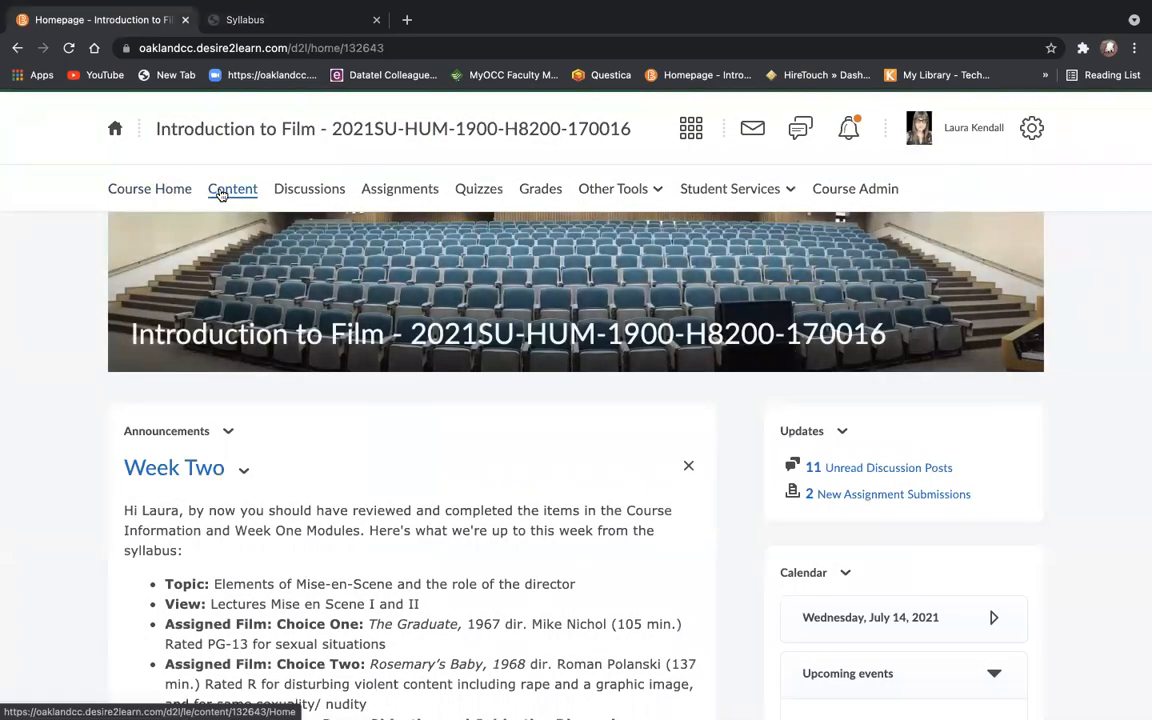
click(232, 188)
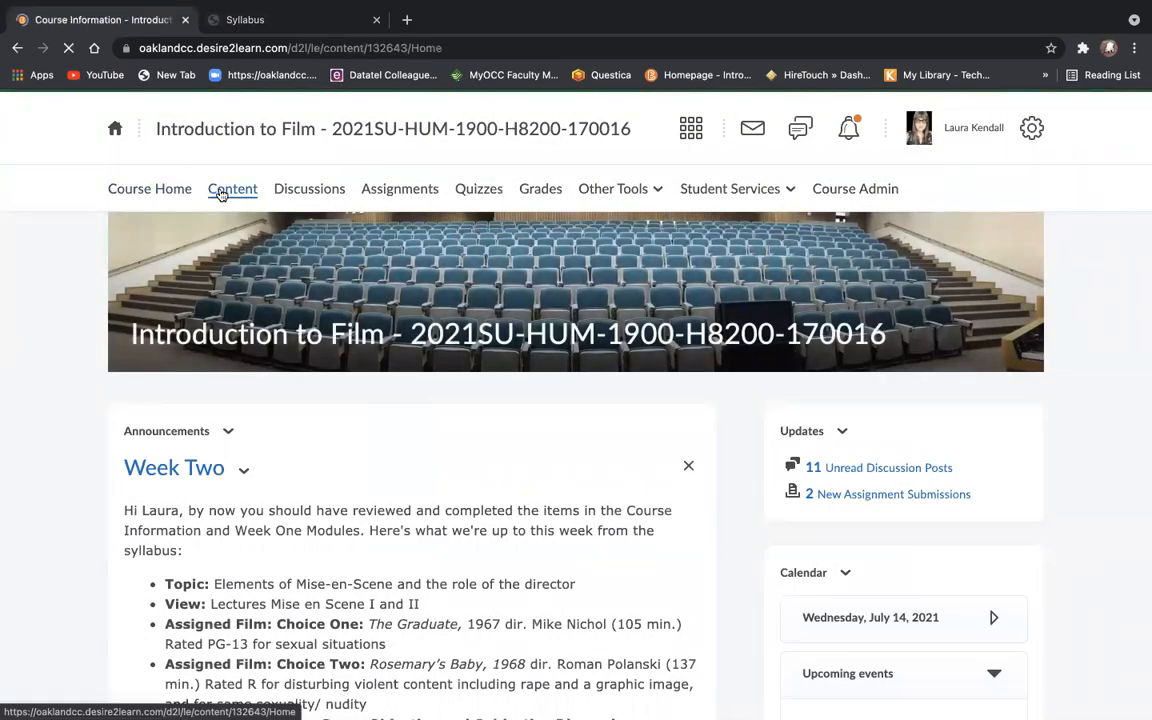
click(232, 188)
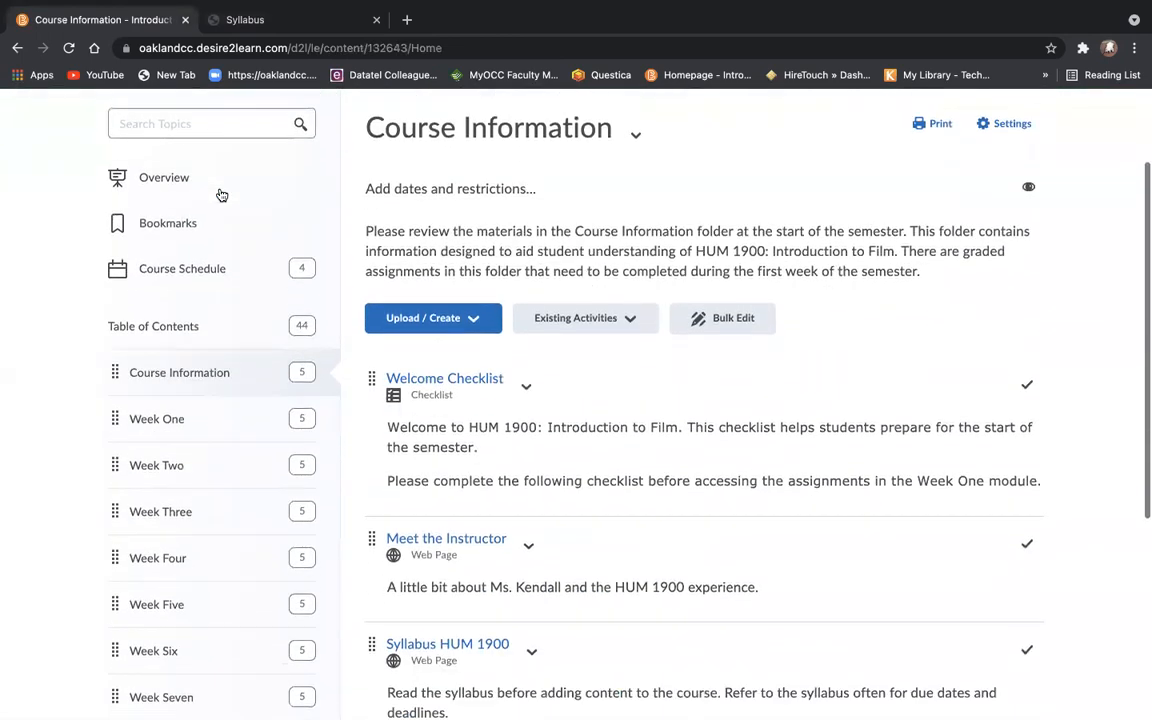
Select Week One in the Table of Contents to list its module items
scroll(down, 3)
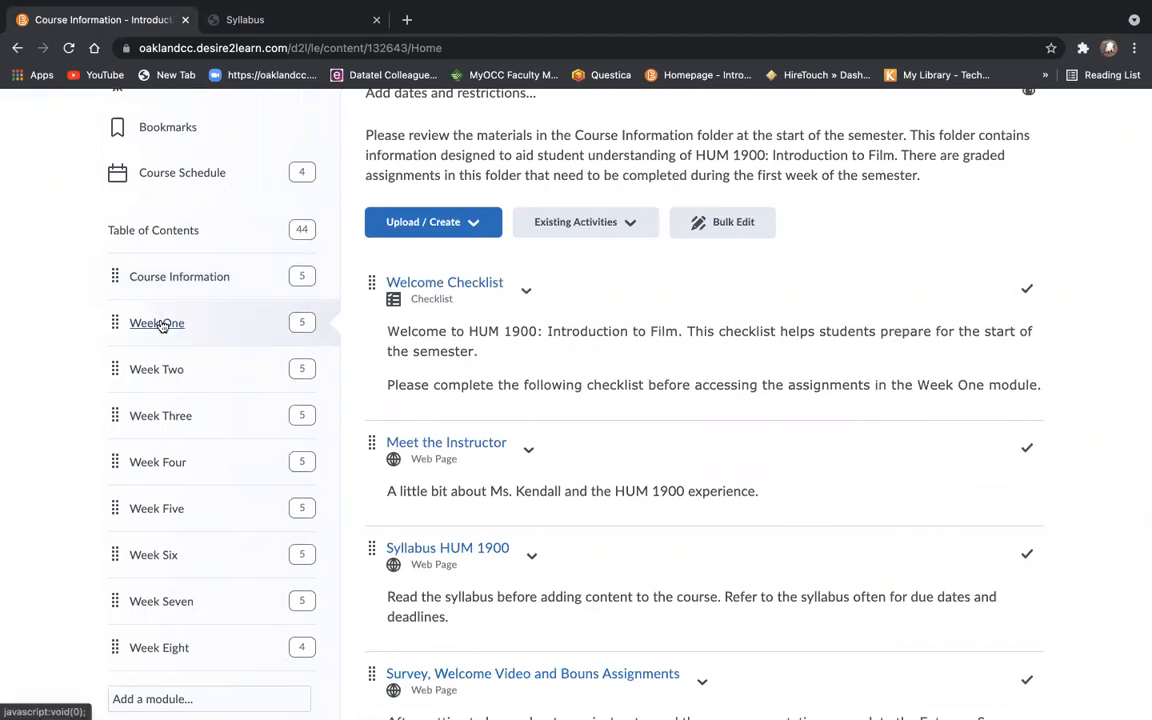
click(156, 322)
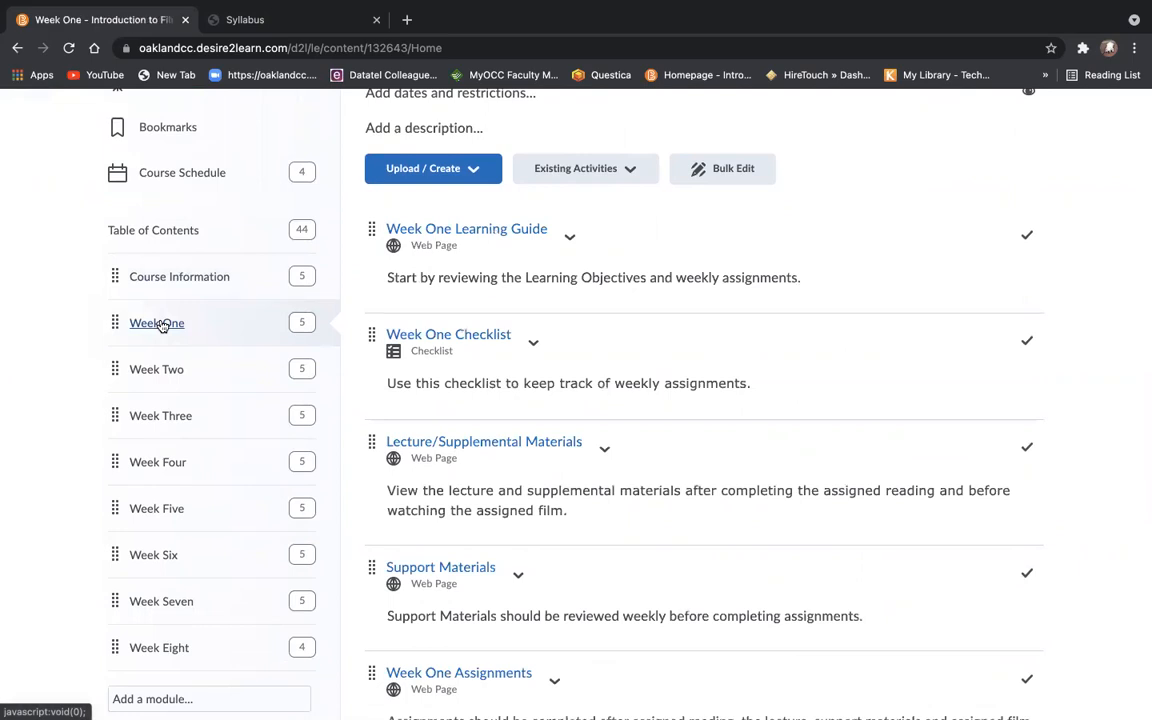
scroll(down, 3)
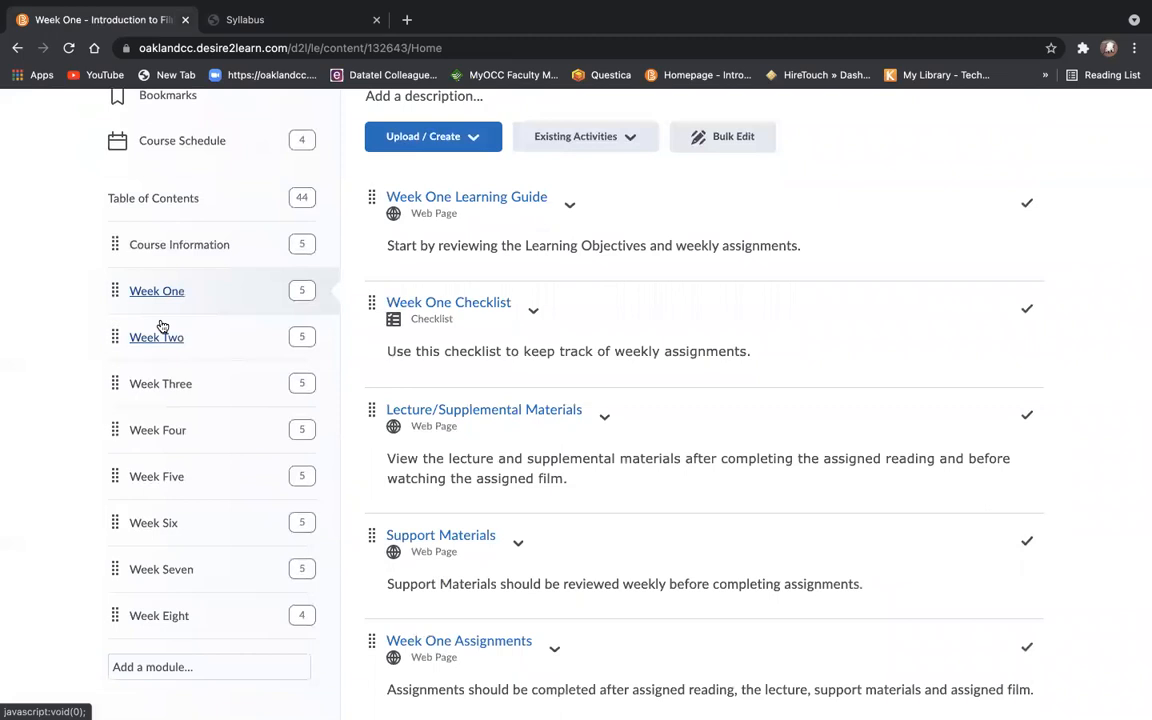
mouse_move(188, 278)
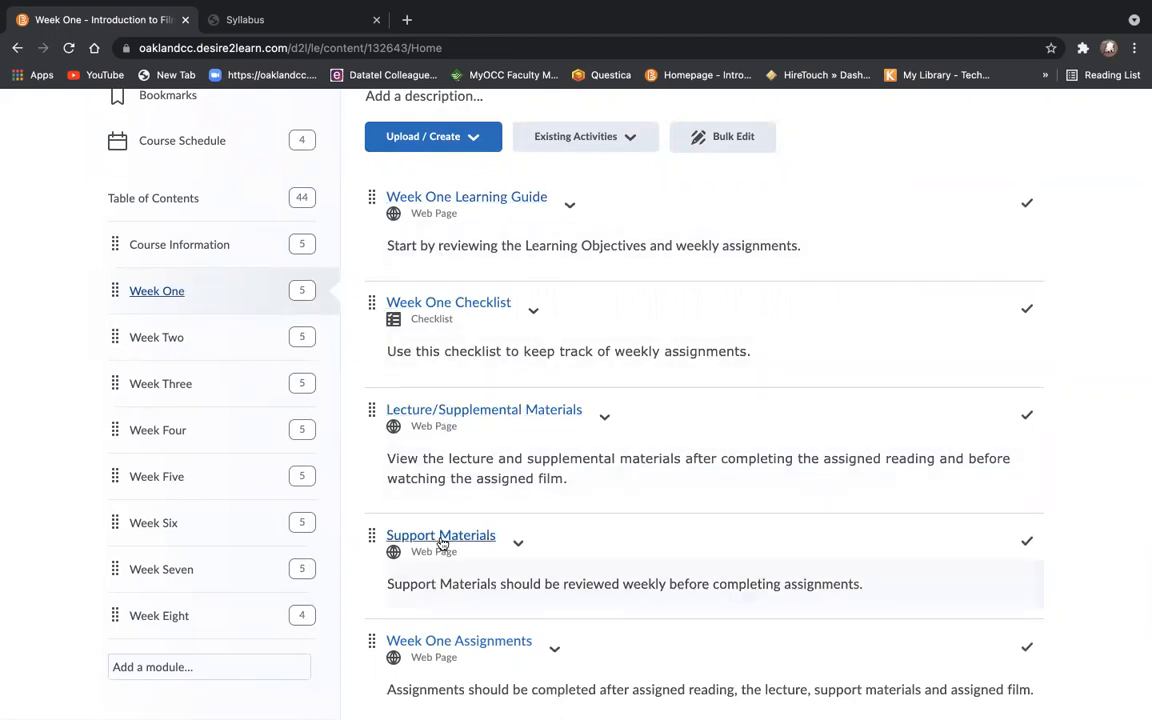
mouse_move(488, 508)
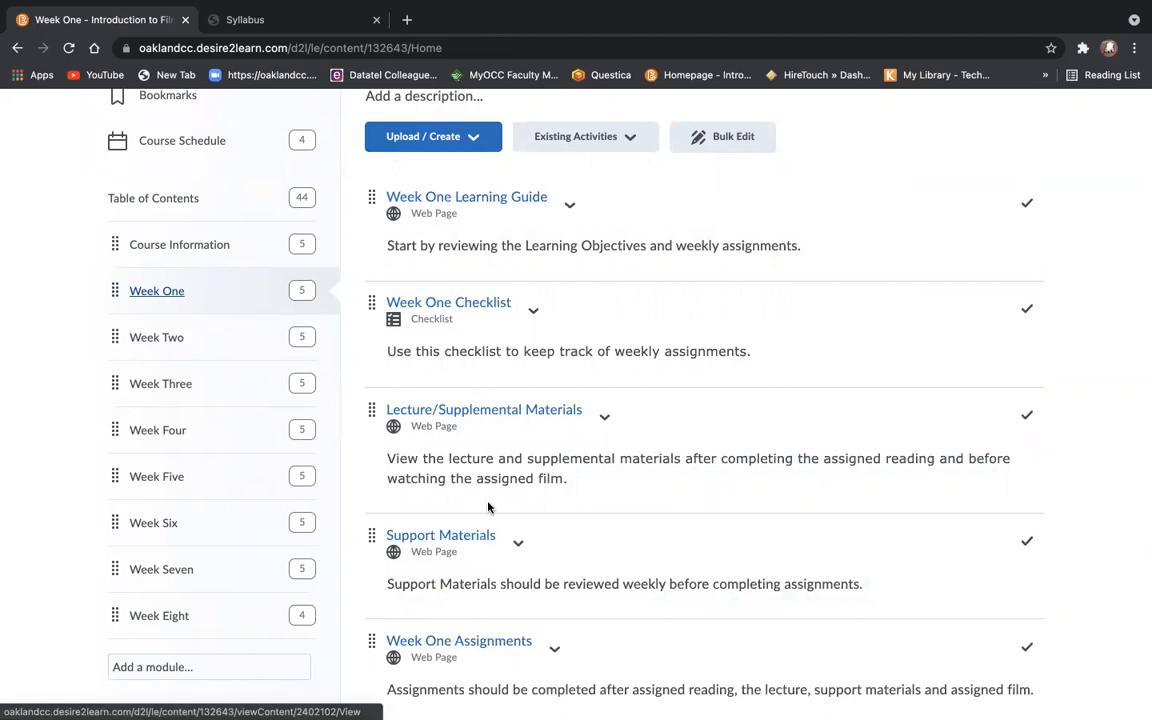
View the Week One Checklist and step back to the Week One Learning Guide
click(448, 302)
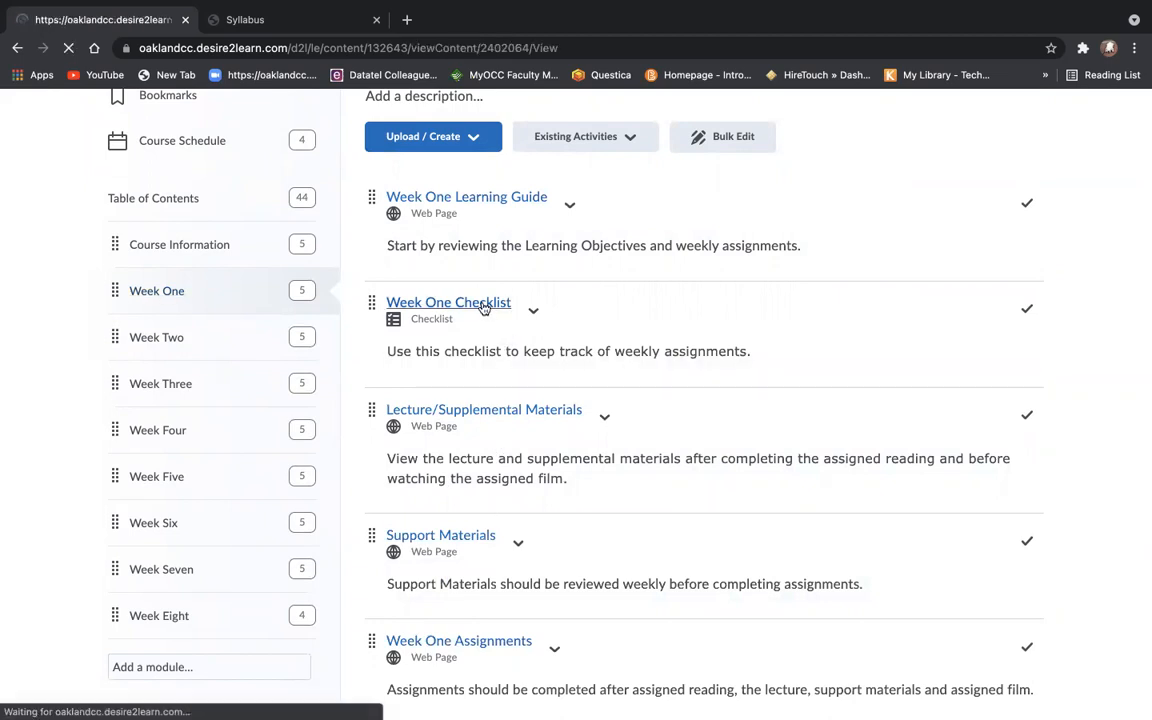
click(448, 302)
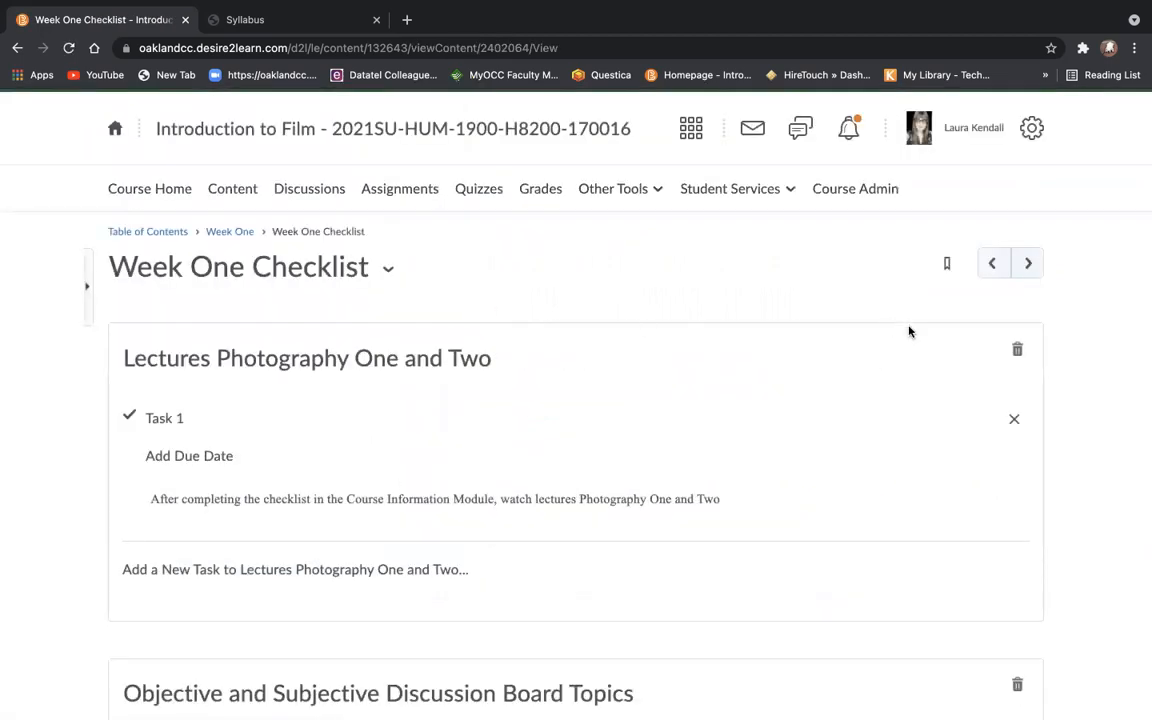
click(1028, 264)
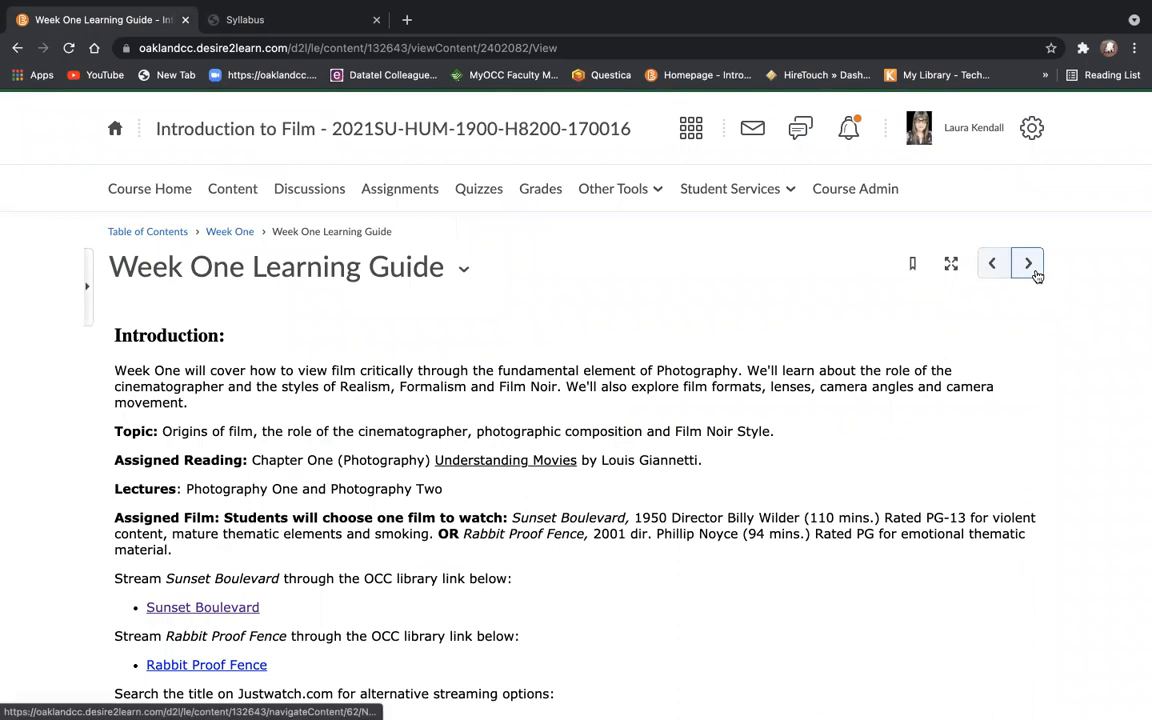
mouse_move(1028, 264)
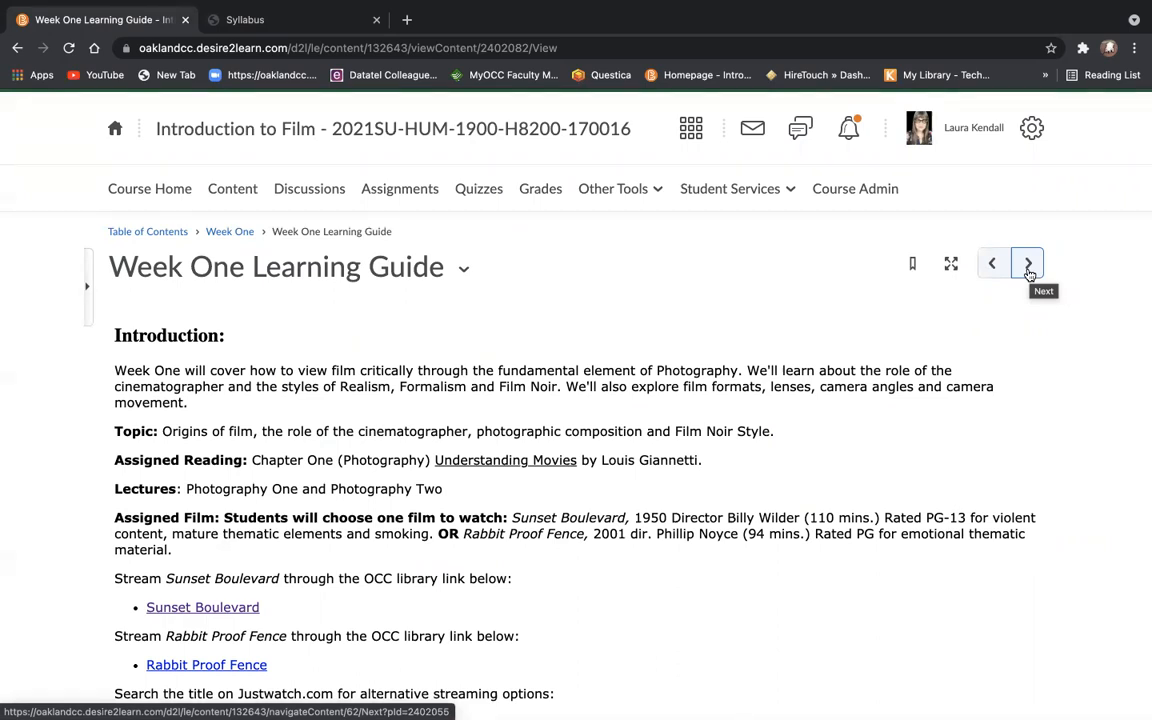
Advance through the checklist to the Week One Lecture/Supplemental Materials page
click(1028, 264)
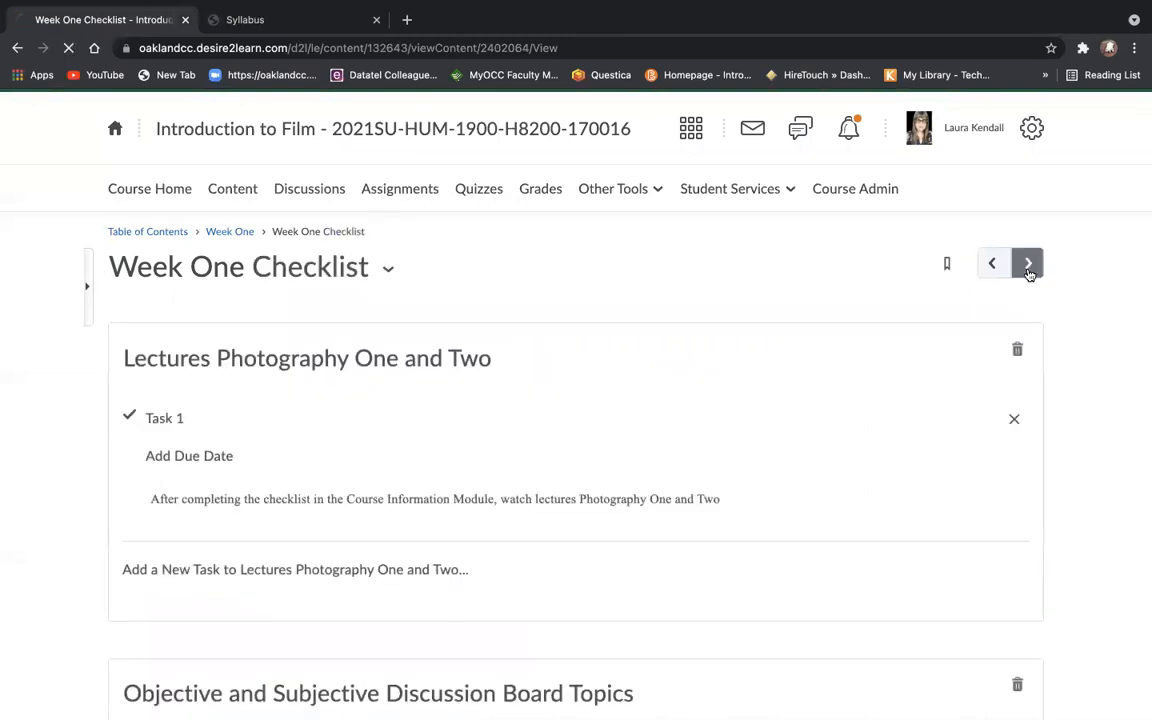
click(1028, 264)
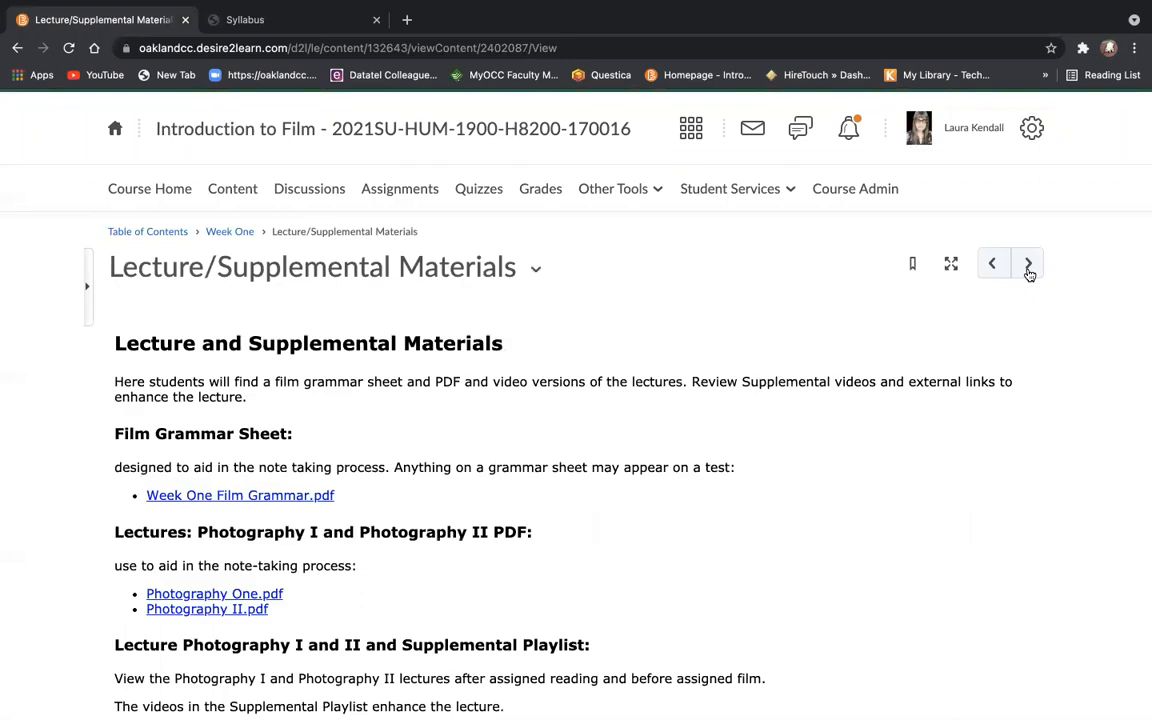
Scroll the Lecture/Supplemental Materials page down to the Photography PDFs and the supplemental playlist
scroll(down, 3)
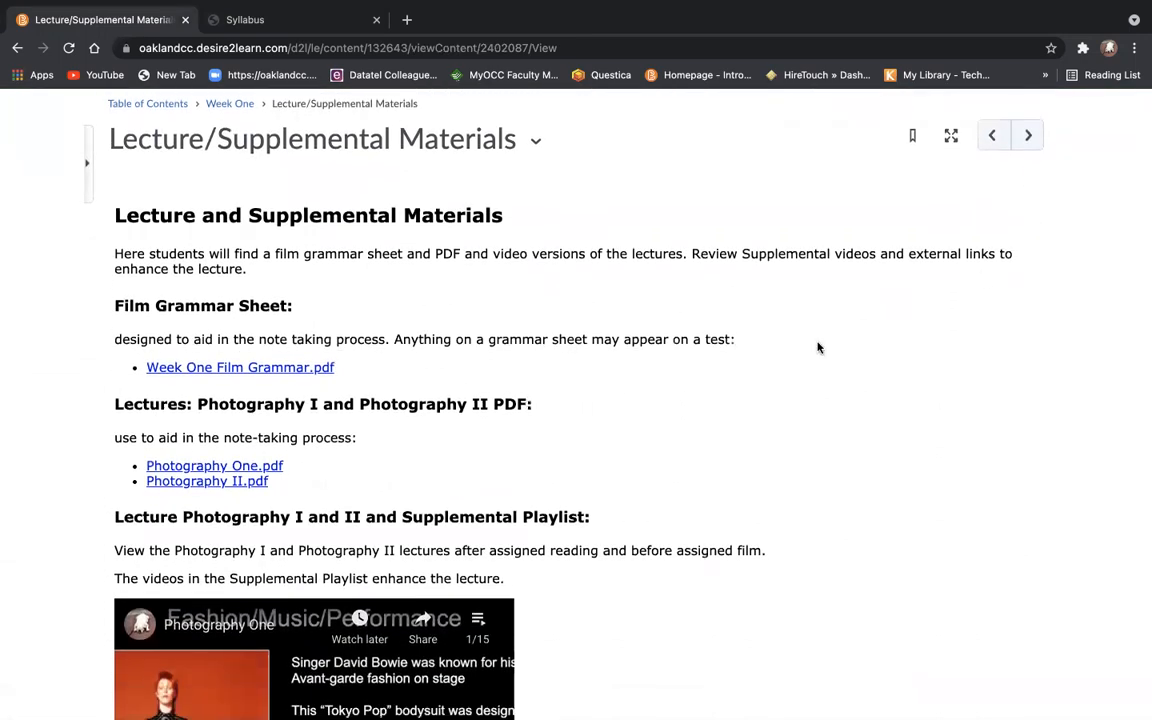
scroll(down, 3)
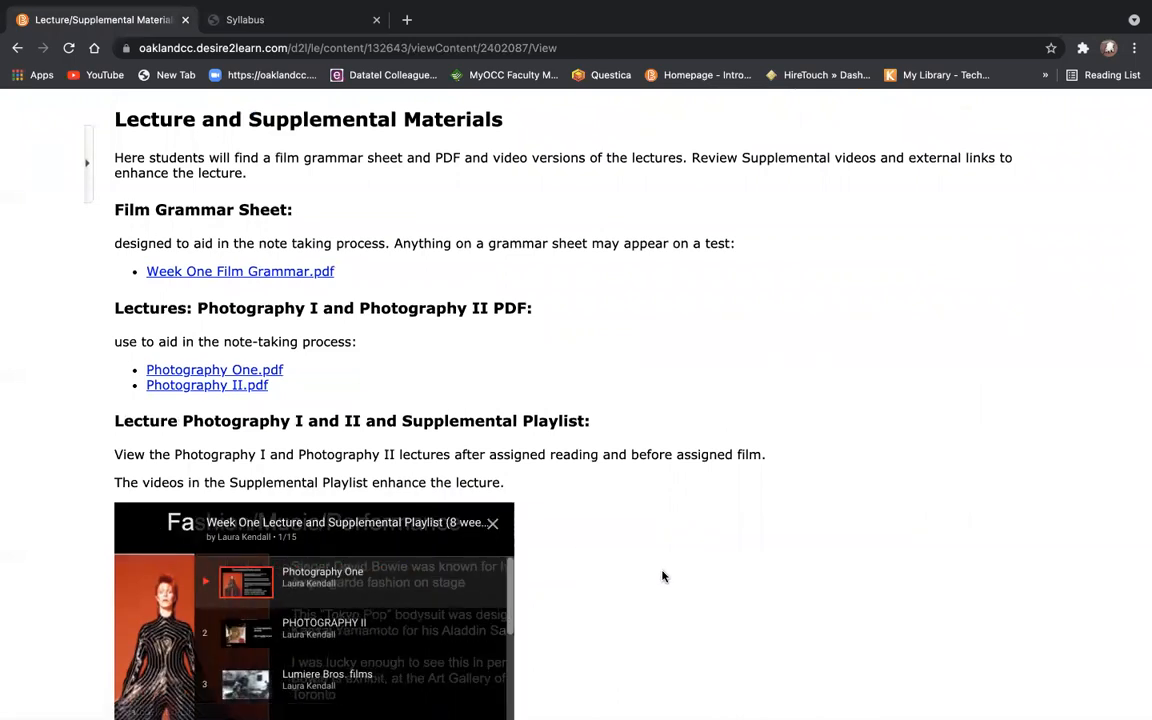
scroll(down, 3)
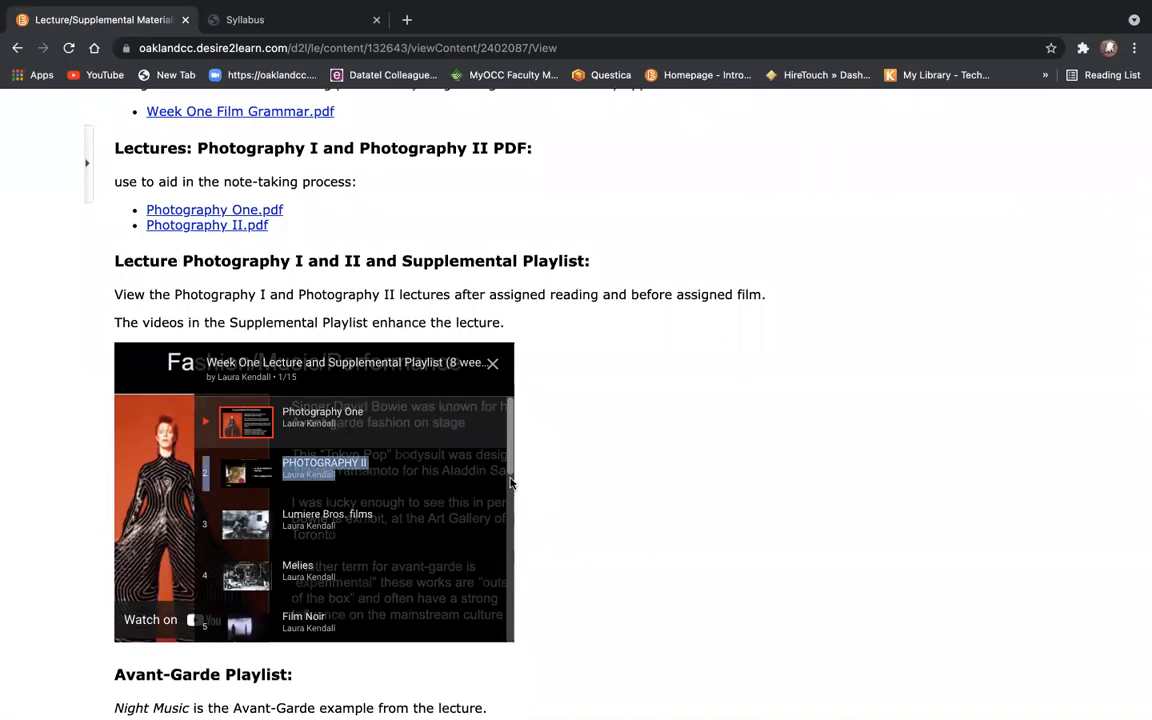
scroll(down, 3)
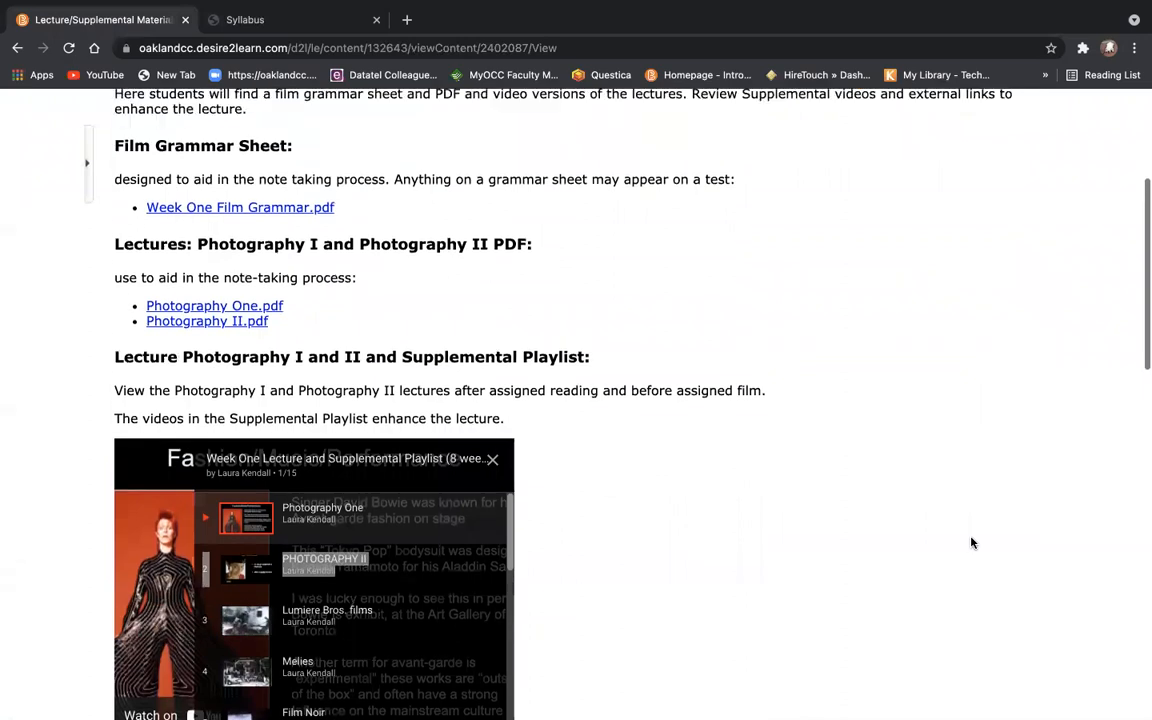
scroll(up, 3)
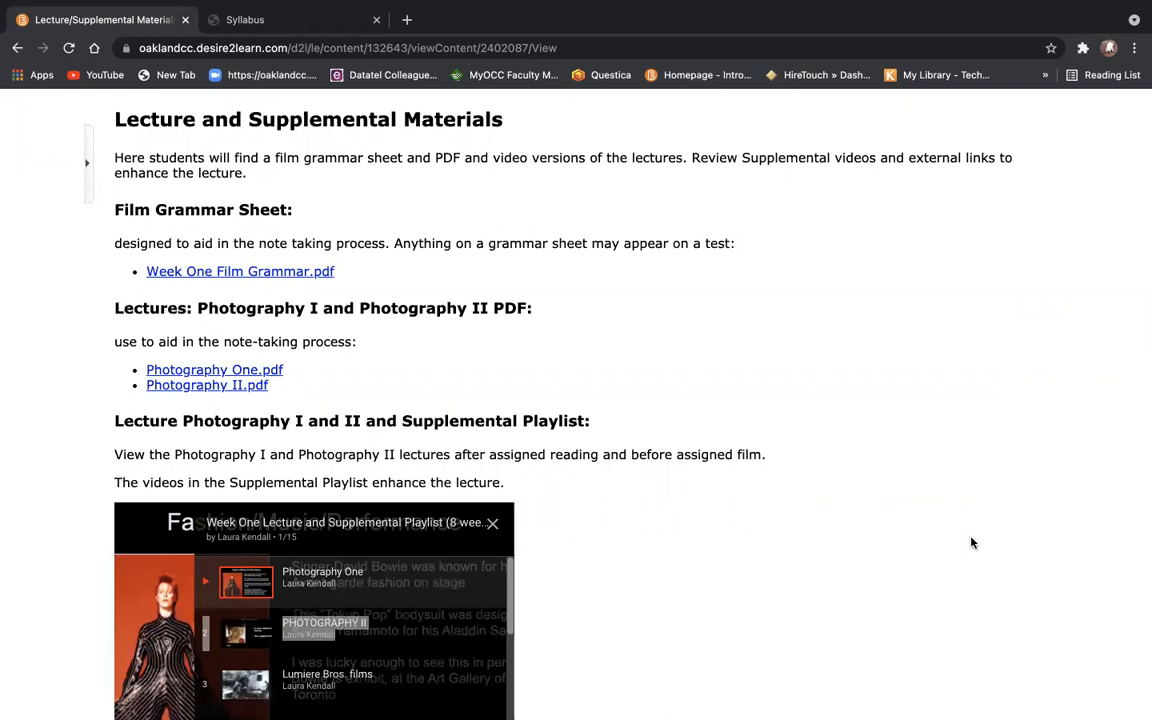
mouse_move(778, 454)
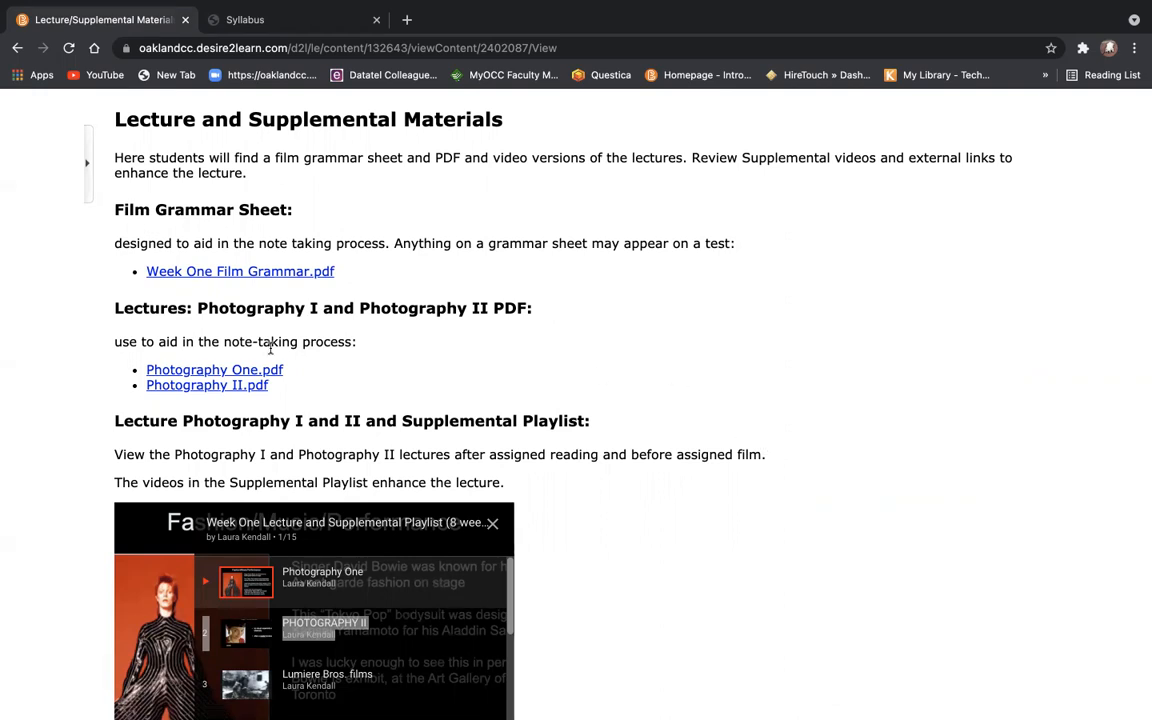
Open the Photography One lecture PDF and scroll its thumbnails toward the final slides
click(214, 368)
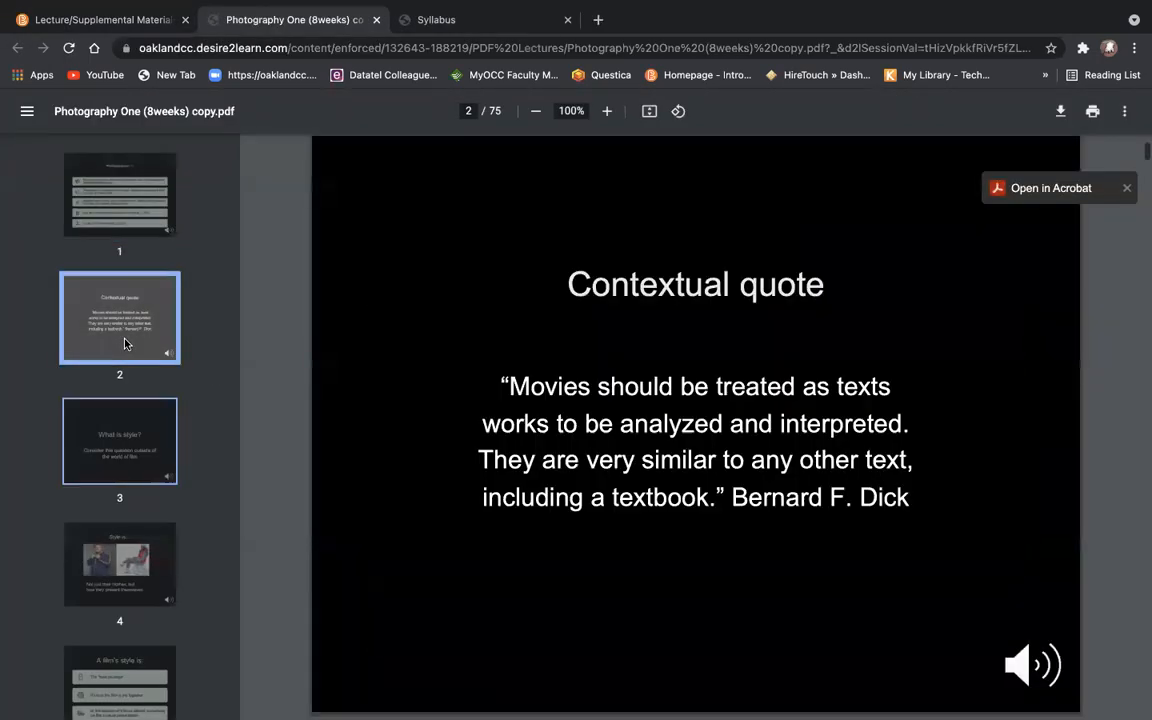
scroll(down, 3)
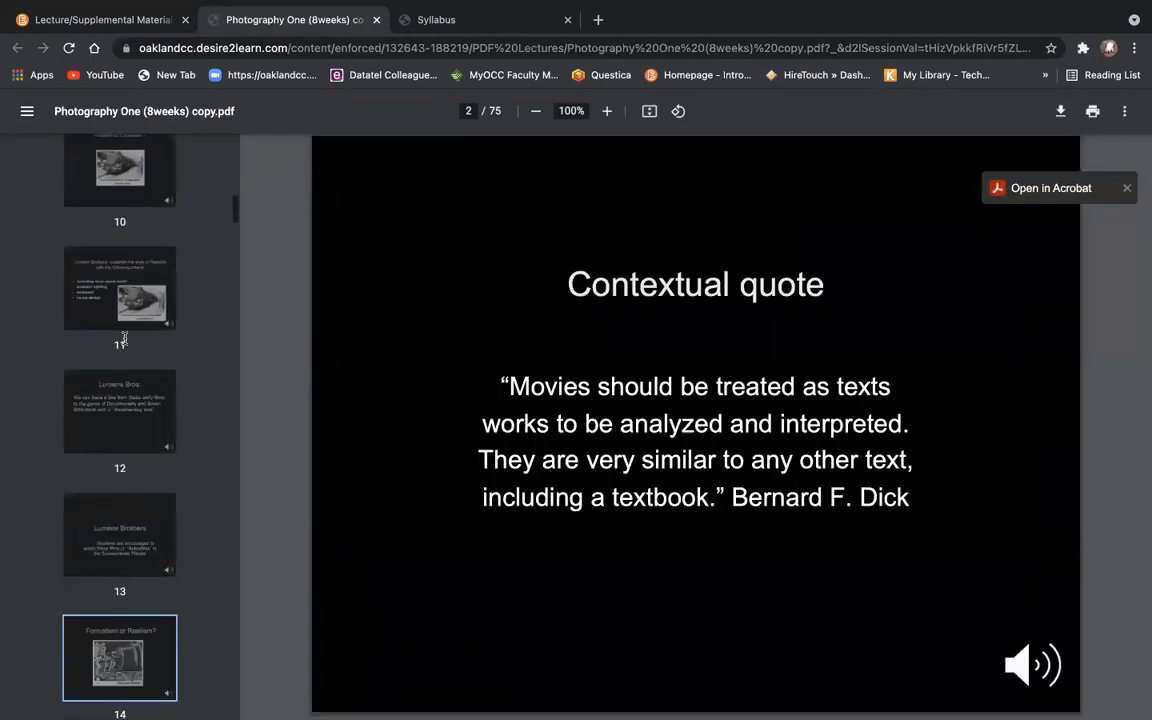
scroll(down, 3)
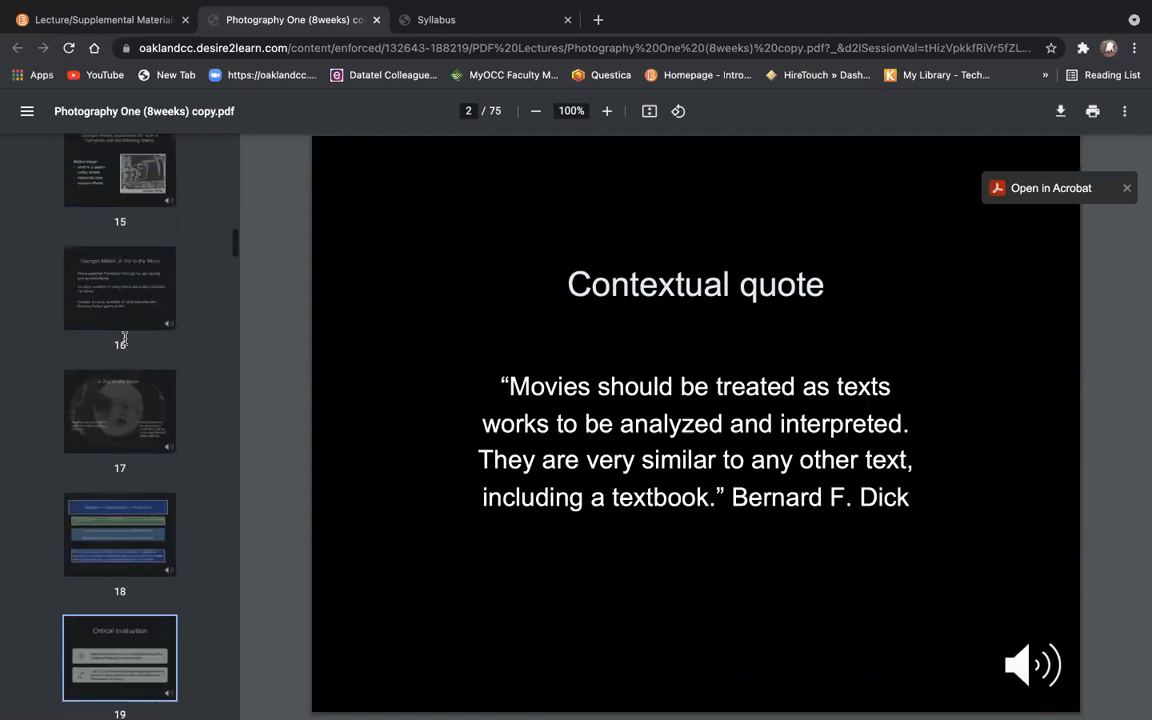
scroll(down, 3)
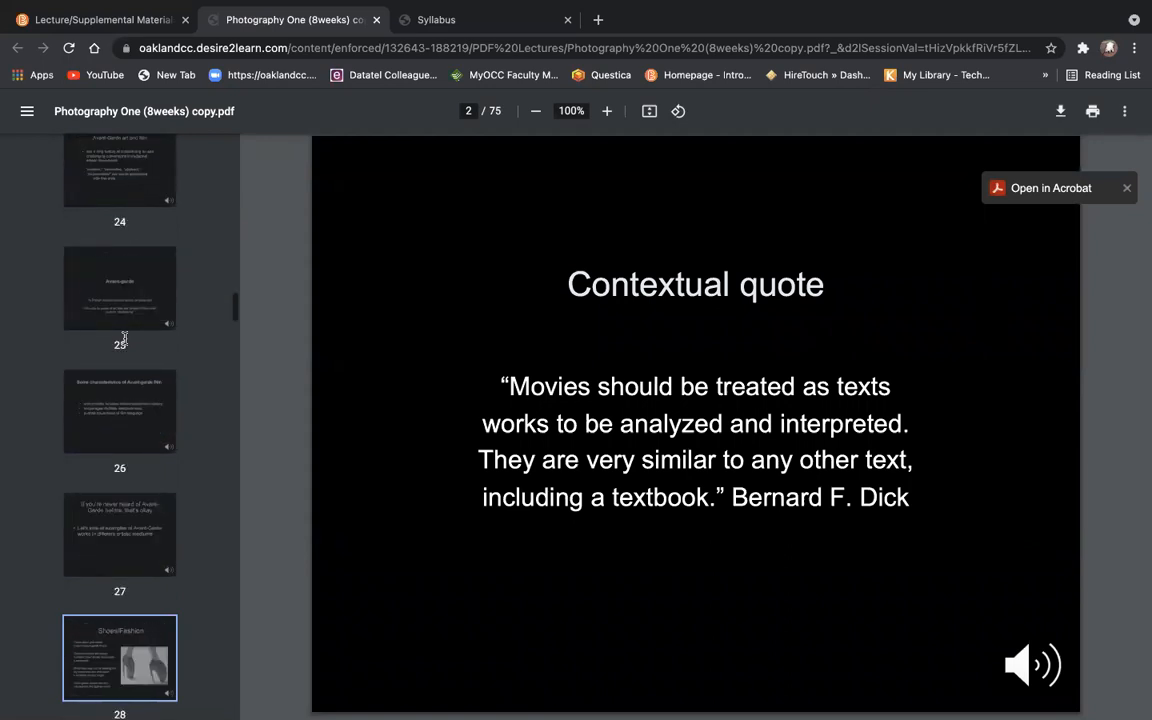
scroll(down, 3)
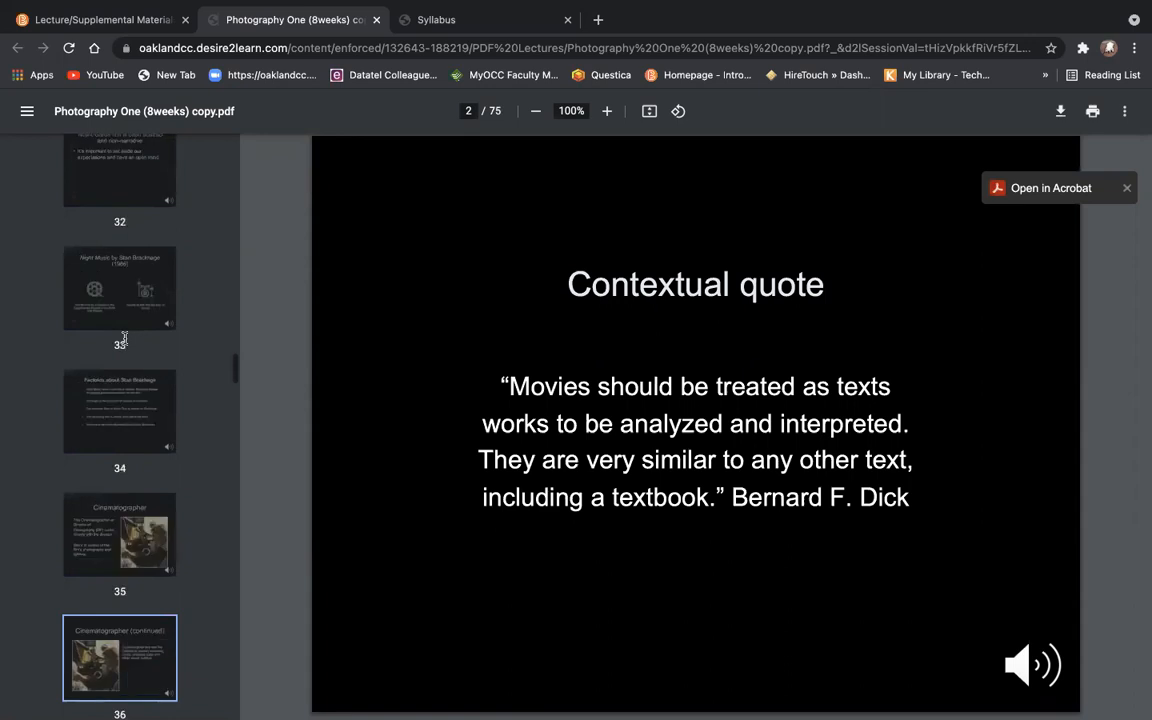
scroll(down, 3)
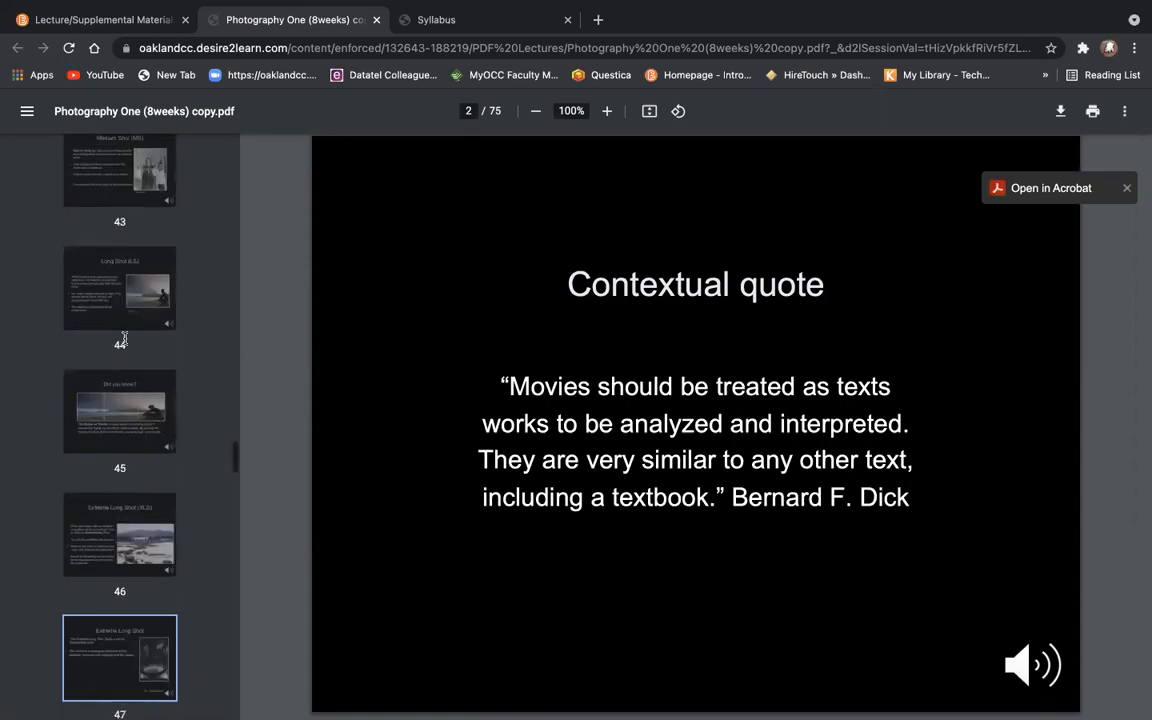
scroll(down, 3)
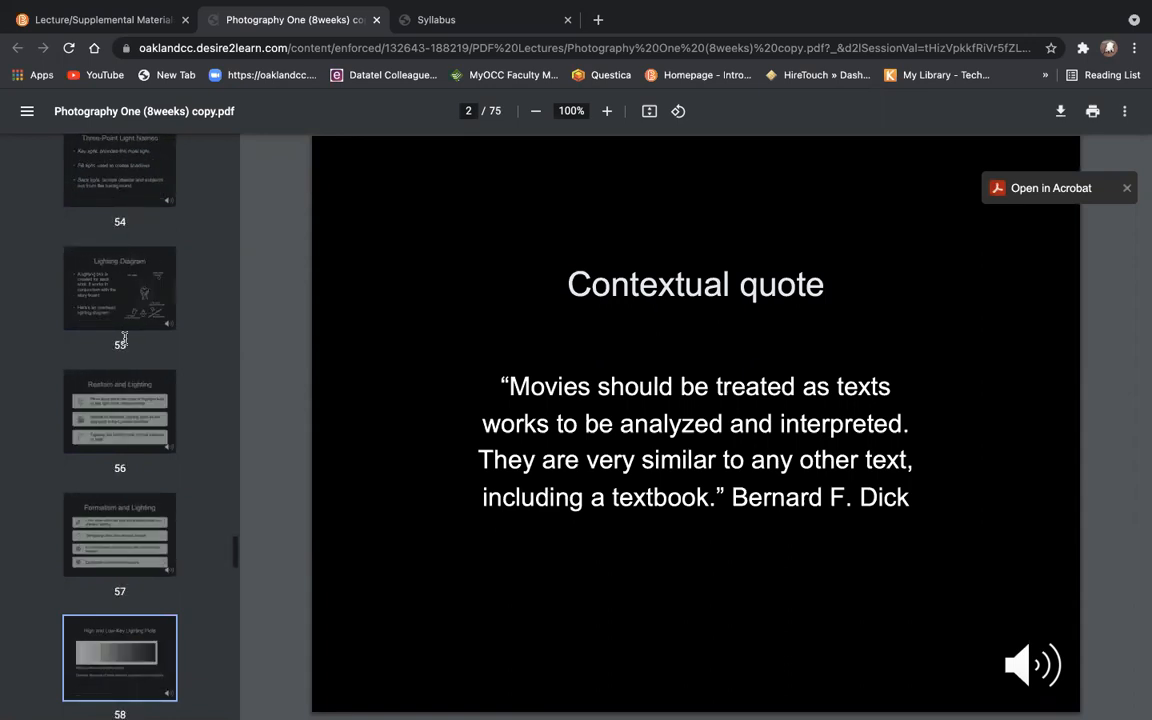
scroll(down, 3)
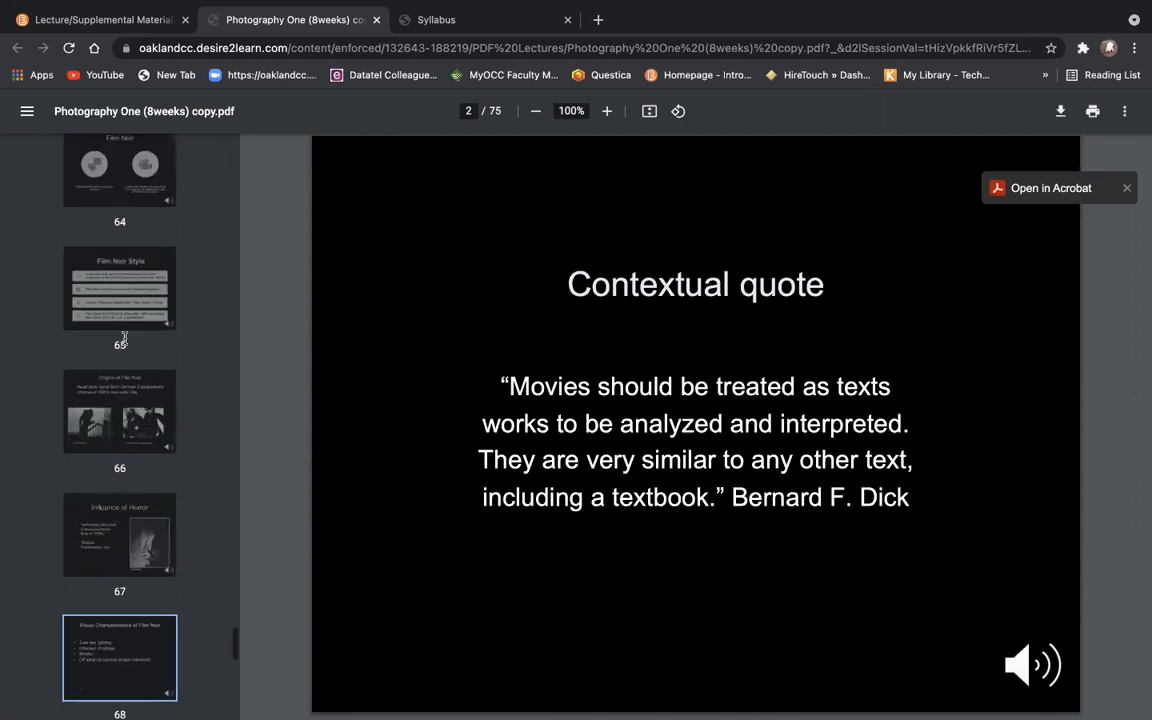
scroll(down, 3)
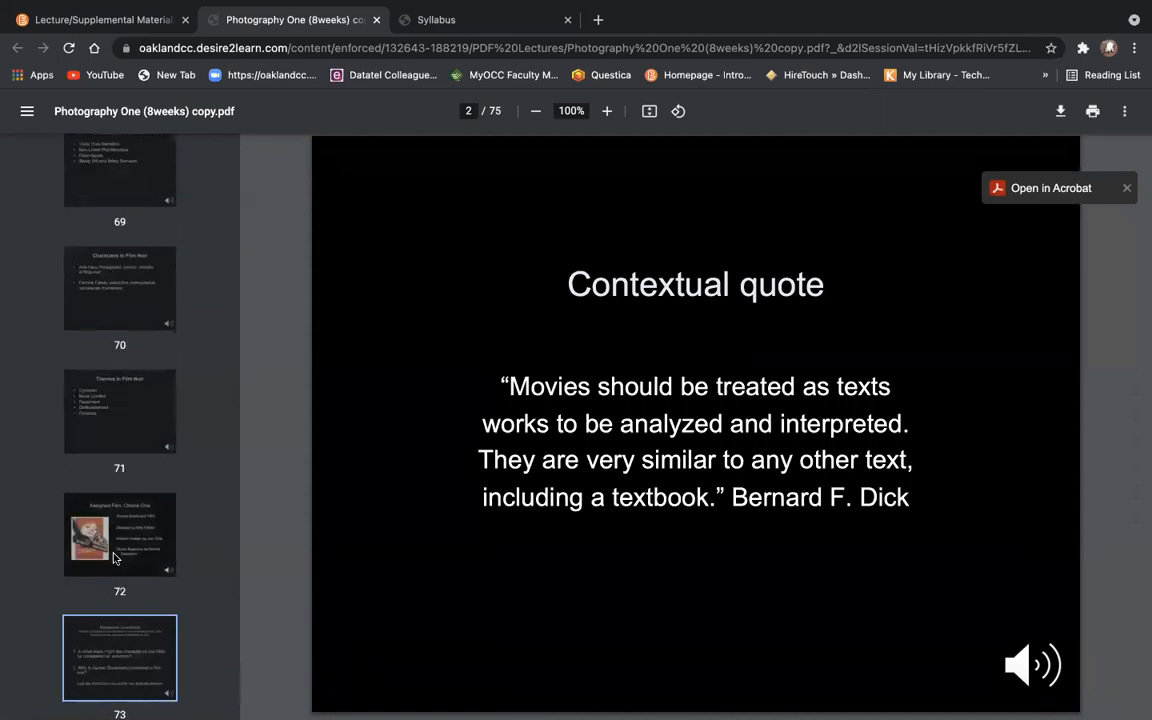
View slides 72 and 73 (assigned film and response questions), then return to the lecture materials page
click(120, 536)
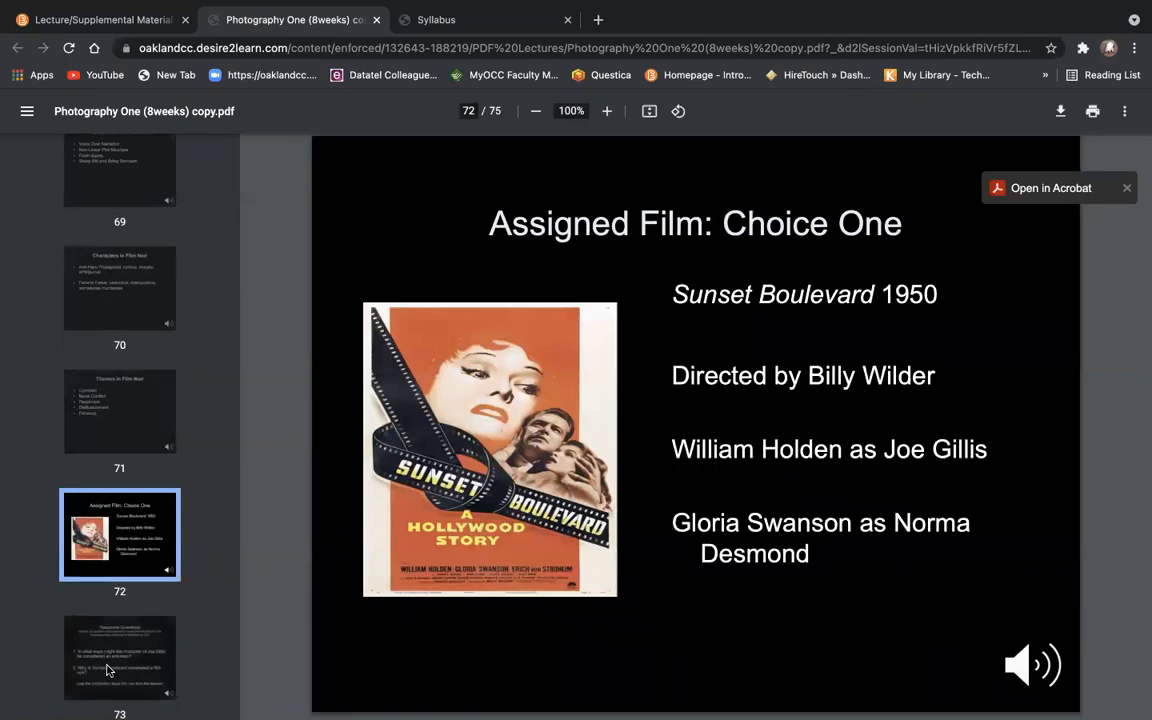
click(120, 656)
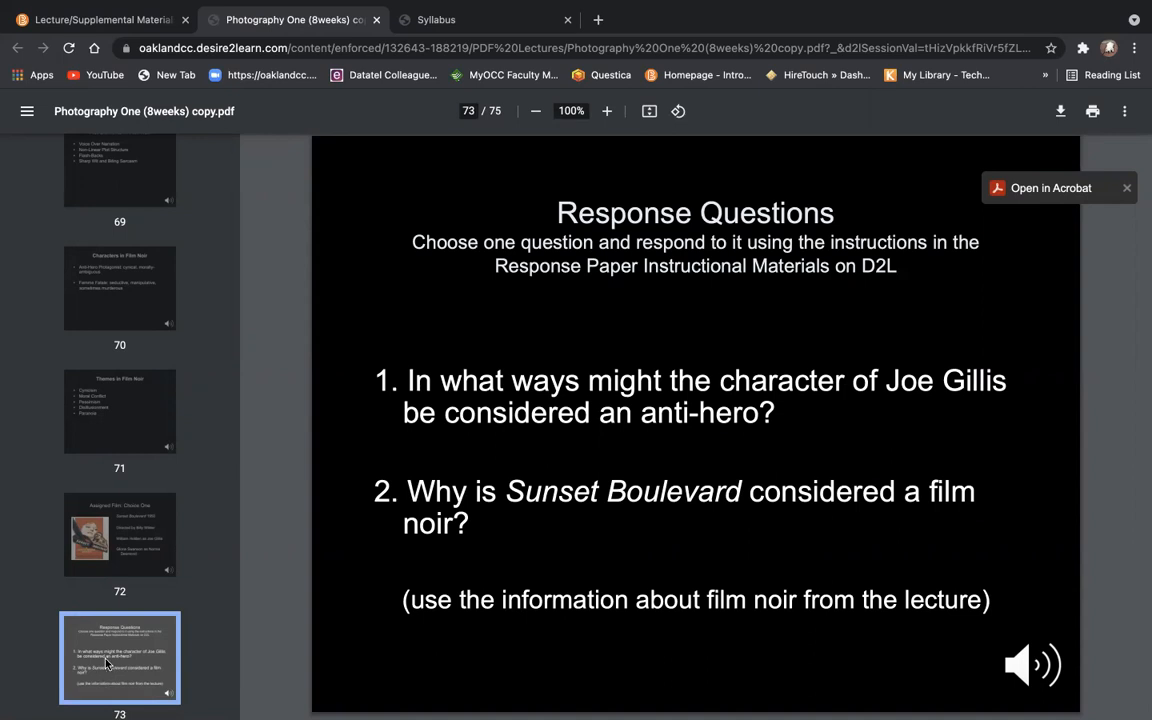
mouse_move(96, 20)
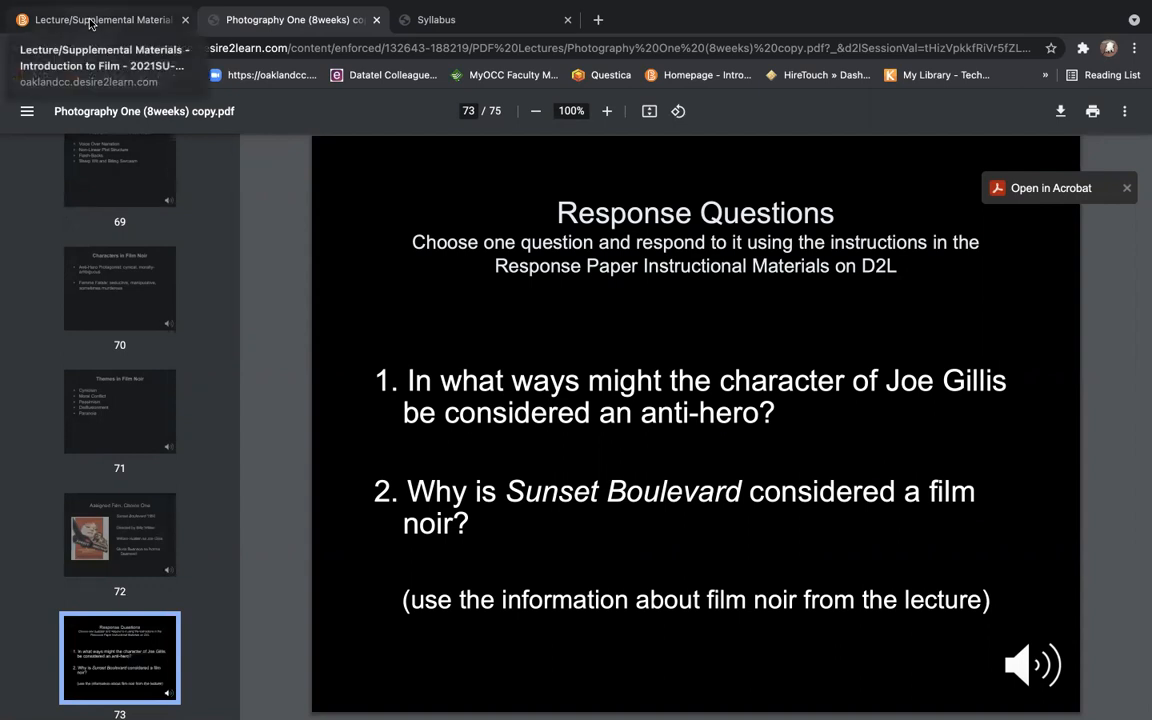
click(96, 20)
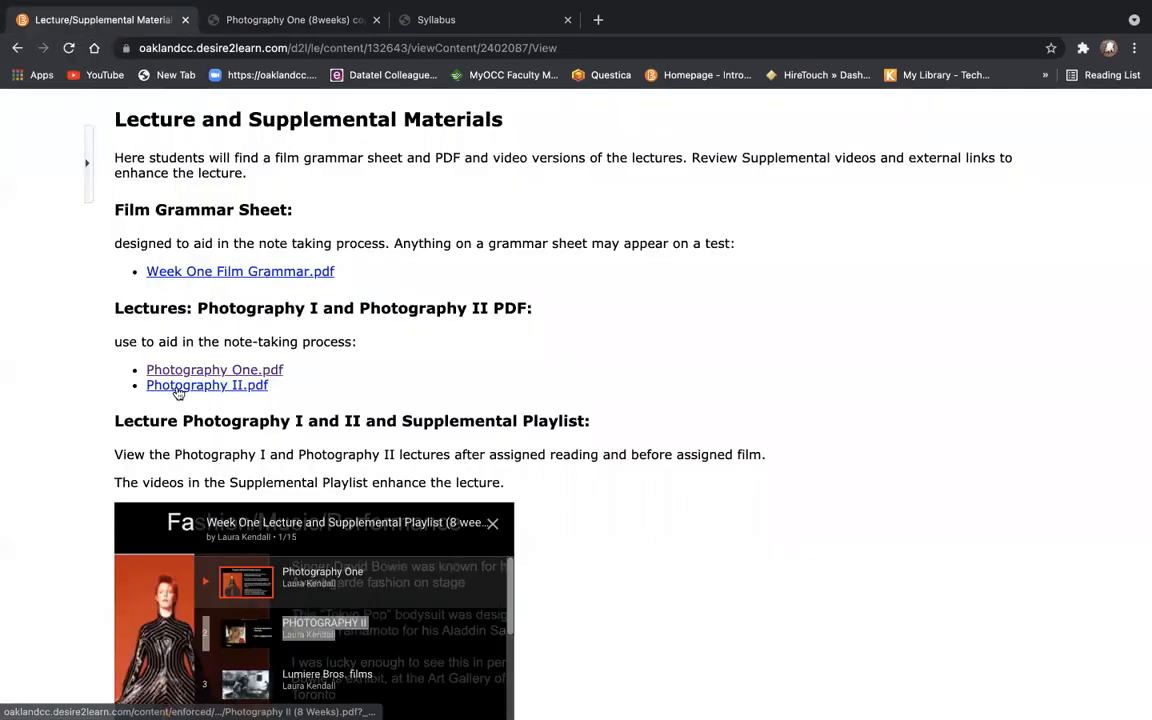
Open the Photography II lecture PDF and scroll its thumbnail pane down
click(208, 384)
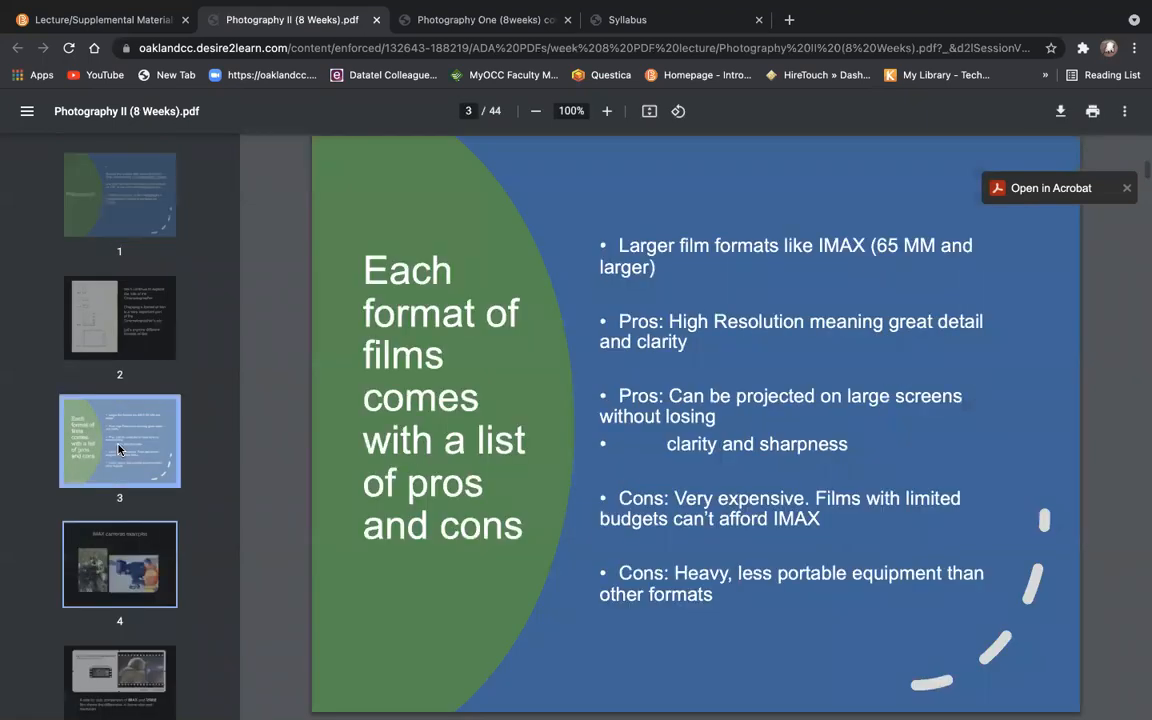
scroll(down, 3)
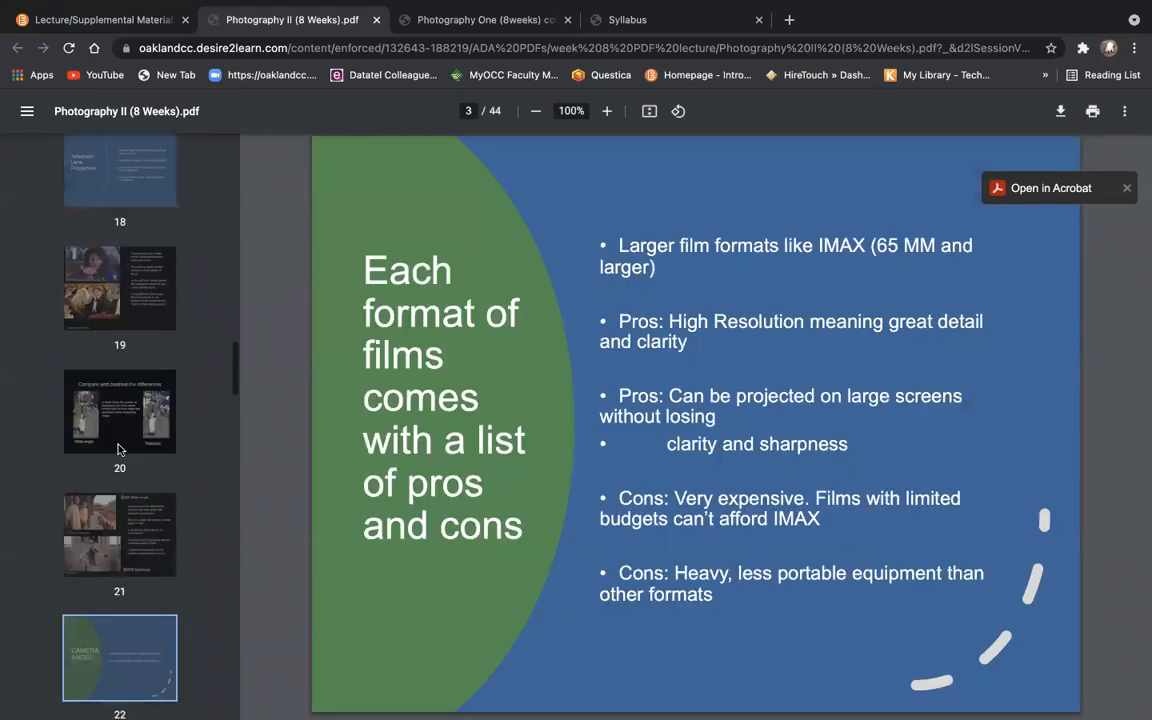
scroll(down, 3)
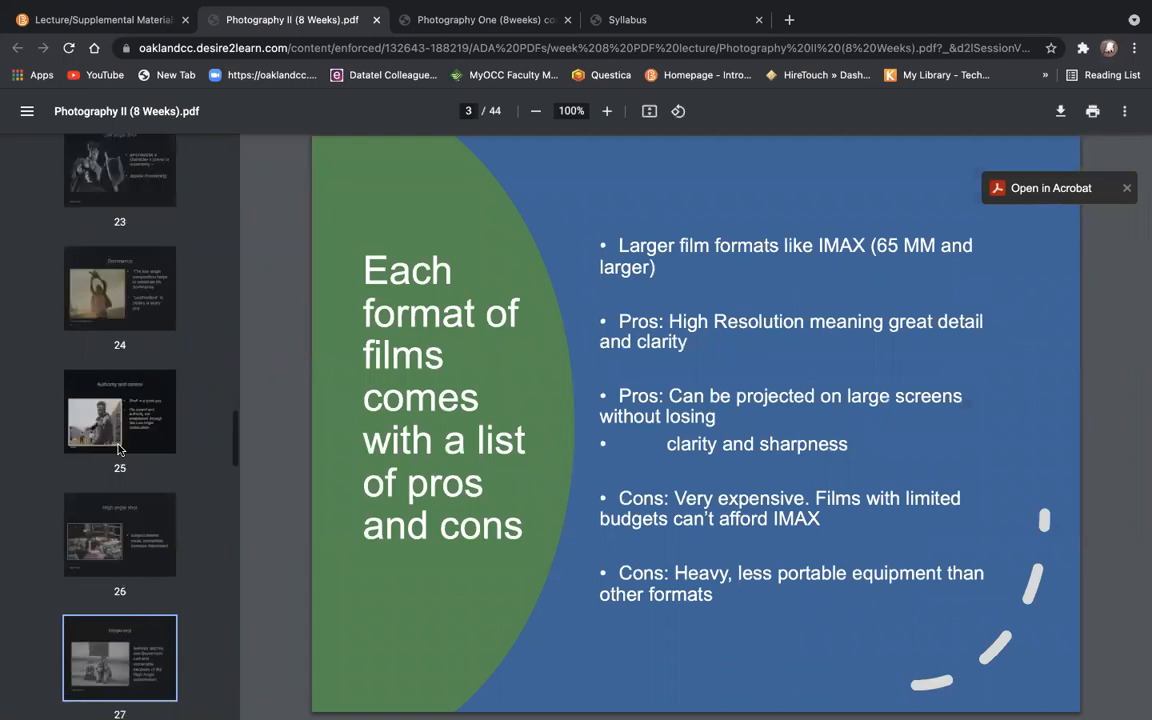
scroll(down, 3)
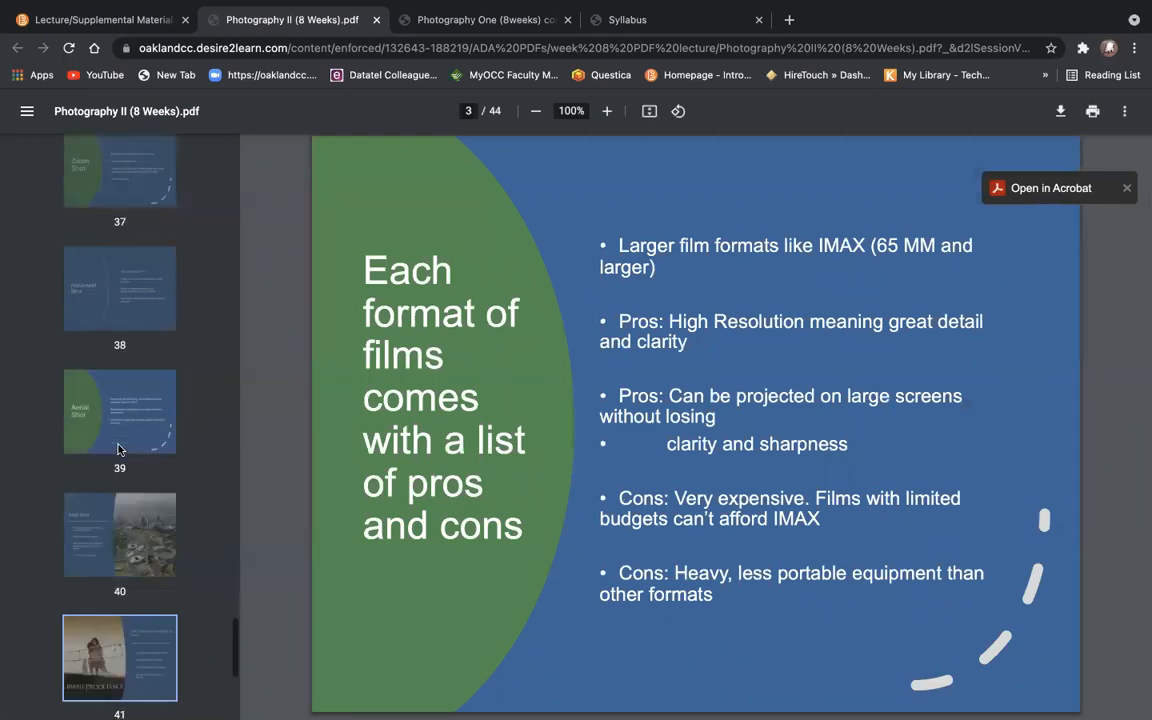
View slides 41 and 42 (Rabbit Proof Fence and response questions), then return to the lecture materials page
click(120, 534)
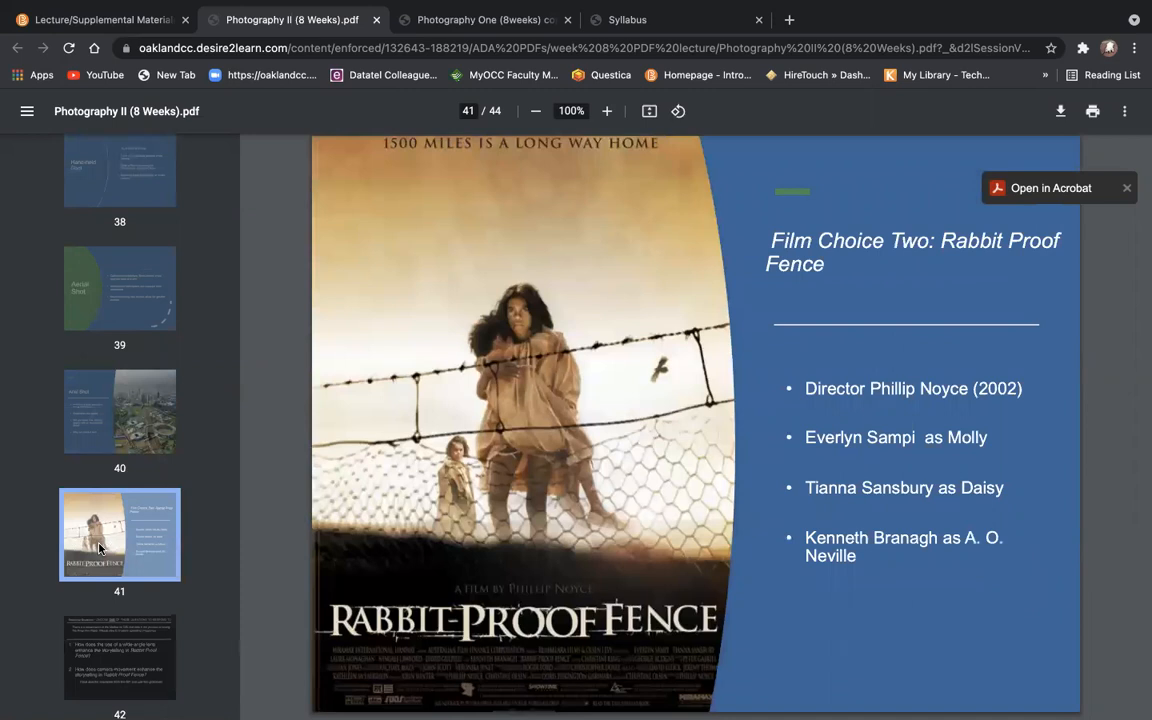
click(120, 656)
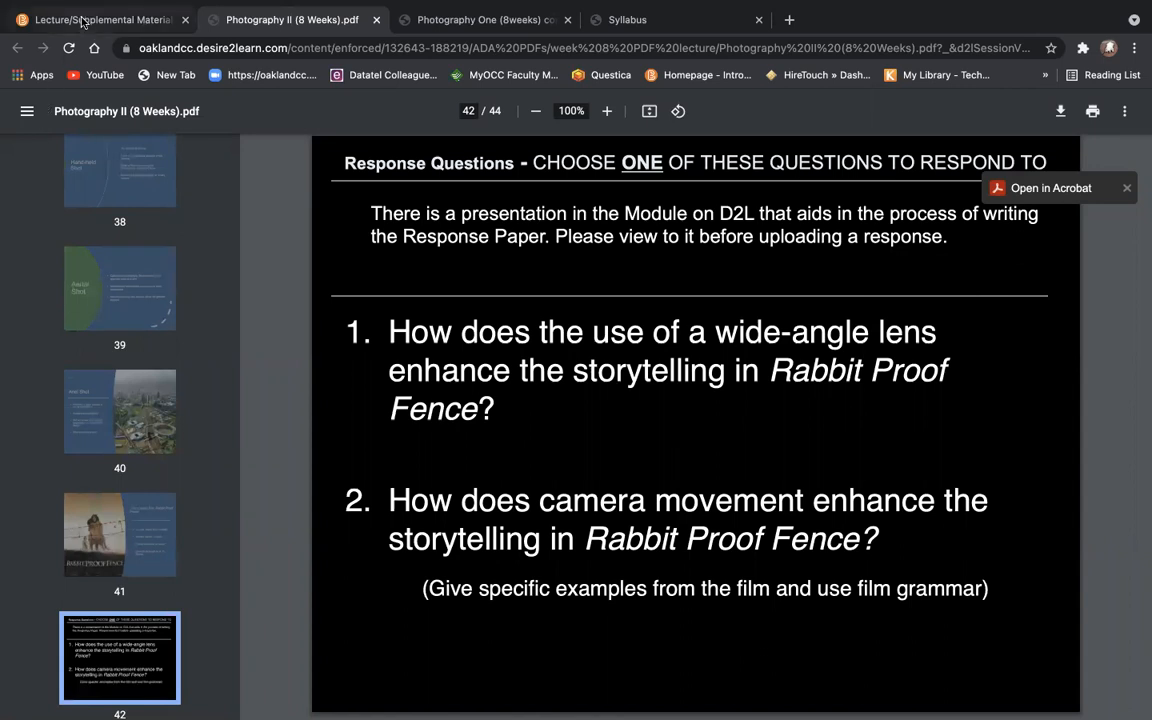
click(96, 20)
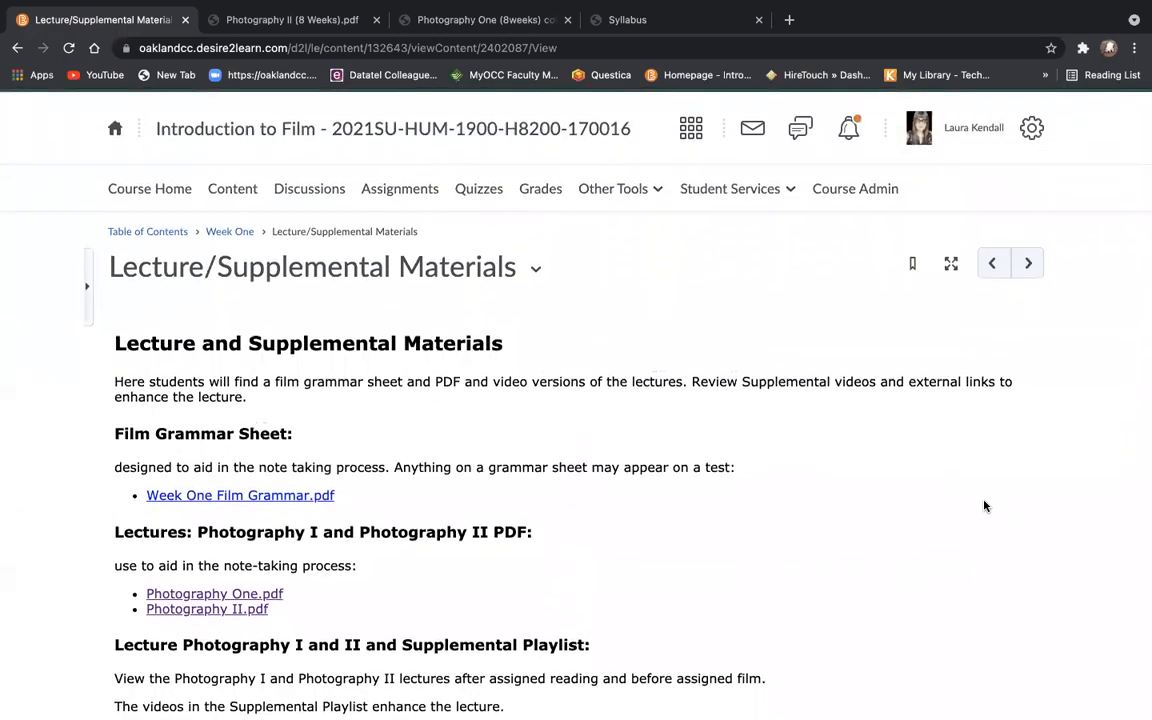
mouse_move(1028, 264)
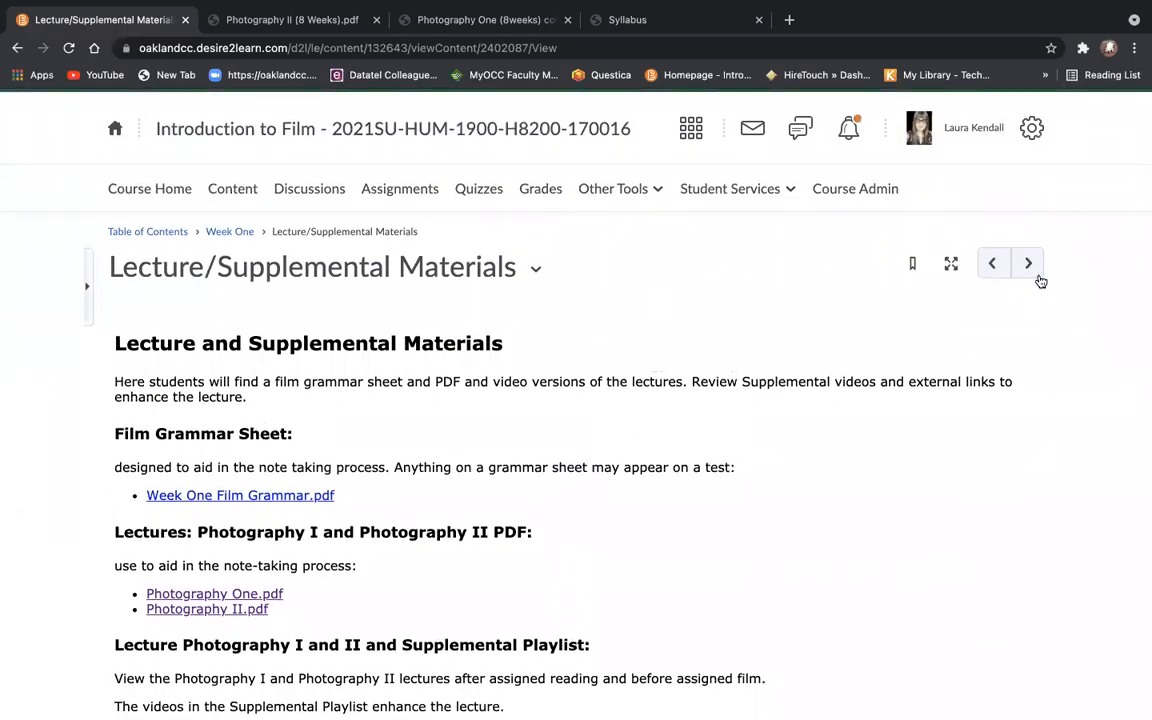
mouse_move(1028, 264)
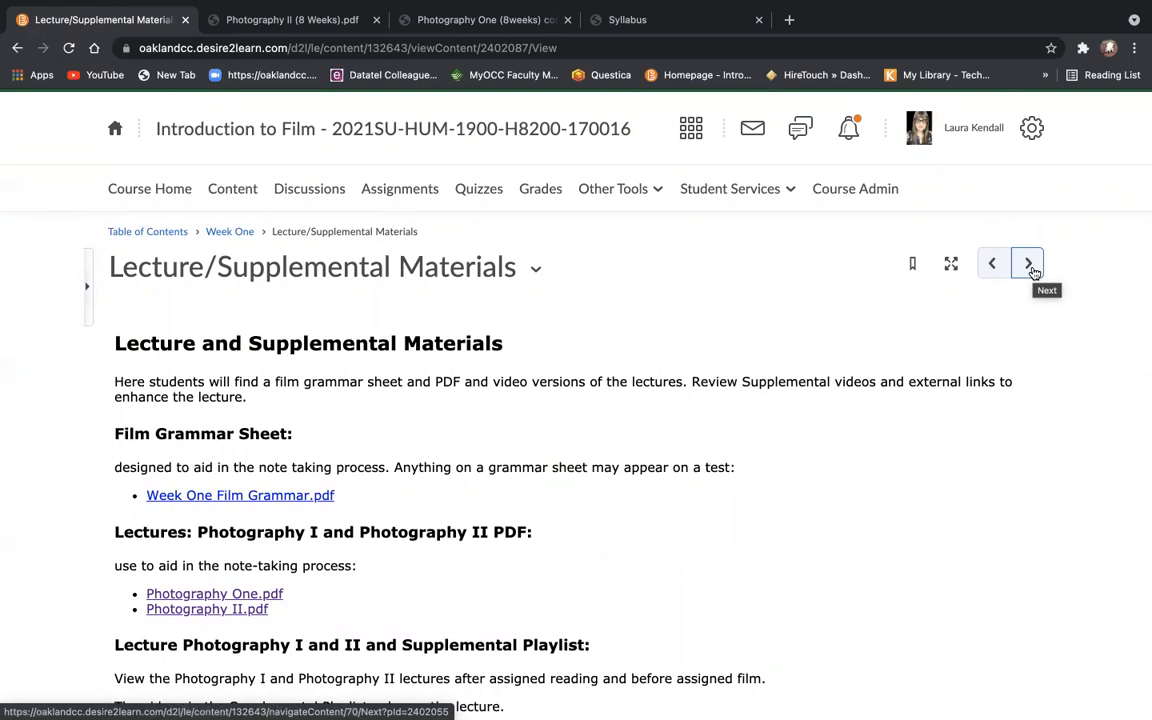
Advance to the Week One Support Materials page and scroll through its resources to the Rabbit Proof Fence section
click(1028, 264)
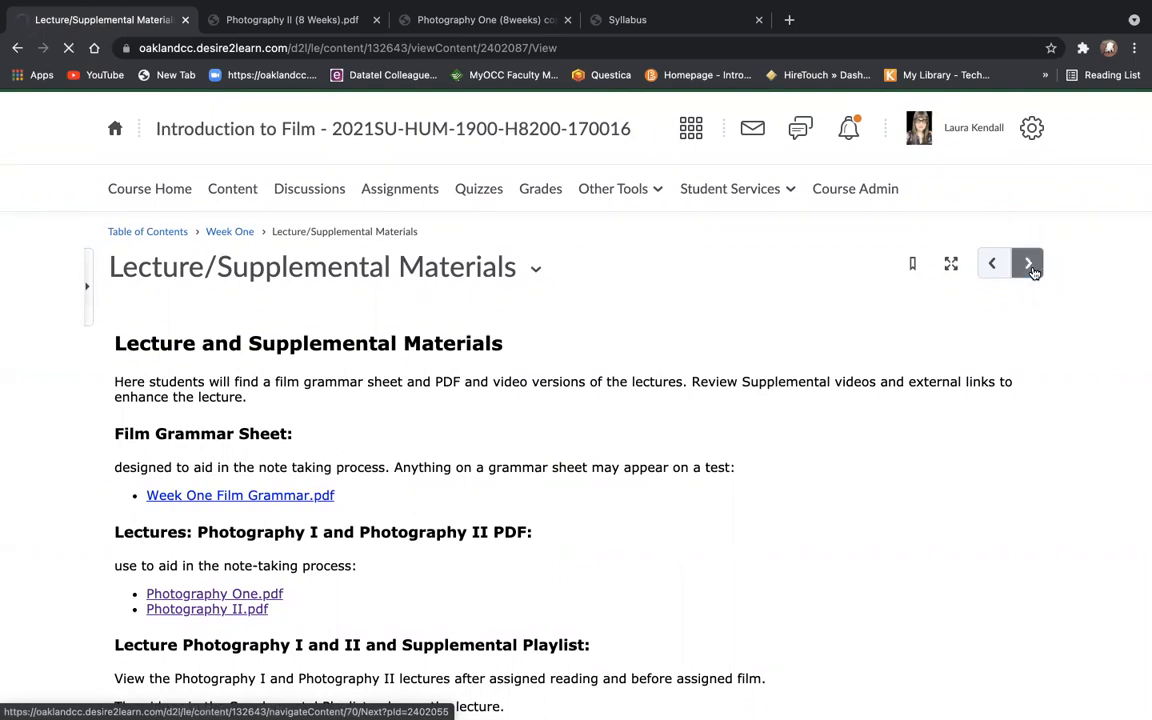
click(1028, 264)
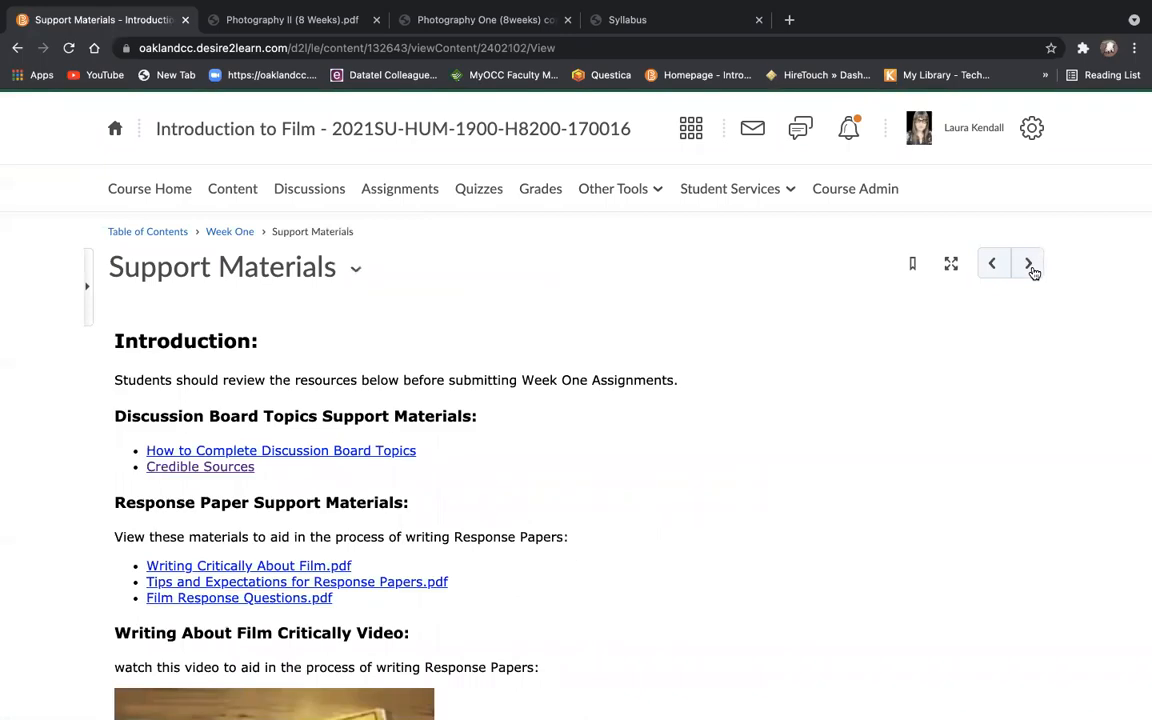
scroll(down, 3)
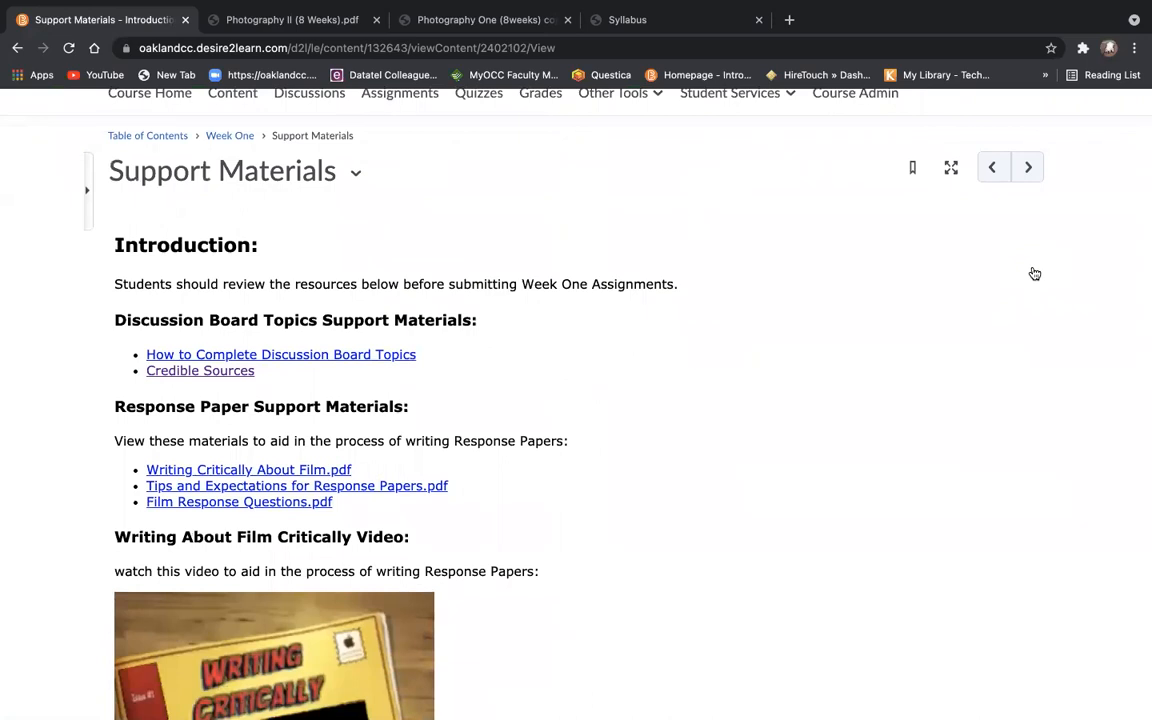
scroll(down, 3)
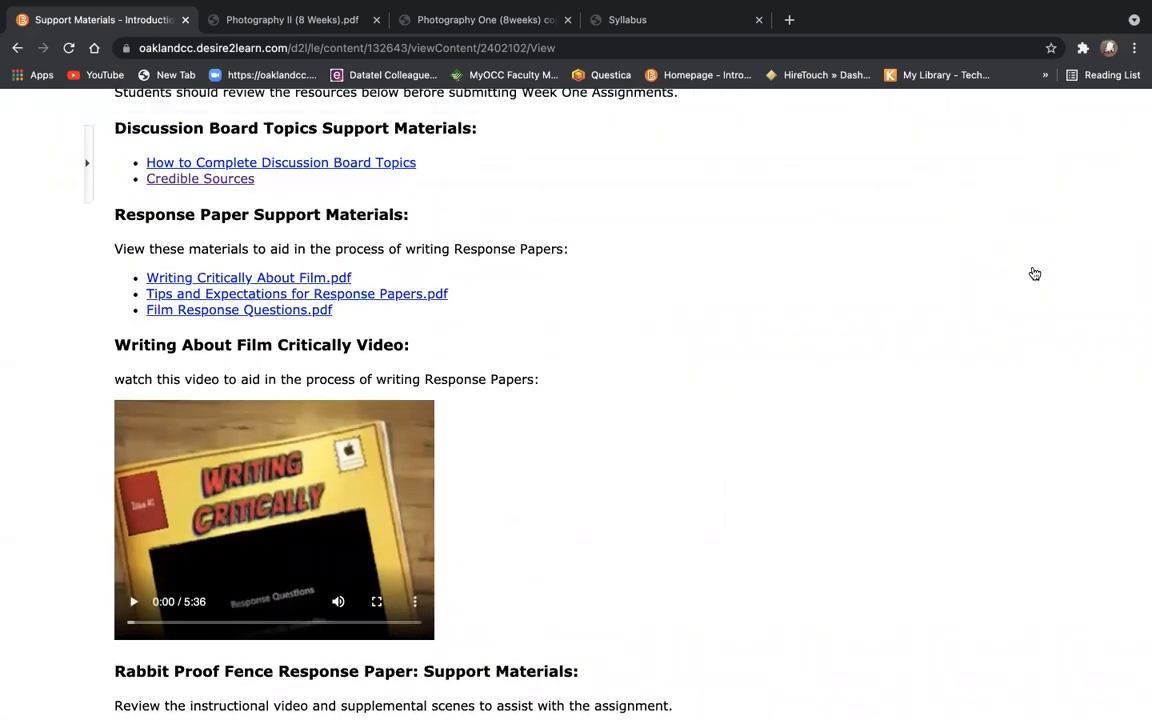
scroll(down, 3)
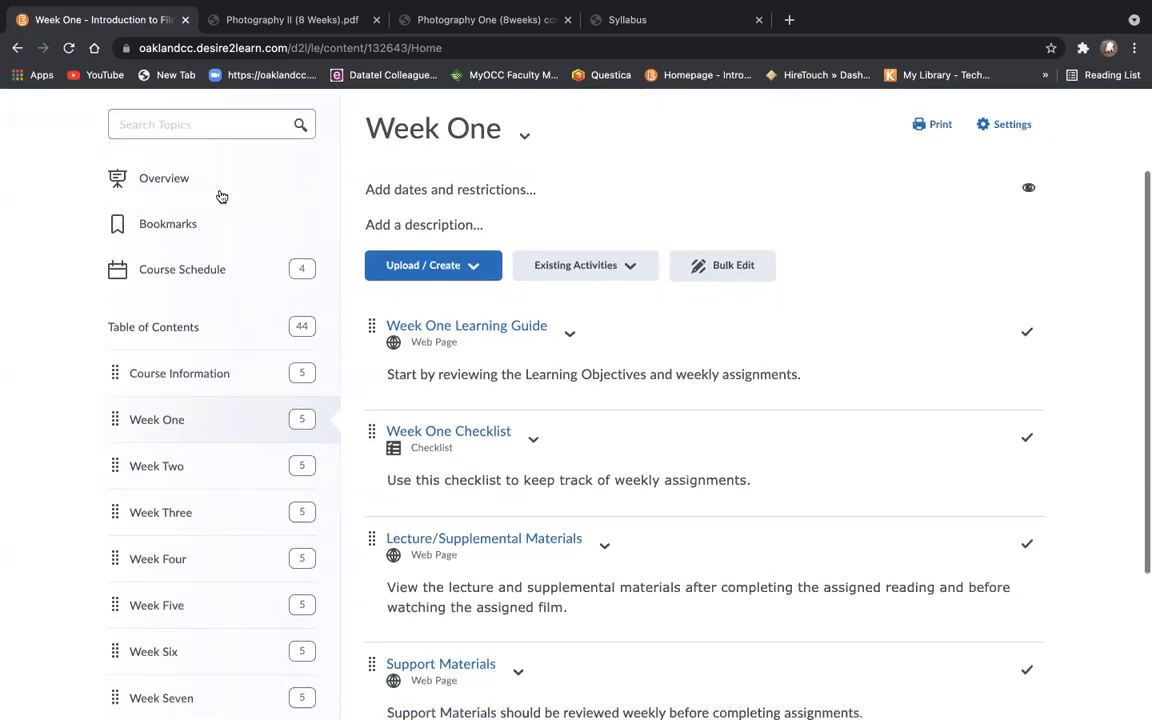
From the Support Materials page, open the Writing Critically About Film.pdf handout under Response Paper Support Materials
scroll(down, 3)
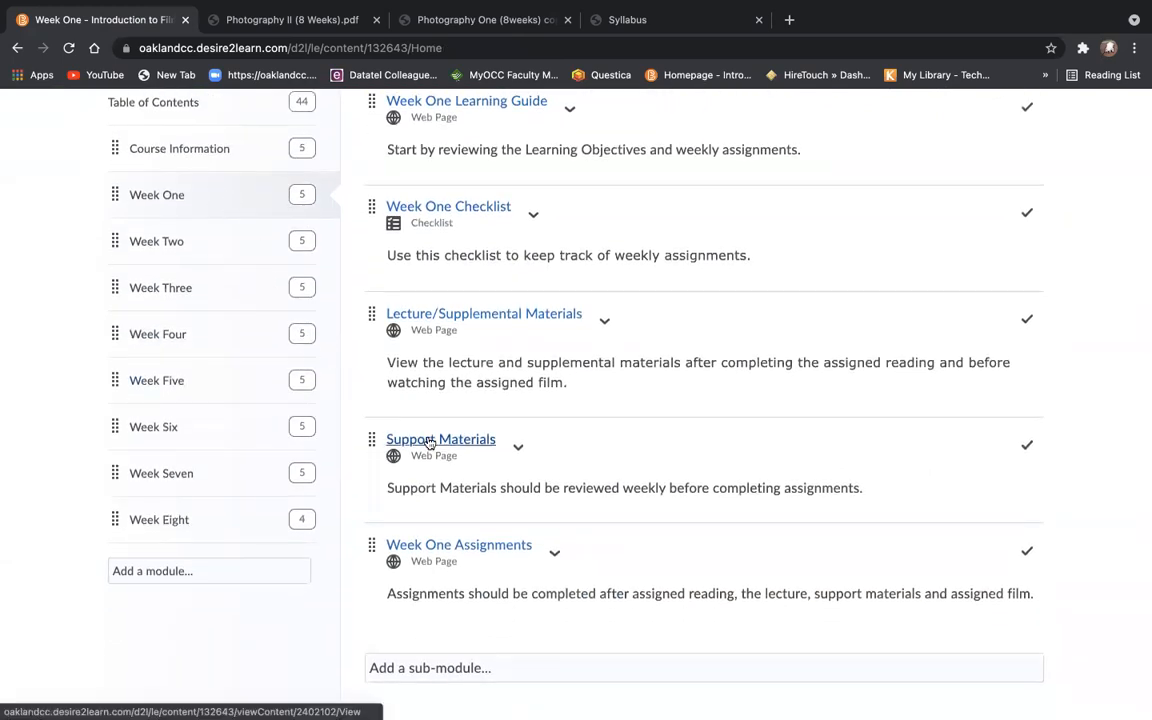
click(440, 440)
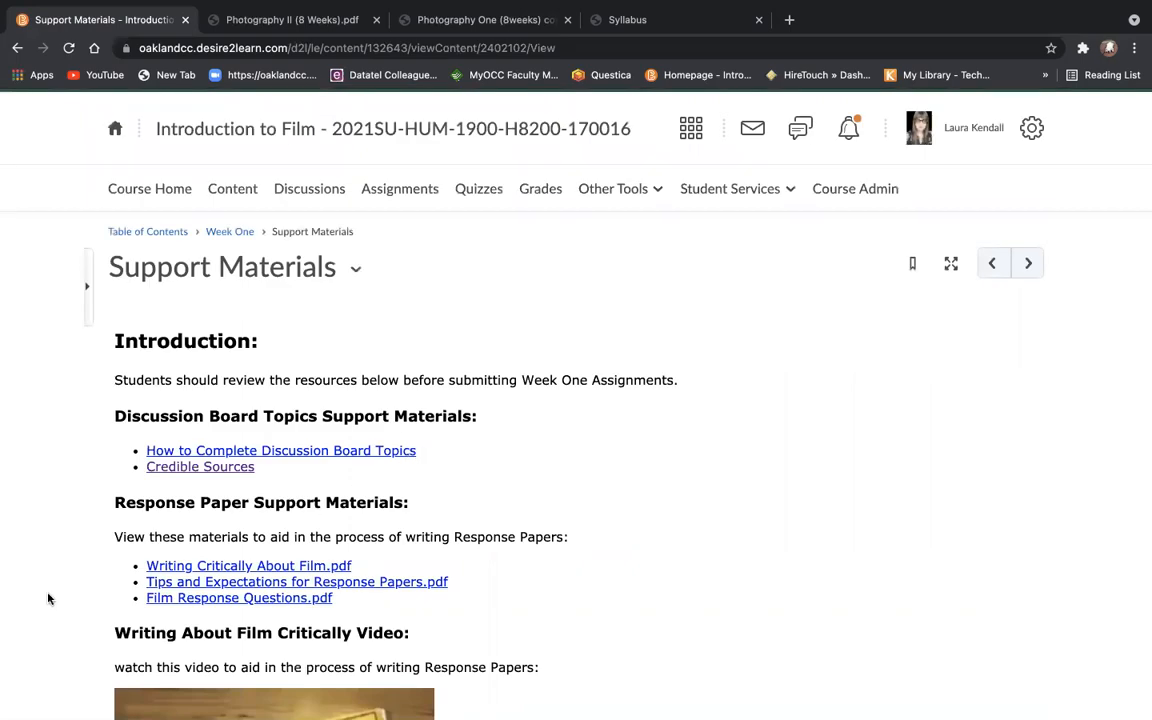
scroll(down, 3)
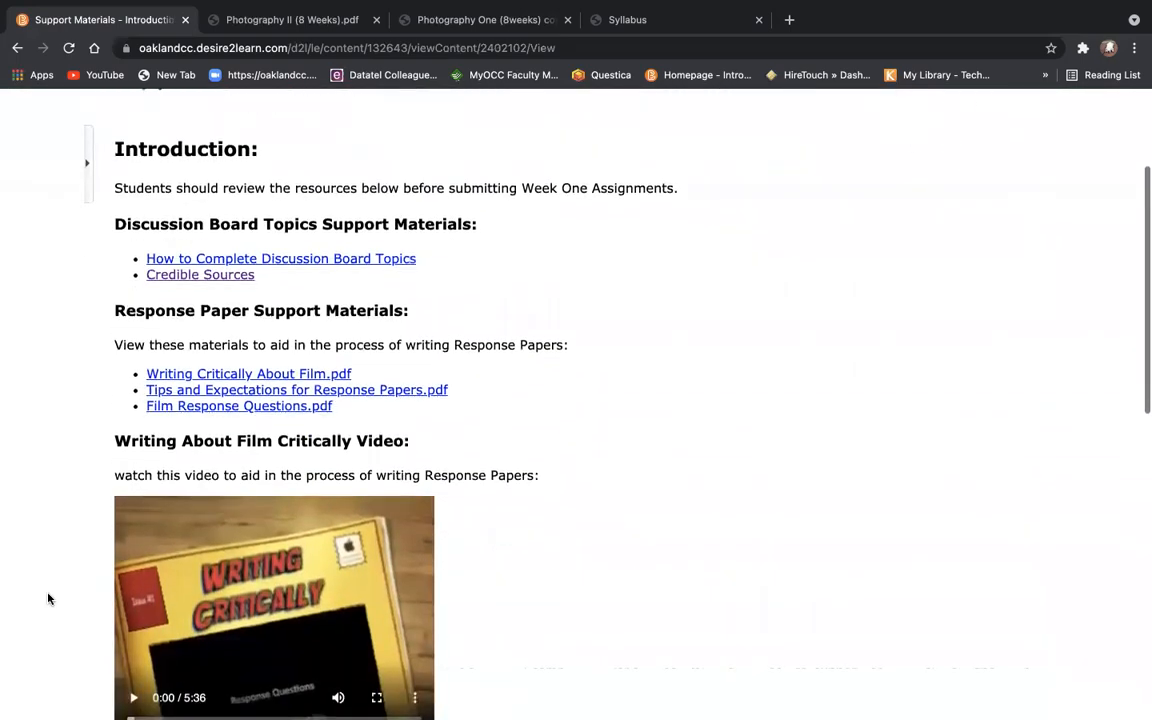
scroll(down, 3)
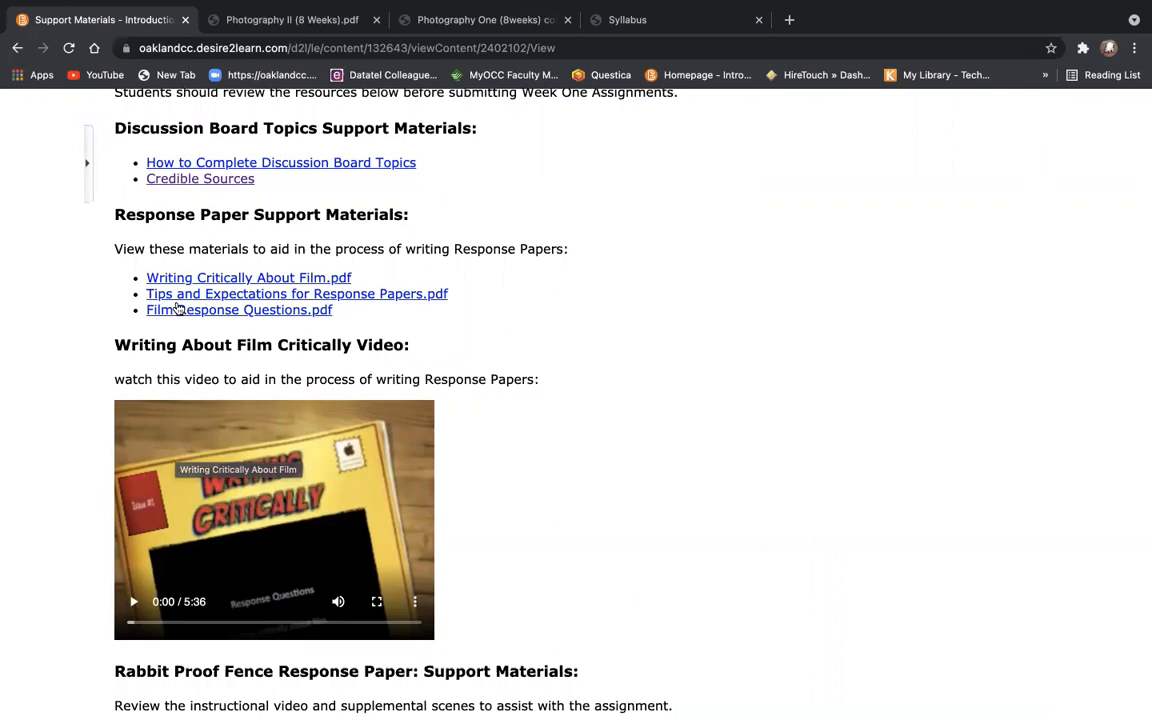
click(248, 276)
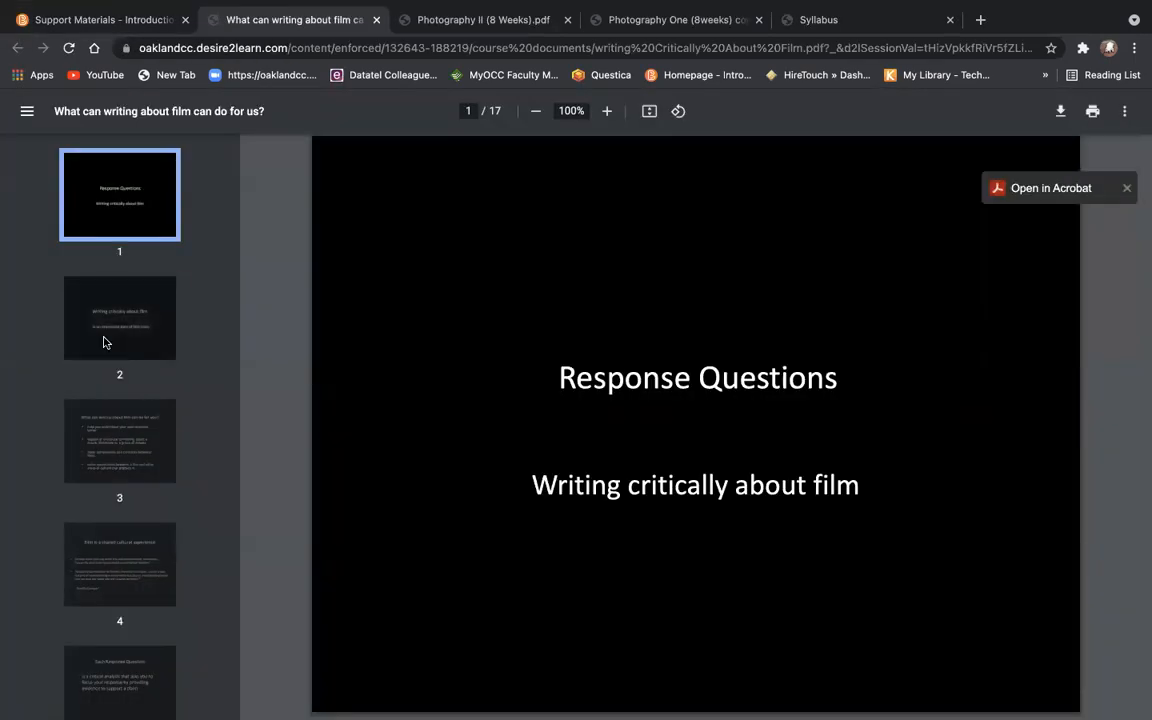
Browse the handout's slides 5, 12 and the Question One slide
click(120, 442)
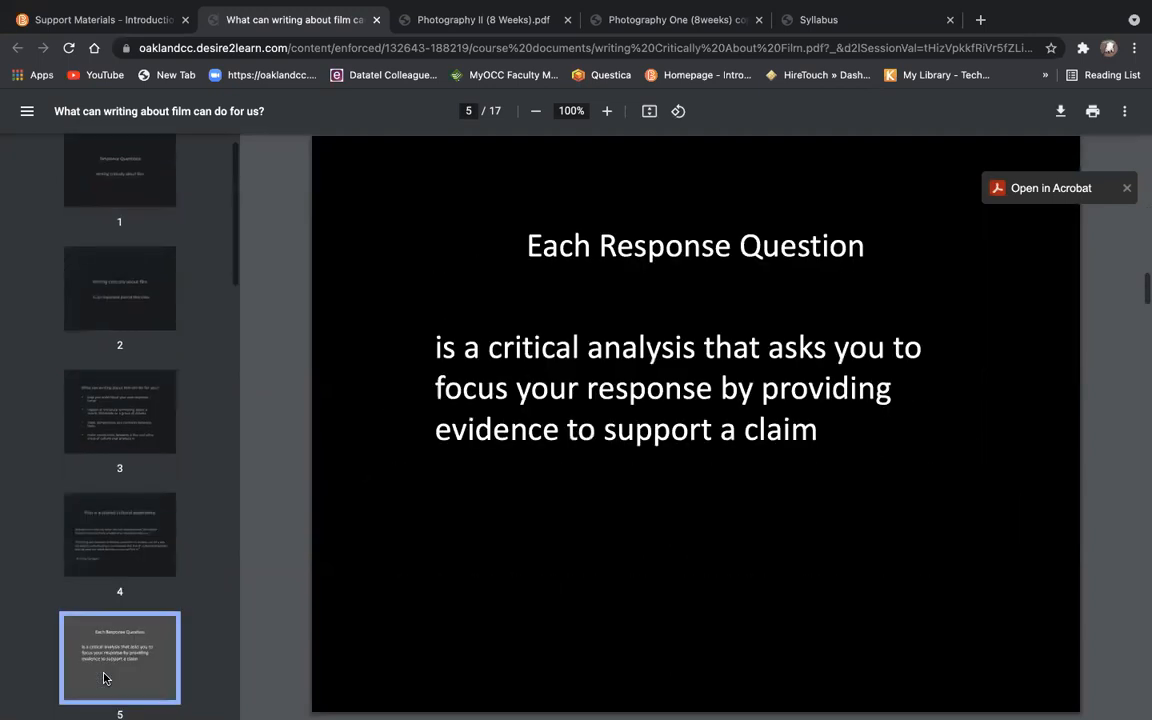
scroll(down, 3)
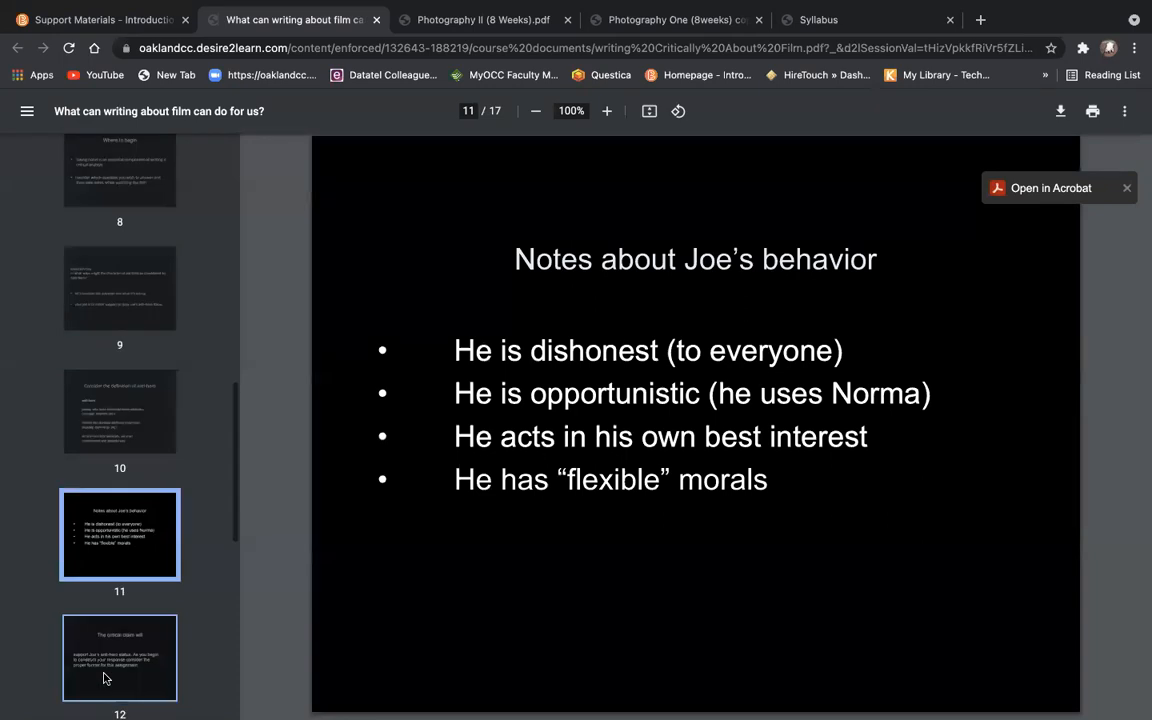
click(120, 656)
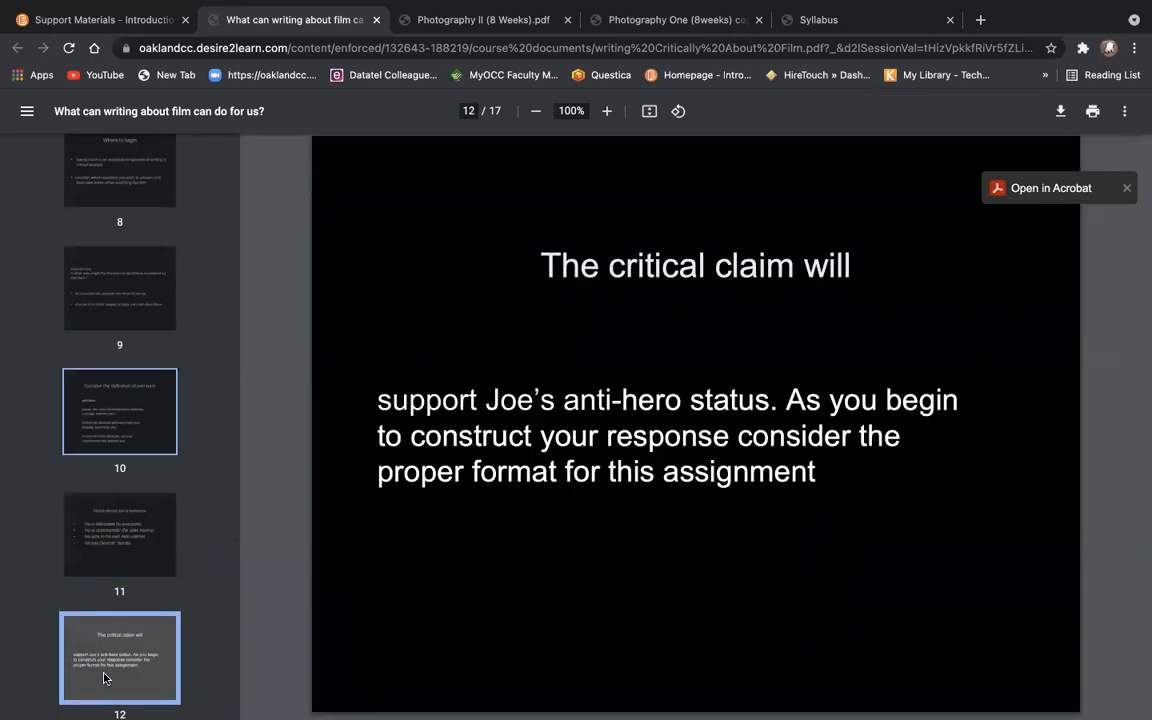
click(120, 288)
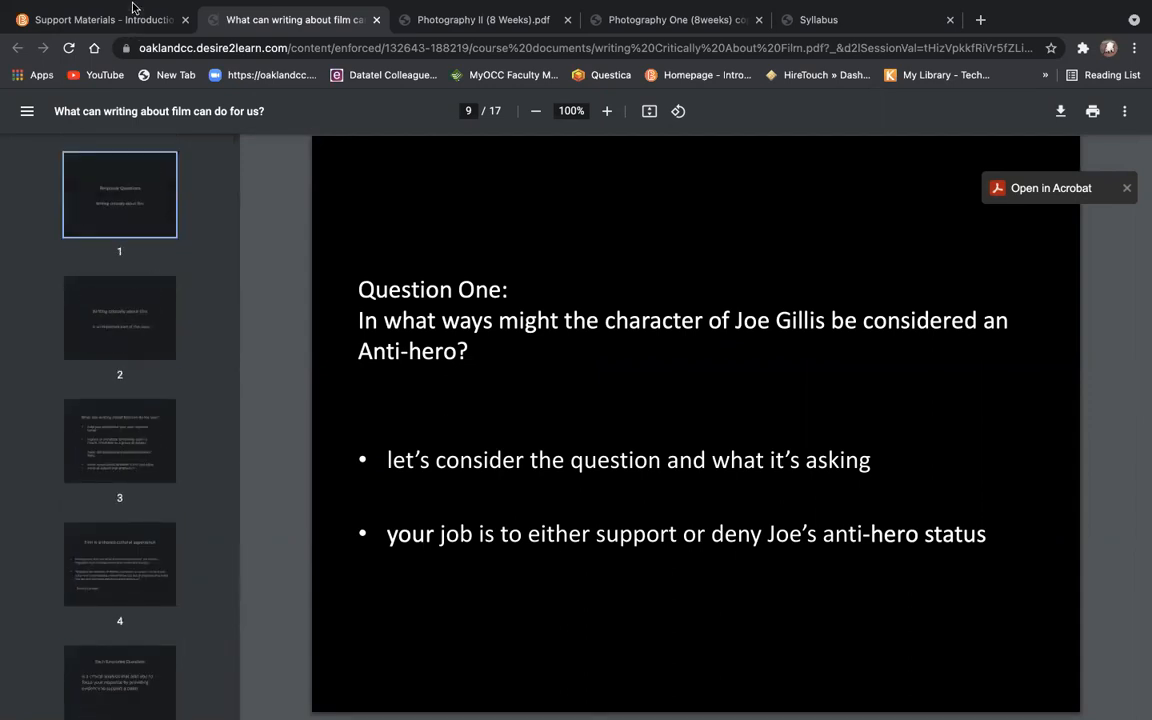
Back on Support Materials, open the Tips and Expectations for Response Papers.pdf handout
click(90, 20)
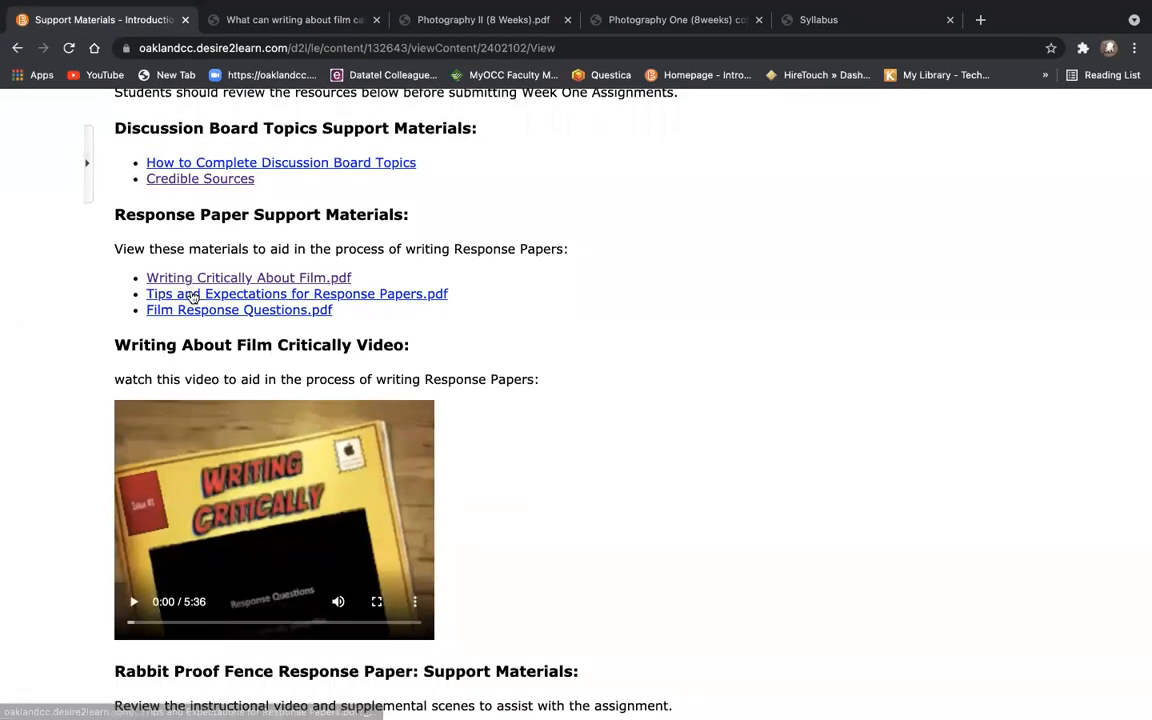
click(296, 292)
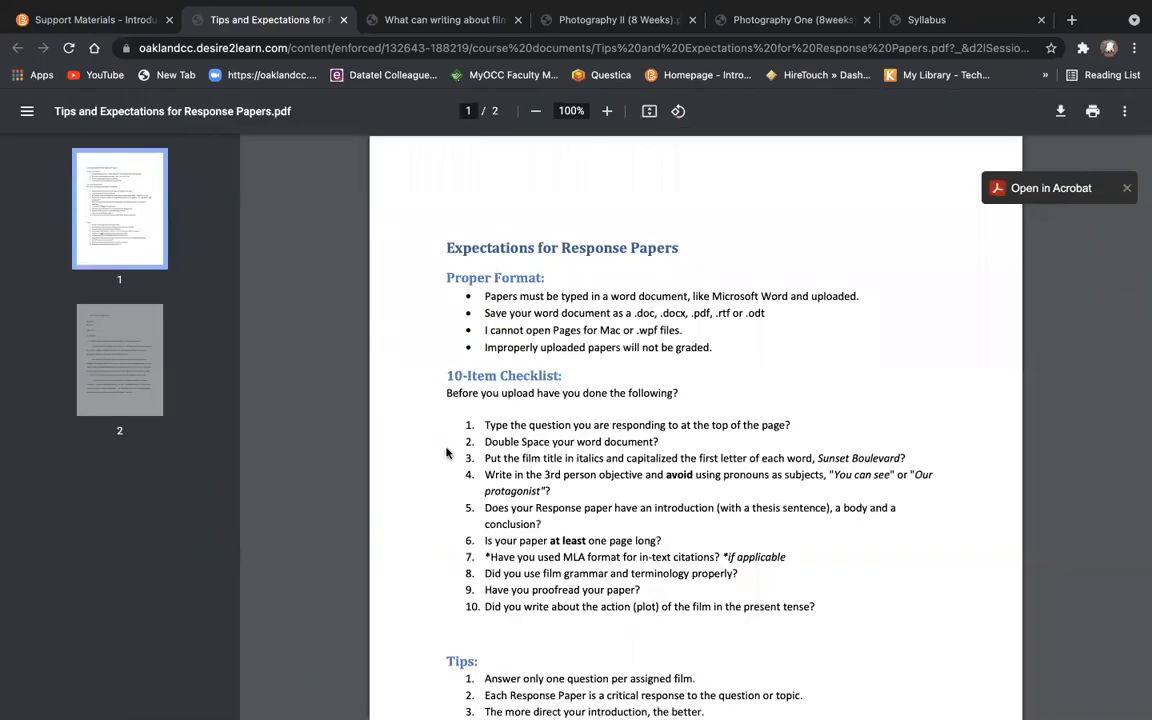
Read the Tips PDF through its page 2 sample response paper, then return to the Support Materials page
scroll(down, 3)
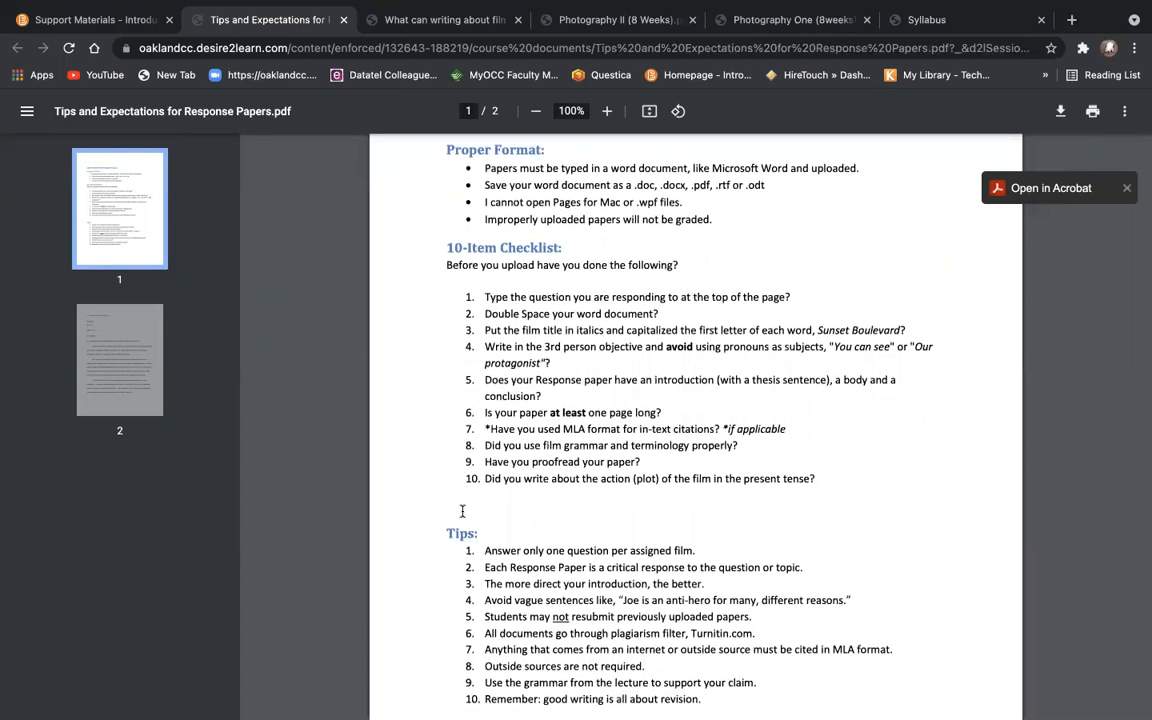
click(120, 360)
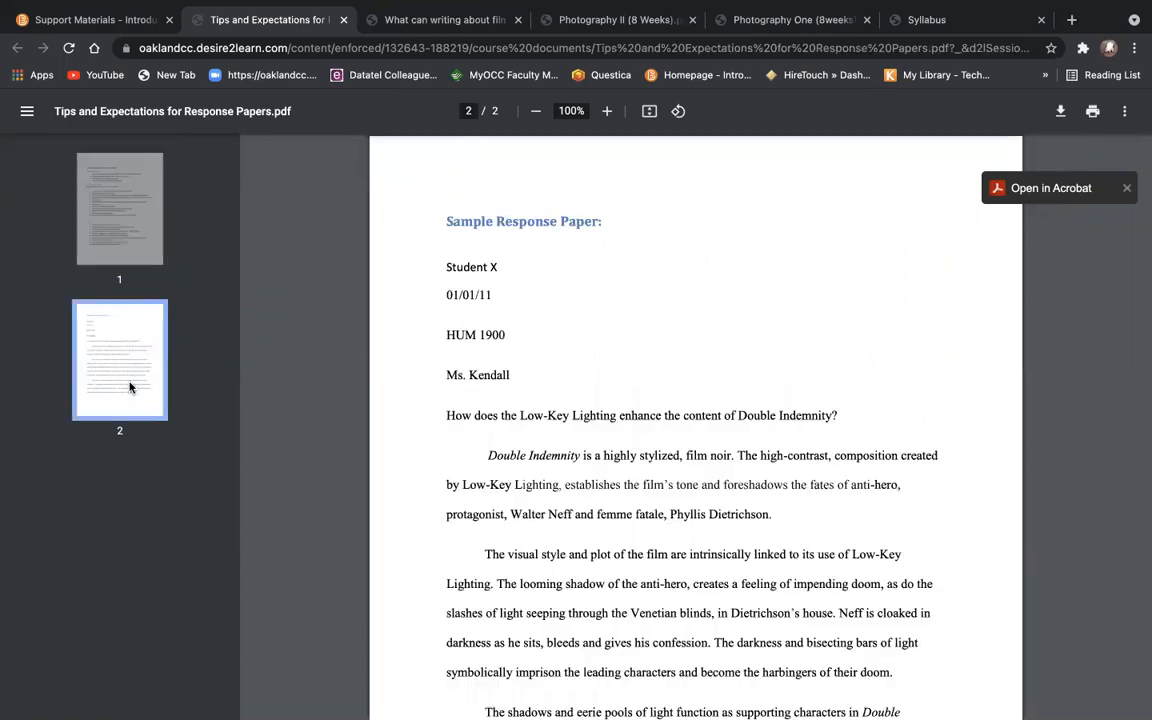
mouse_move(428, 552)
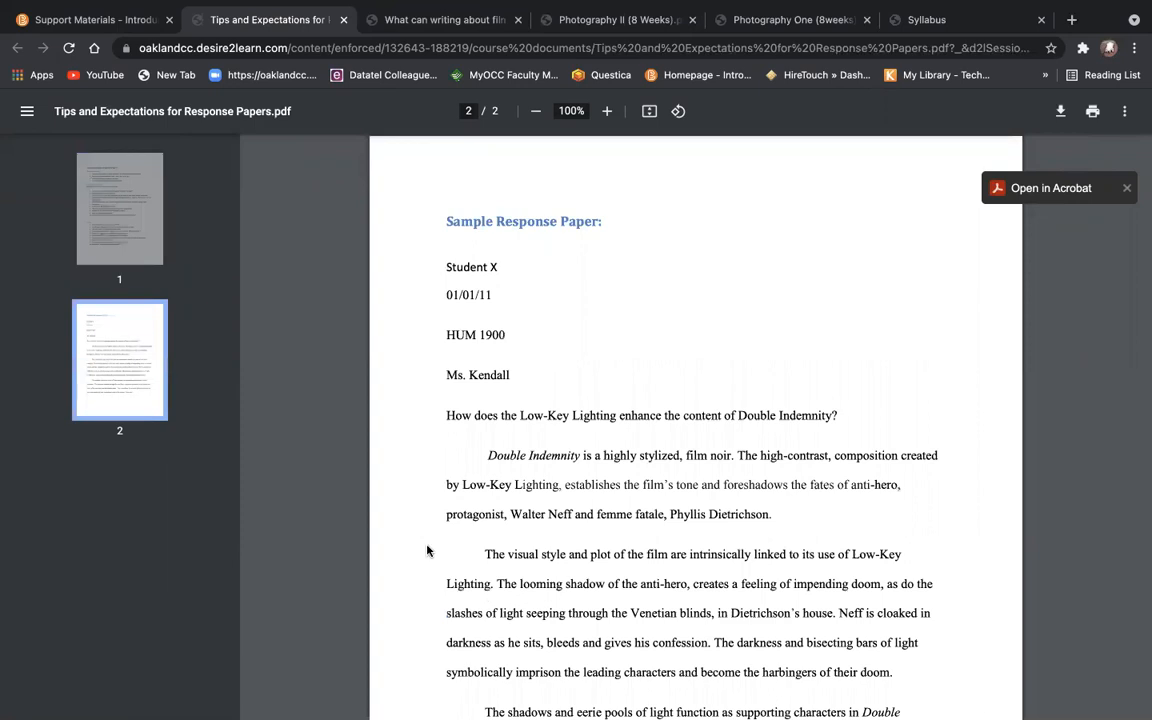
scroll(down, 3)
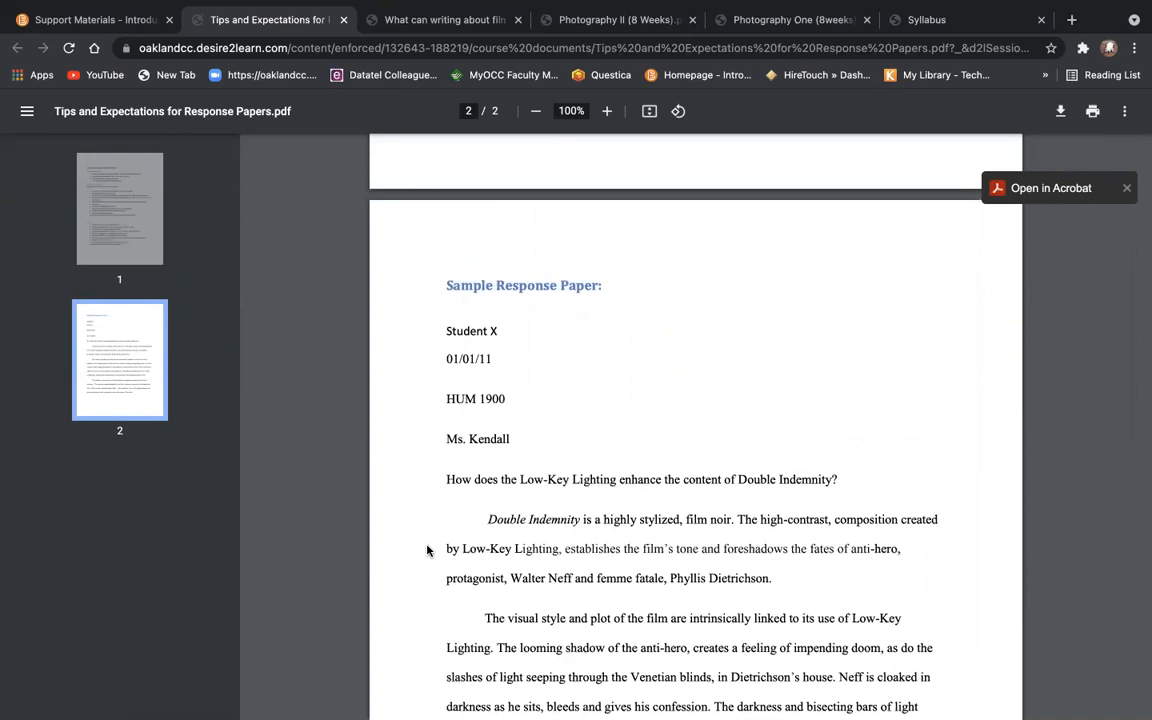
click(90, 20)
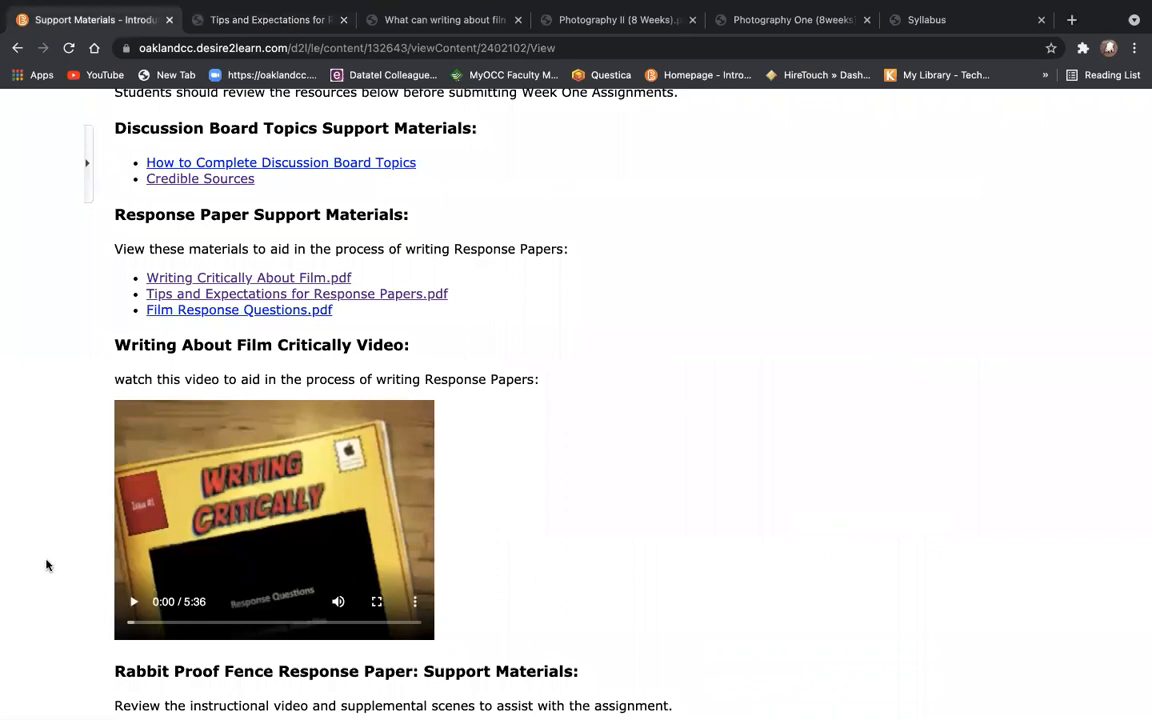
Scroll down through the Rabbit Proof Fence videos on the Week One Support Materials page
scroll(down, 3)
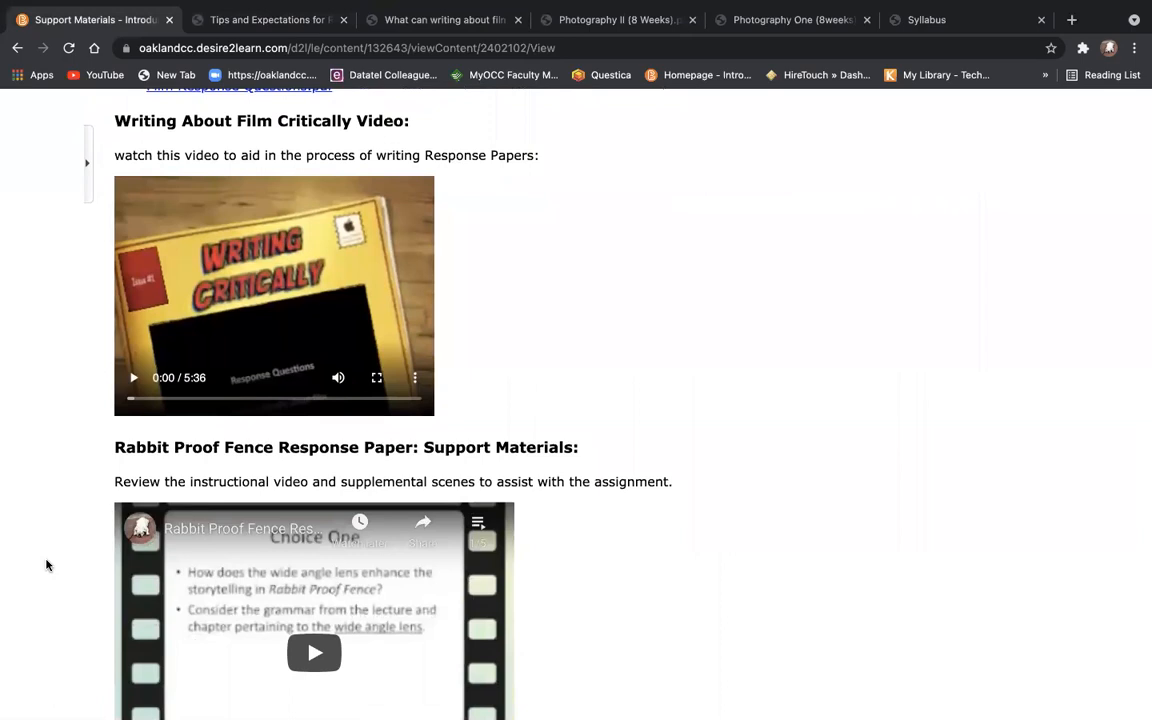
scroll(down, 3)
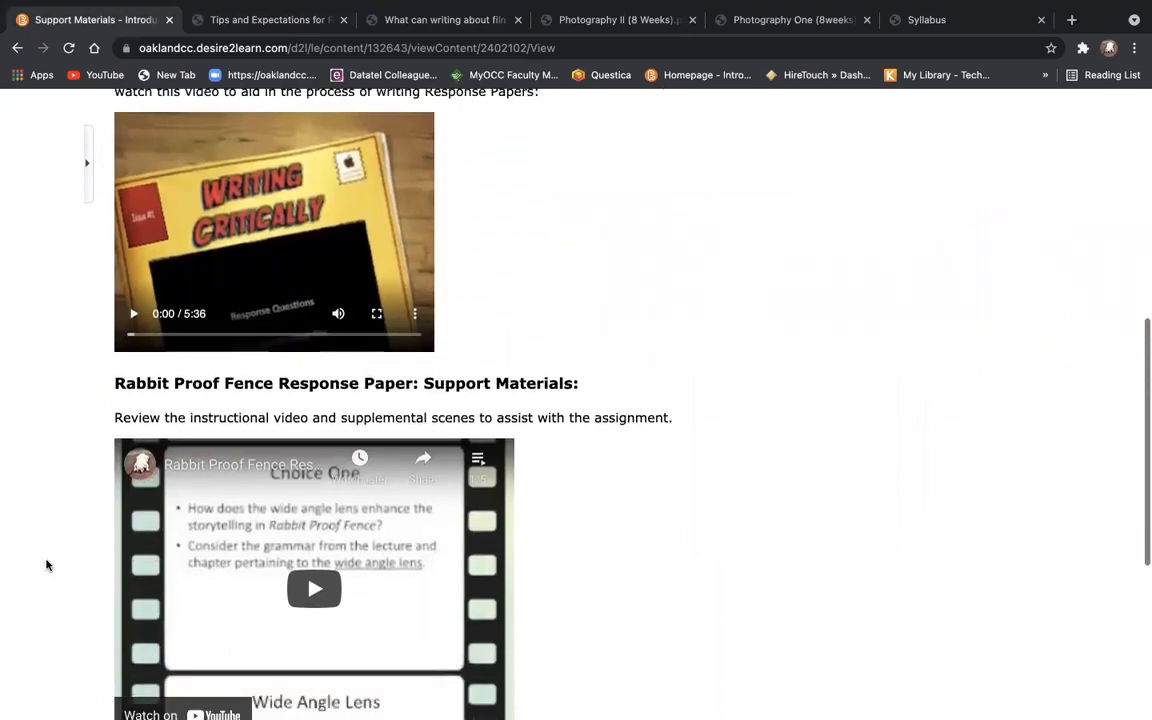
scroll(down, 3)
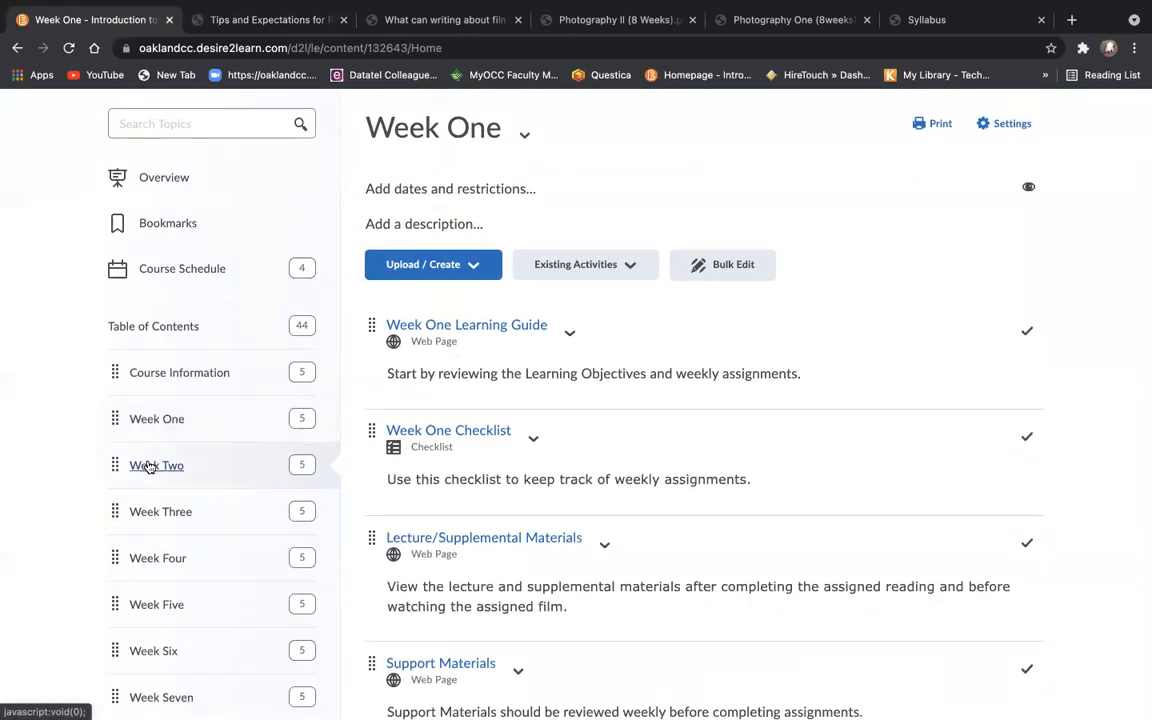
Open Week Two's Support Materials and scroll through its handouts and The Graduate instructional video
click(156, 464)
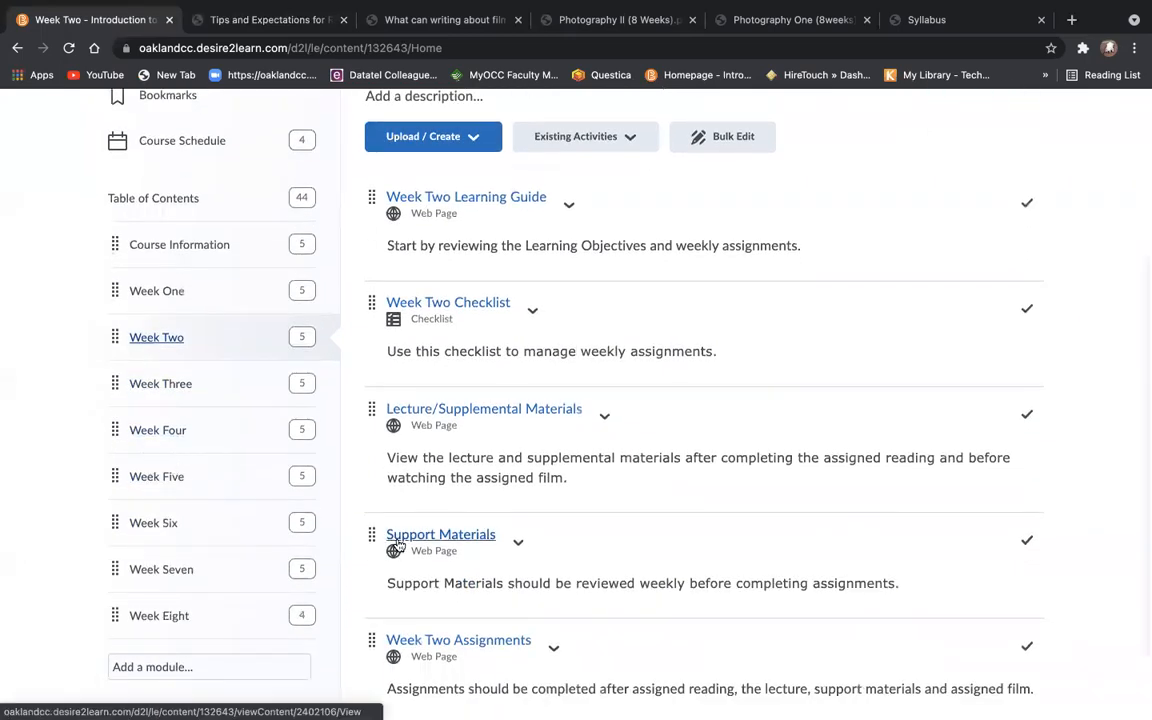
click(440, 534)
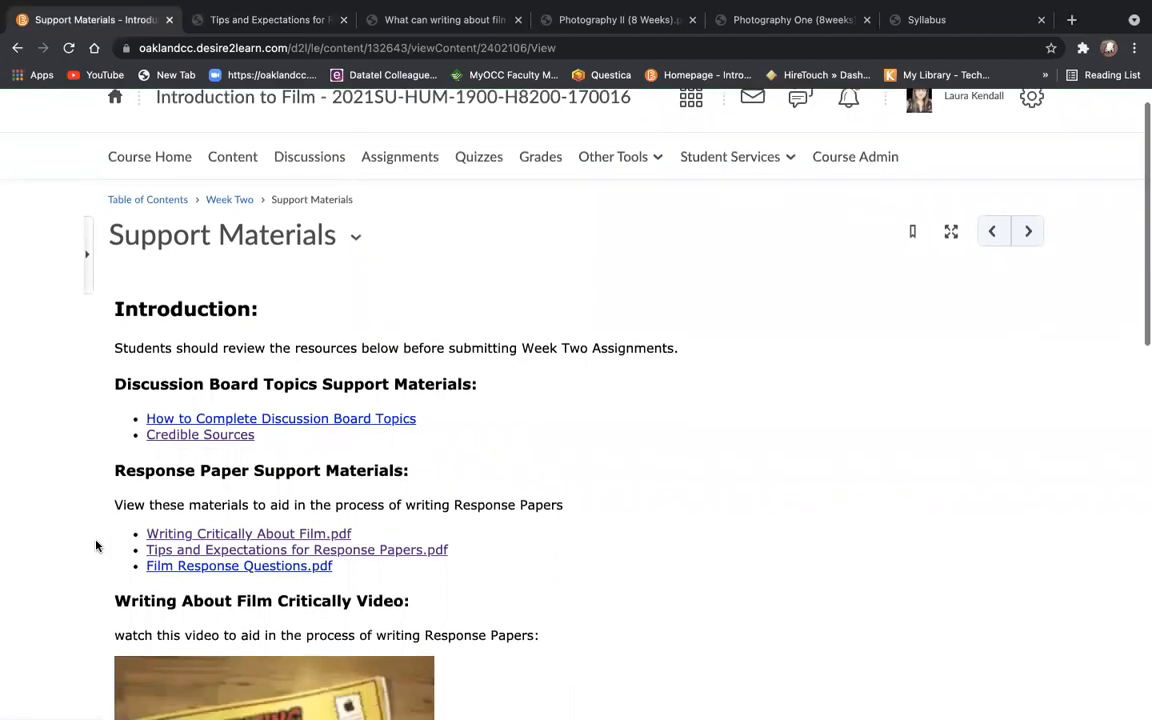
scroll(down, 3)
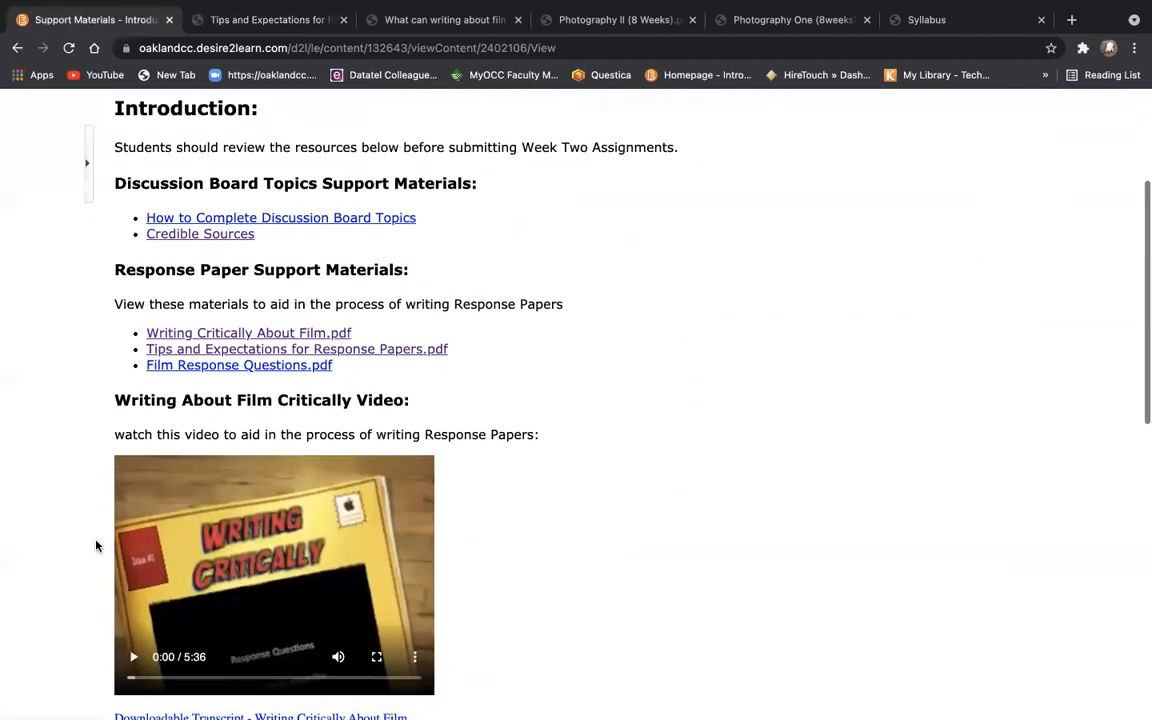
scroll(down, 3)
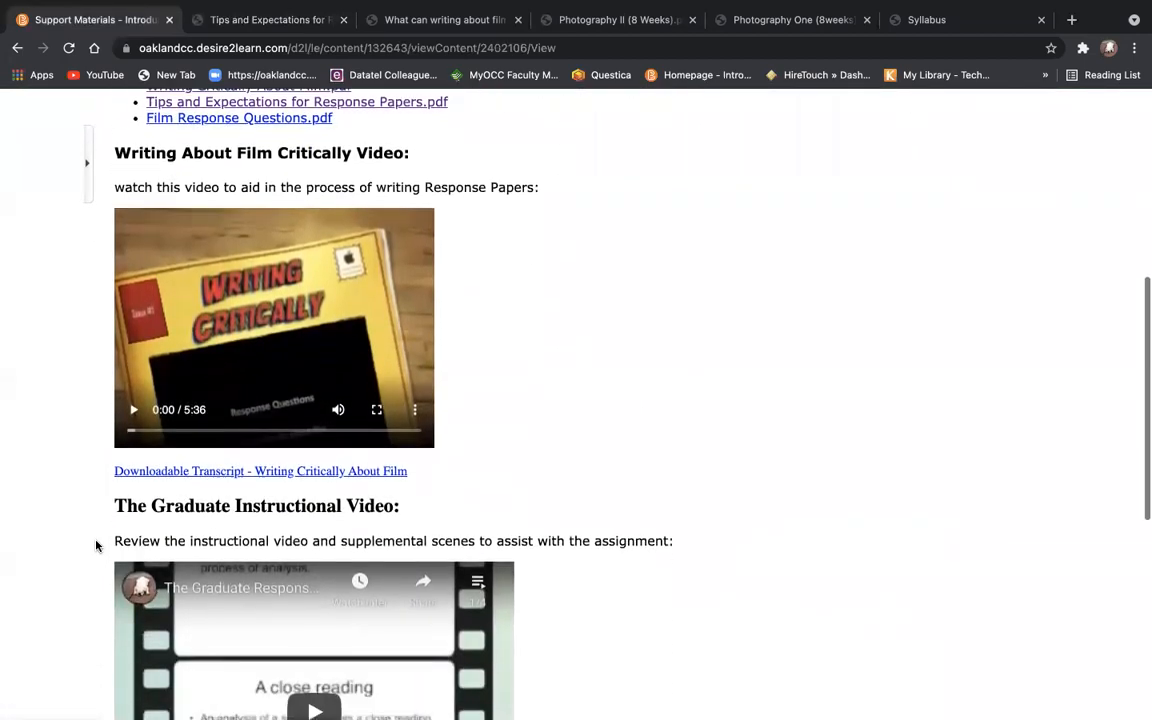
scroll(down, 3)
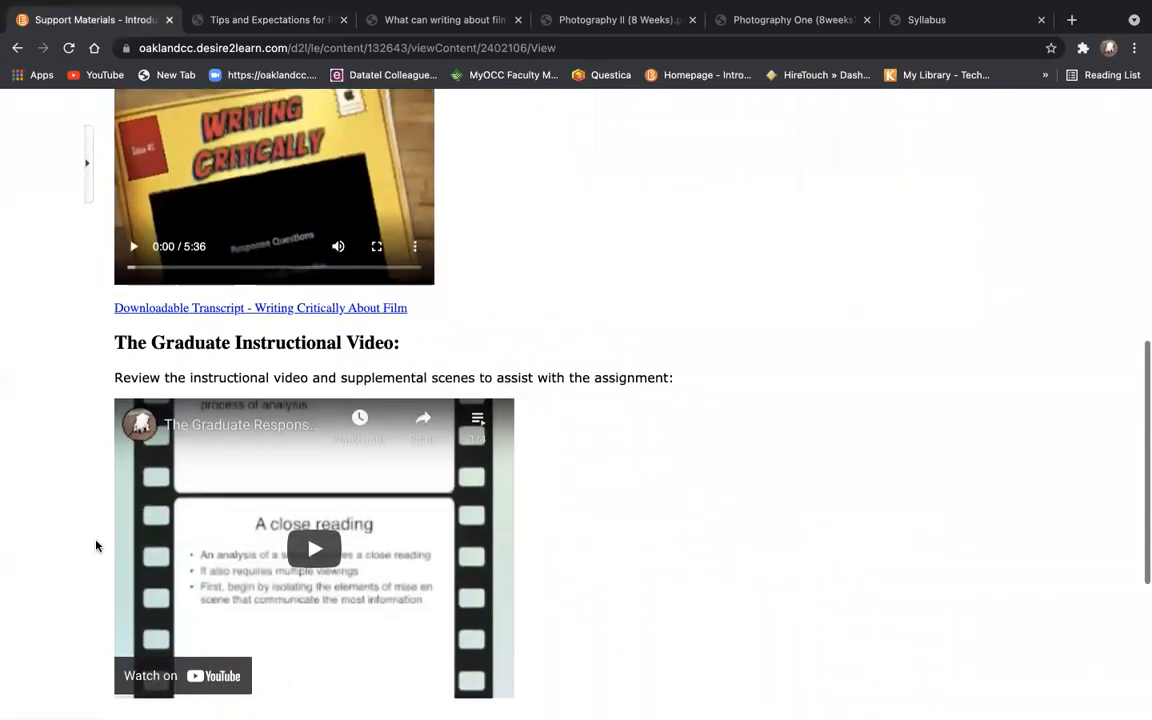
scroll(down, 3)
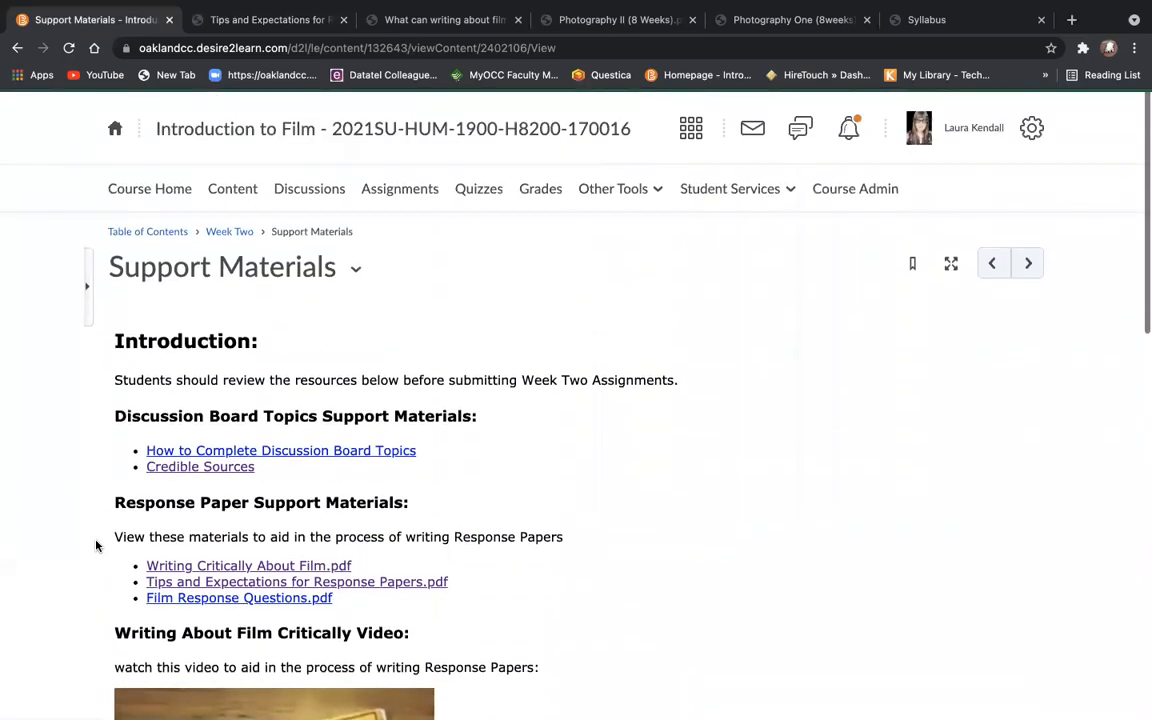
Switch to Week Three's Support Materials and look through its resources down to the Tsotsi scenes video
click(232, 188)
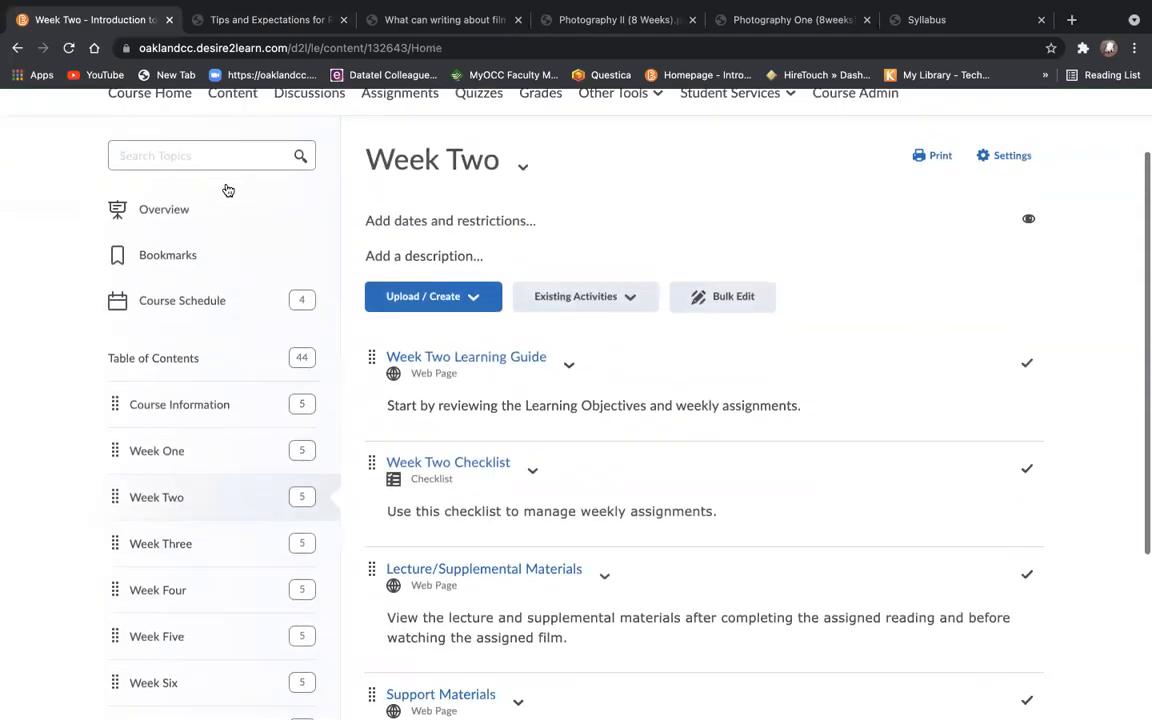
scroll(down, 3)
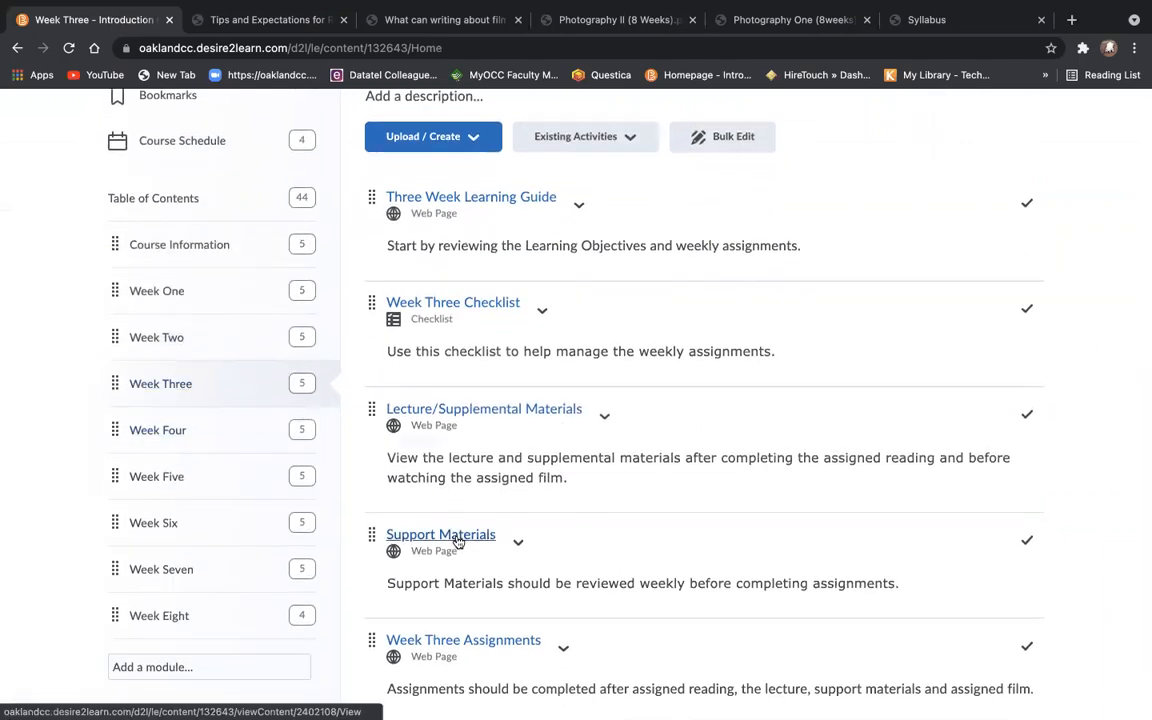
click(440, 534)
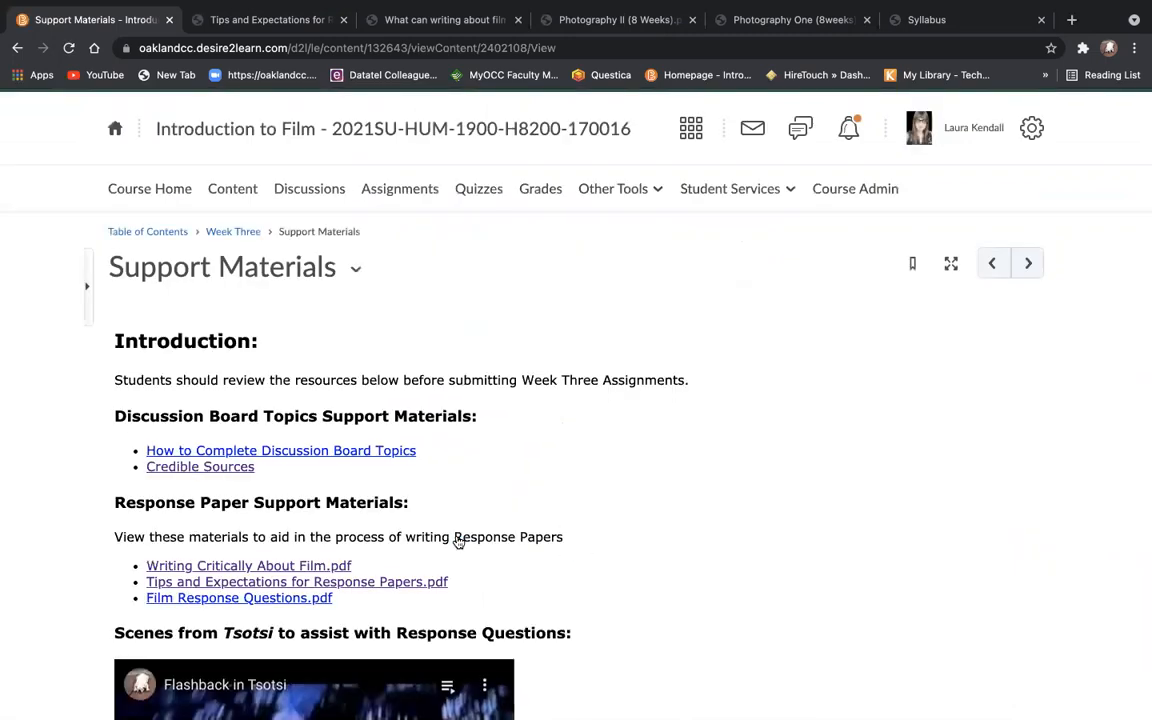
scroll(down, 3)
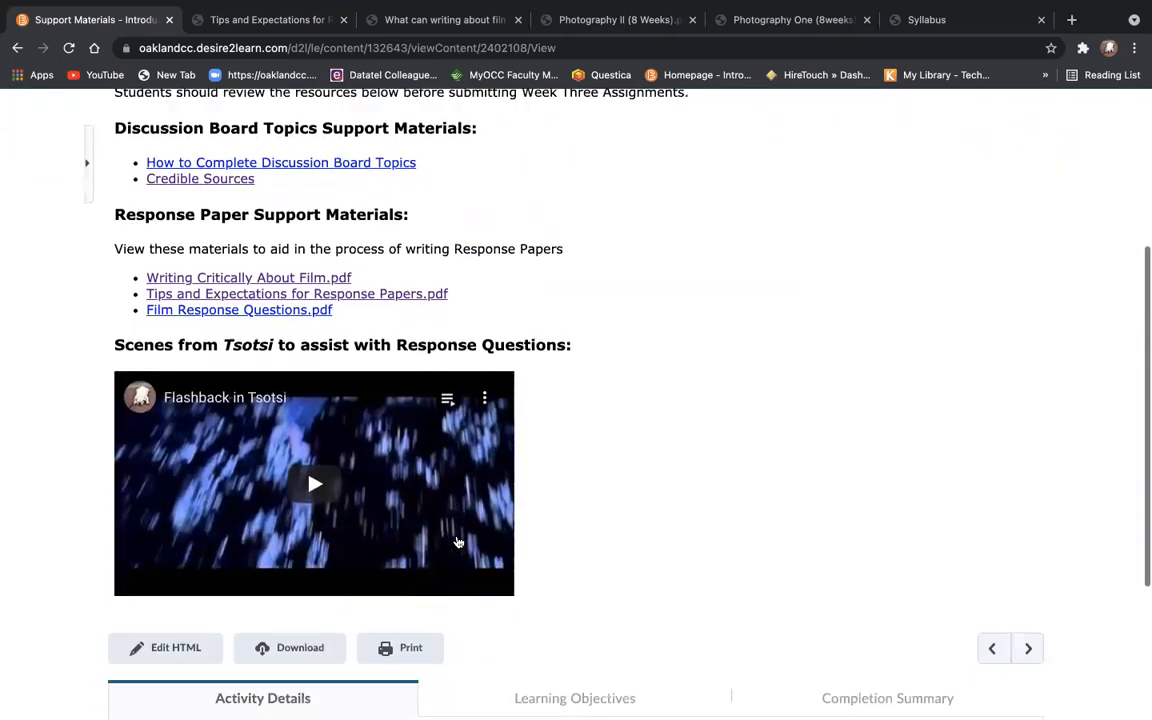
scroll(down, 3)
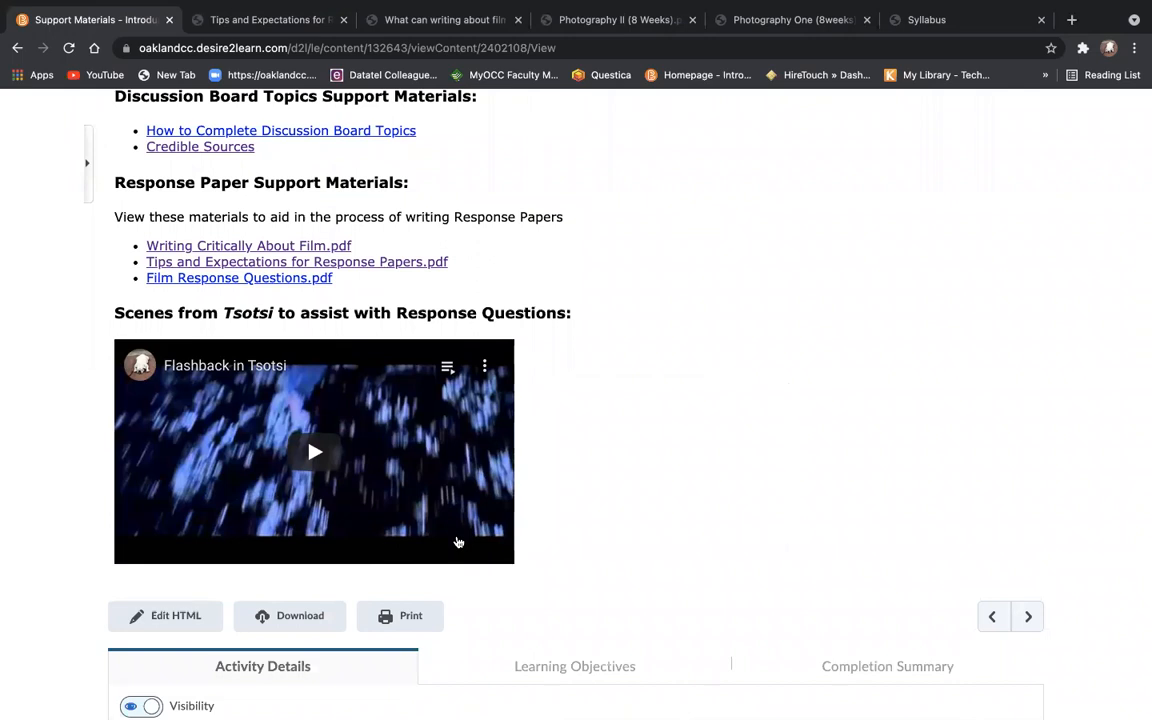
scroll(up, 3)
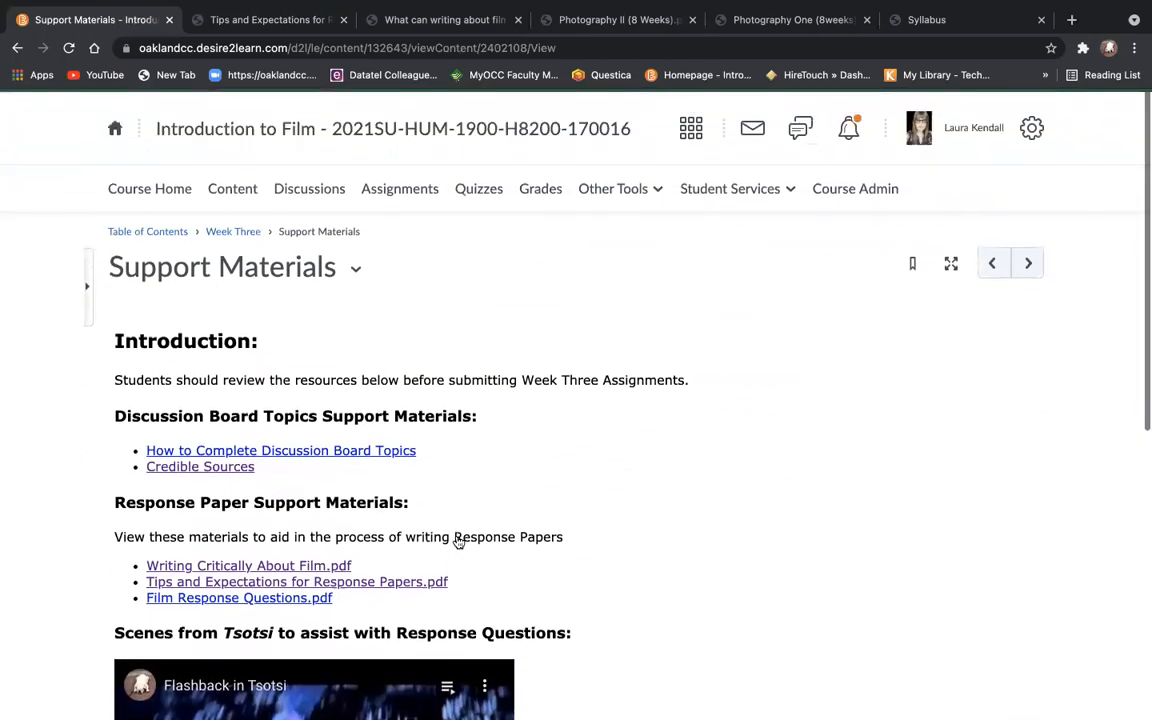
mouse_move(576, 296)
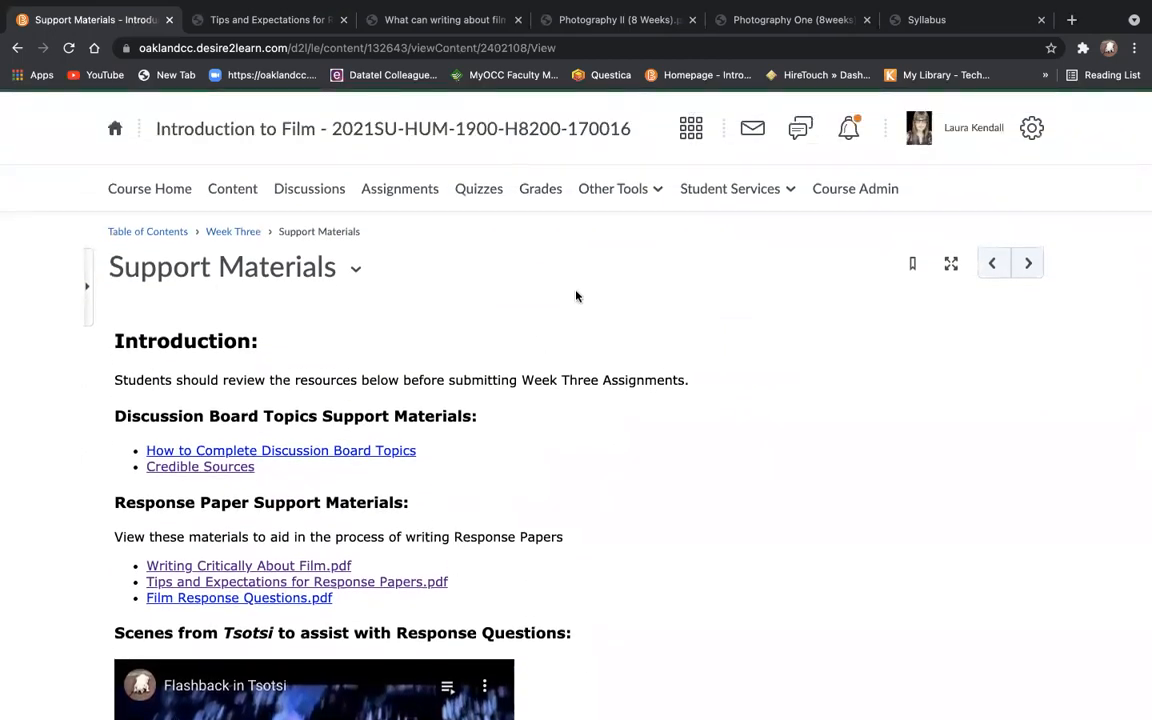
mouse_move(612, 188)
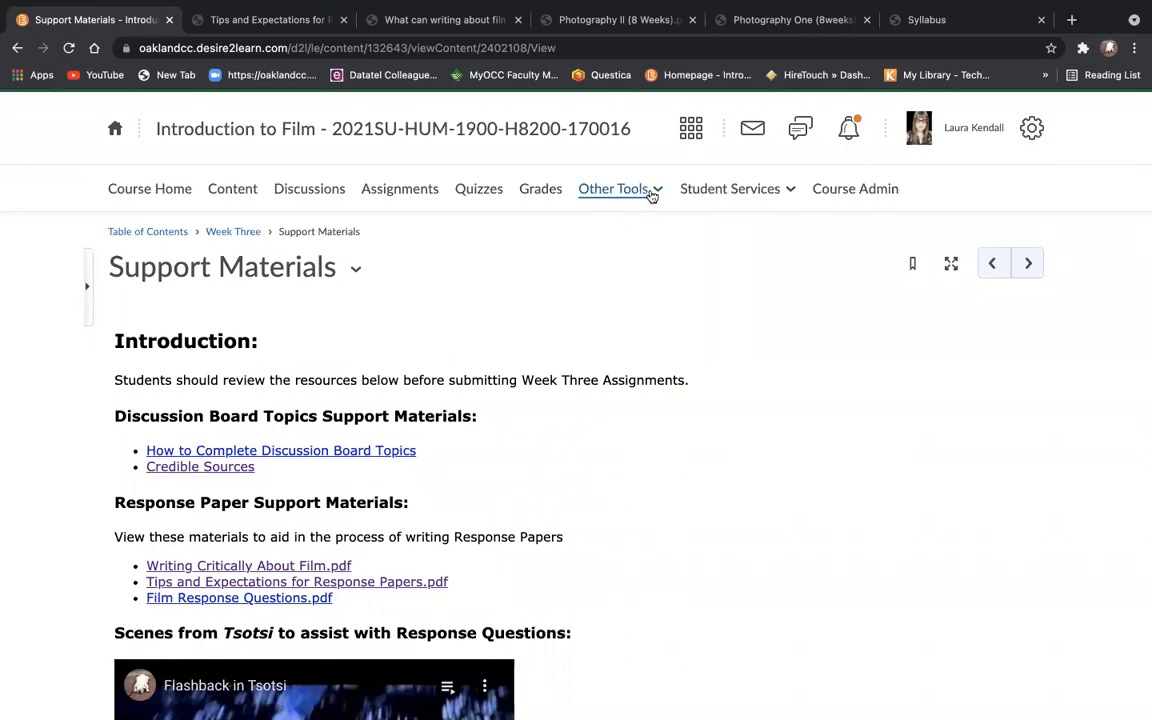
From the Classlist, impersonate the test student account and confirm entering that session
click(612, 188)
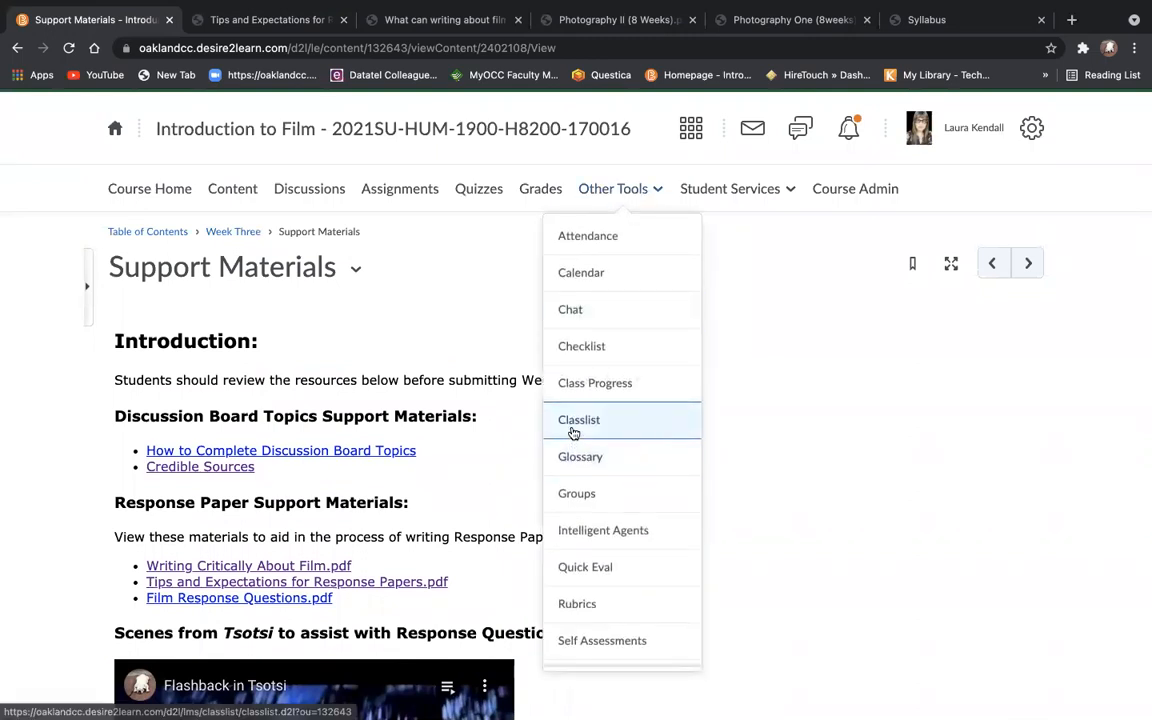
click(580, 420)
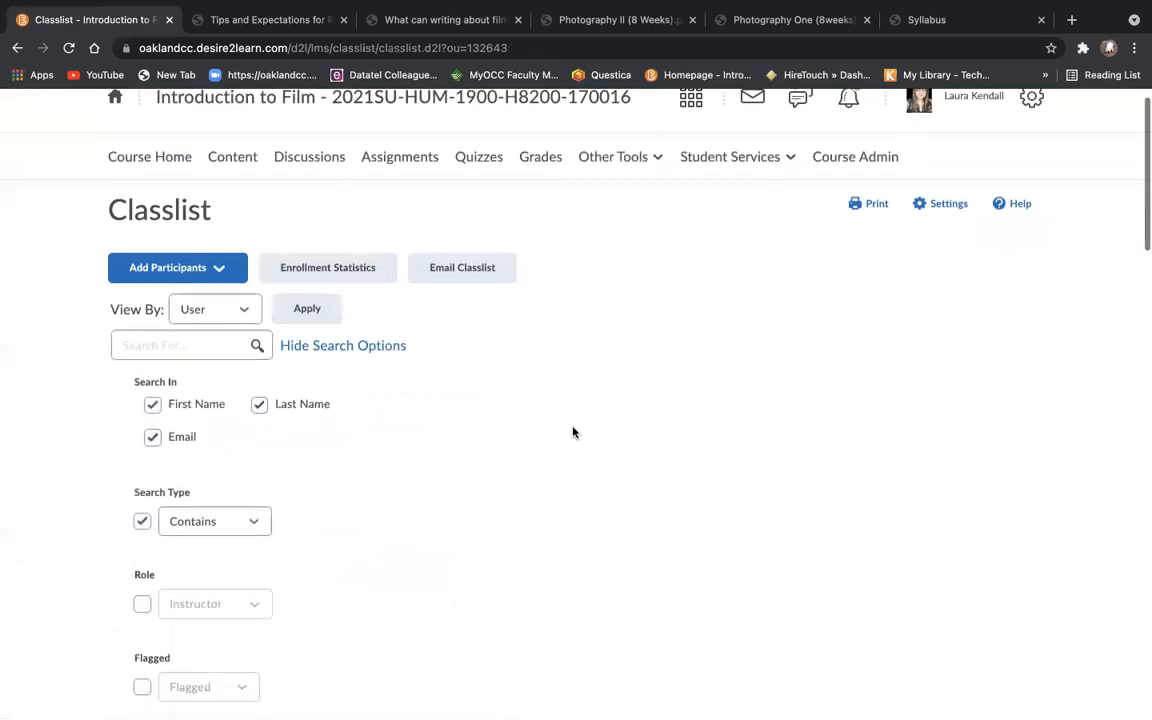
scroll(down, 3)
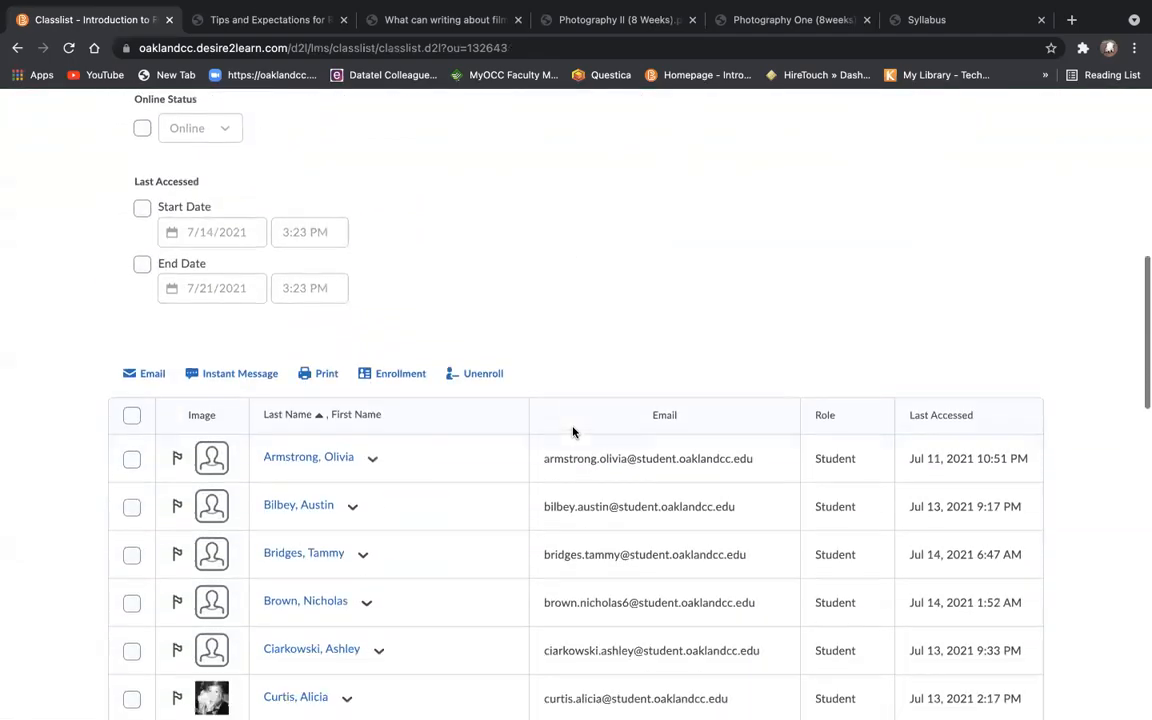
scroll(down, 3)
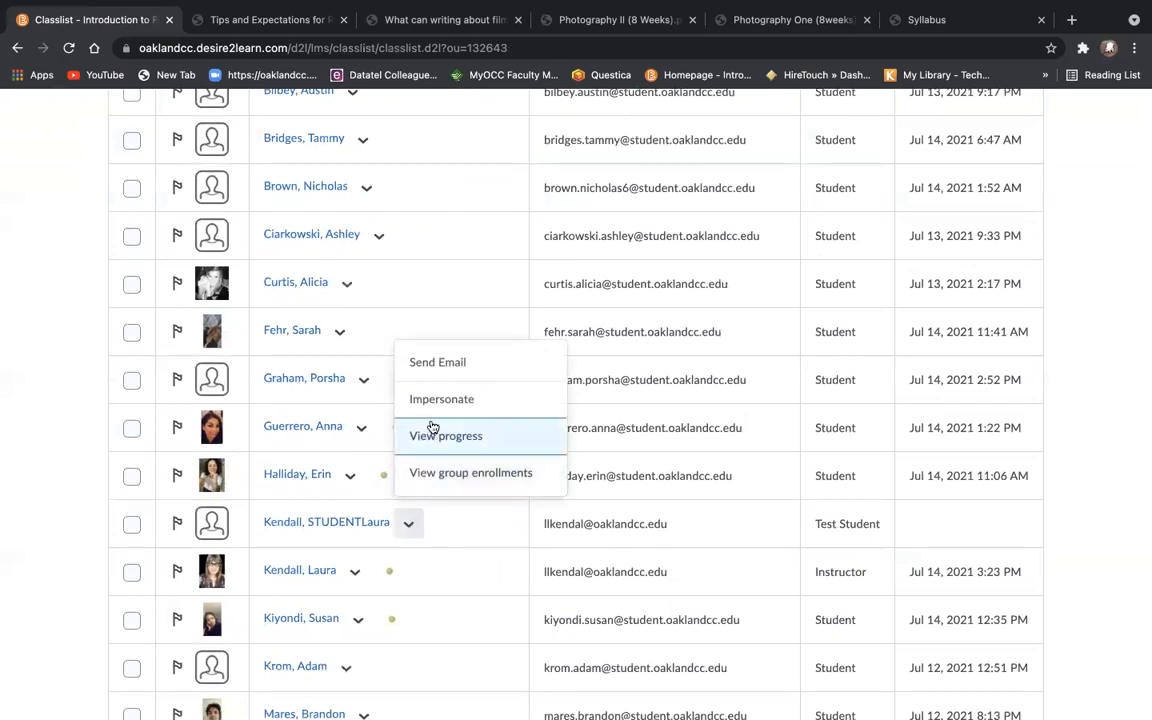
click(440, 398)
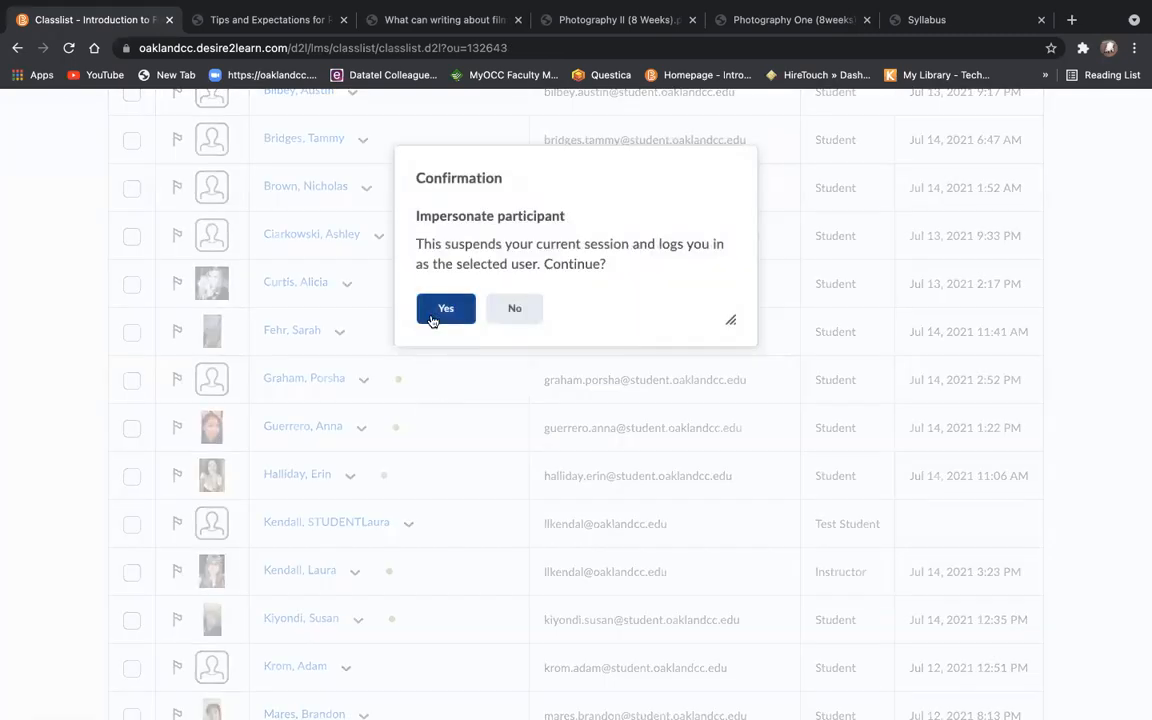
click(444, 308)
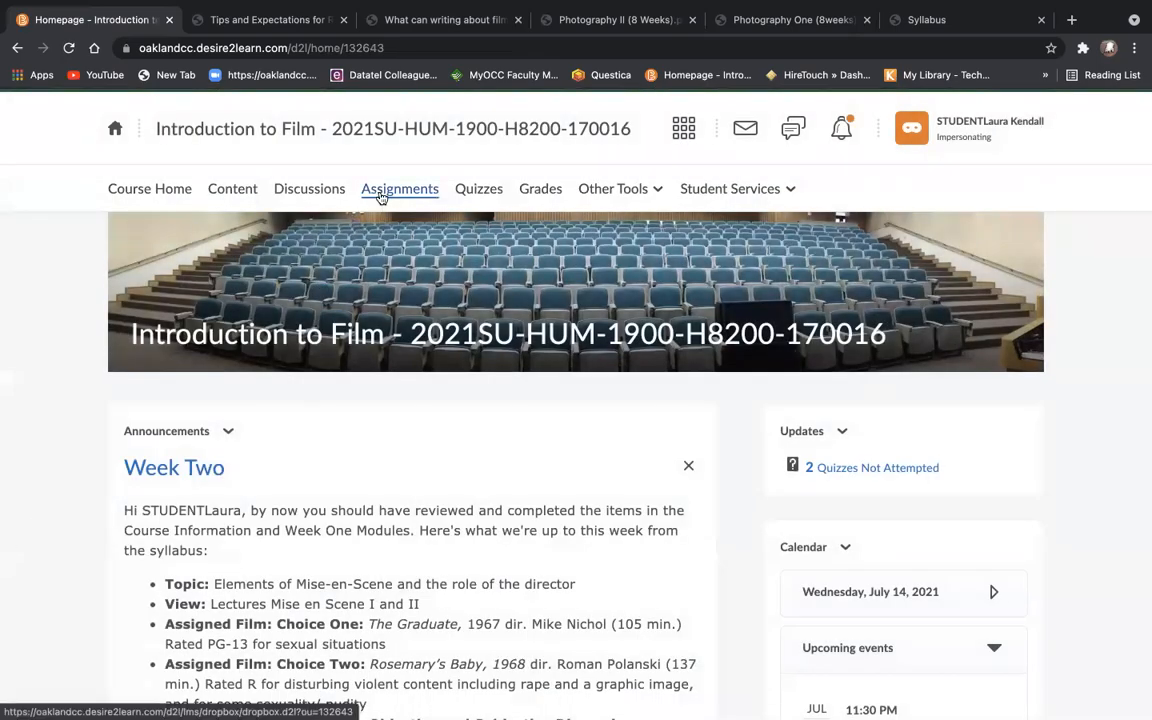
As the student, open the Sunset Boulevard or Rabbit Proof Fence Response Paper assignment and read through it
click(400, 188)
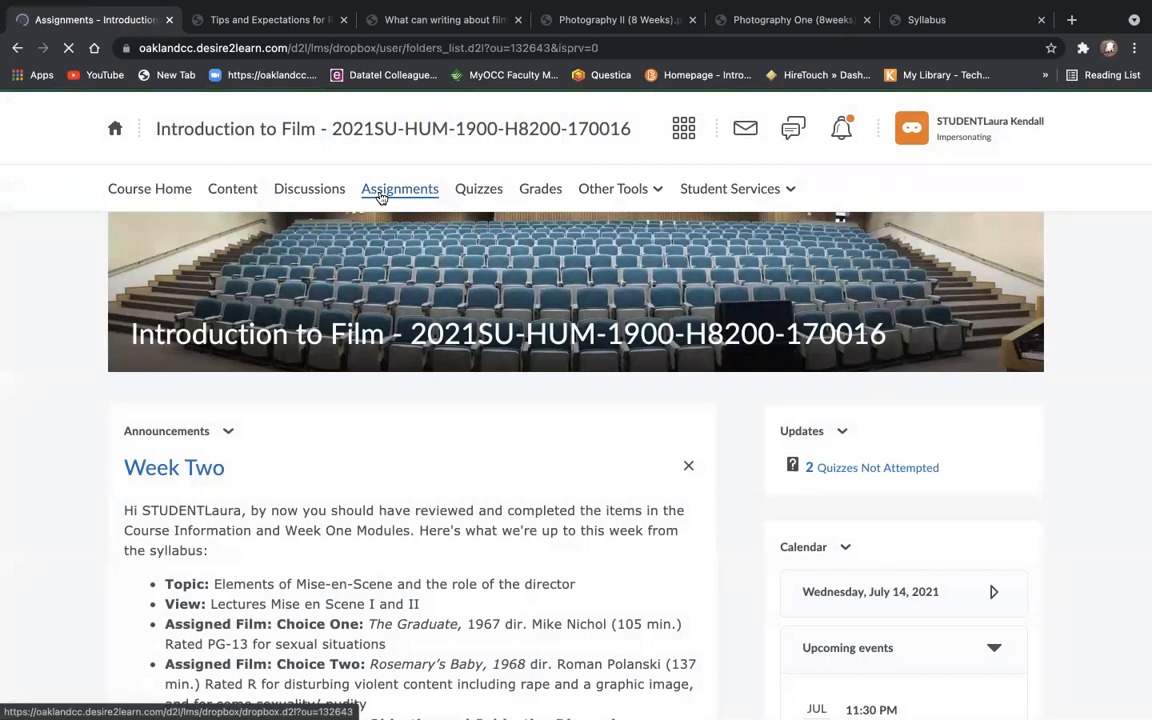
click(400, 188)
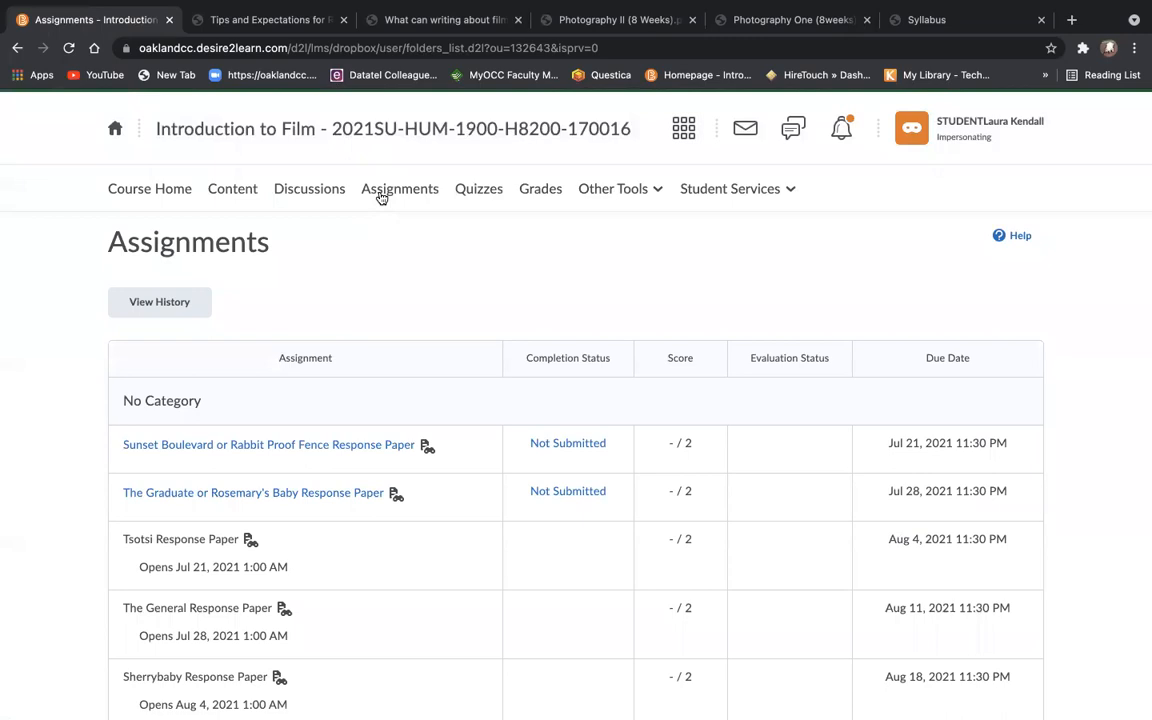
mouse_move(268, 444)
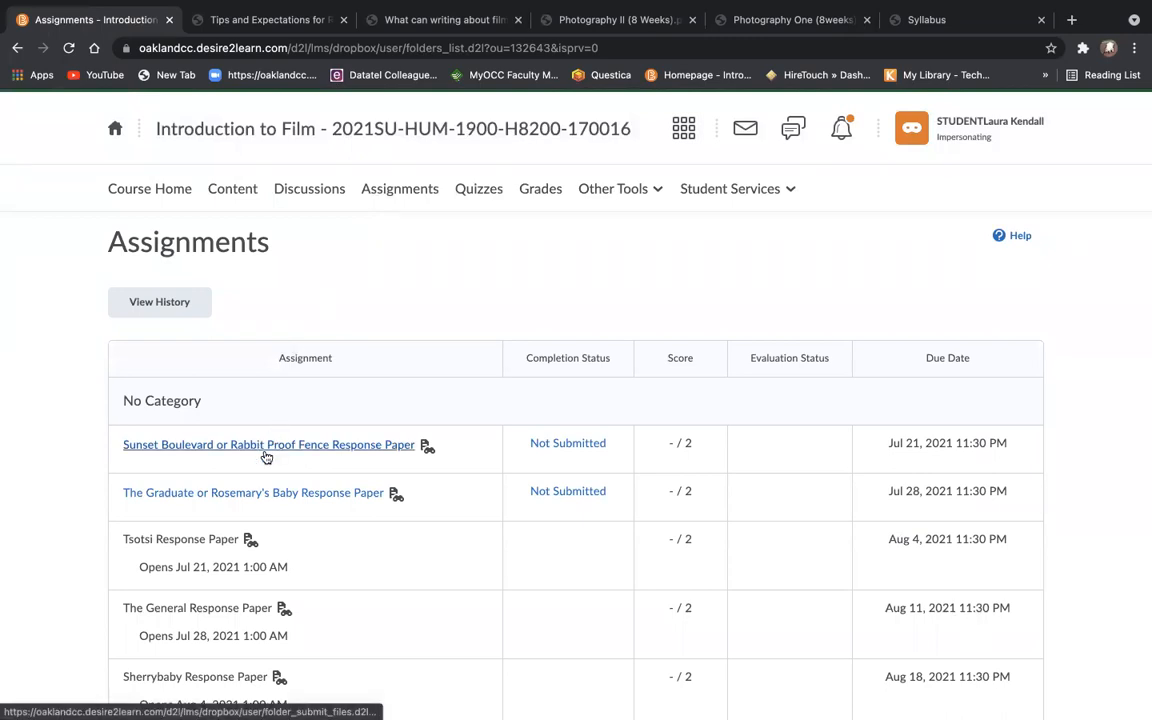
click(268, 444)
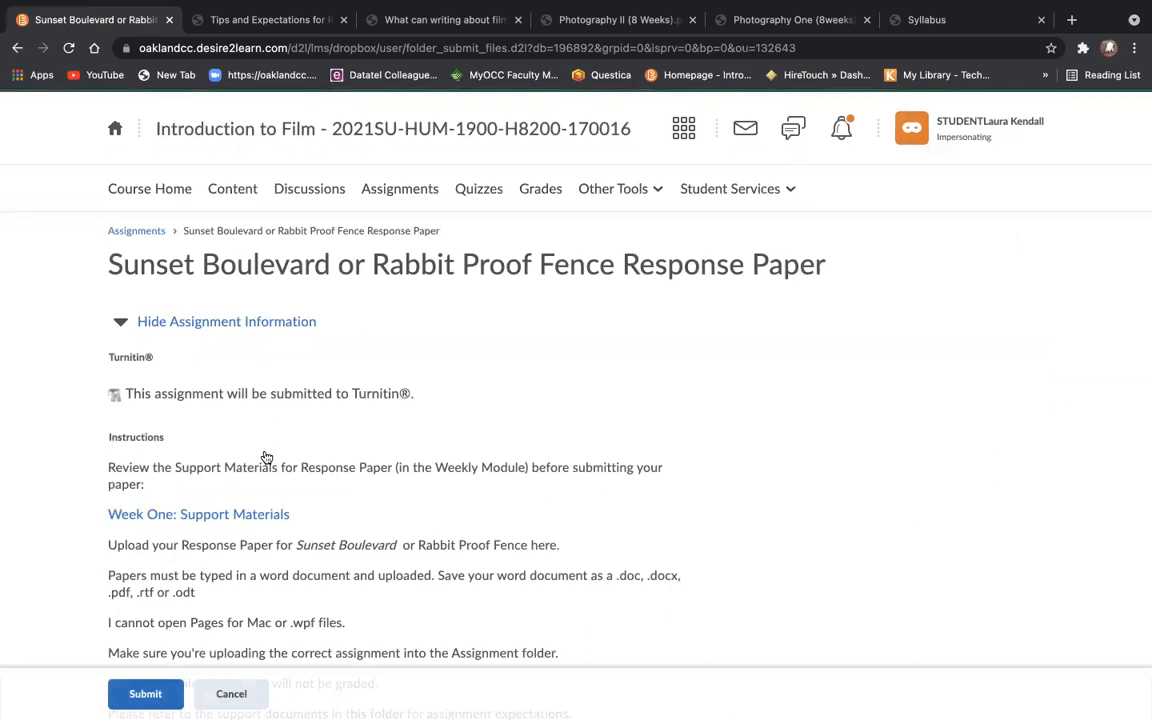
scroll(down, 3)
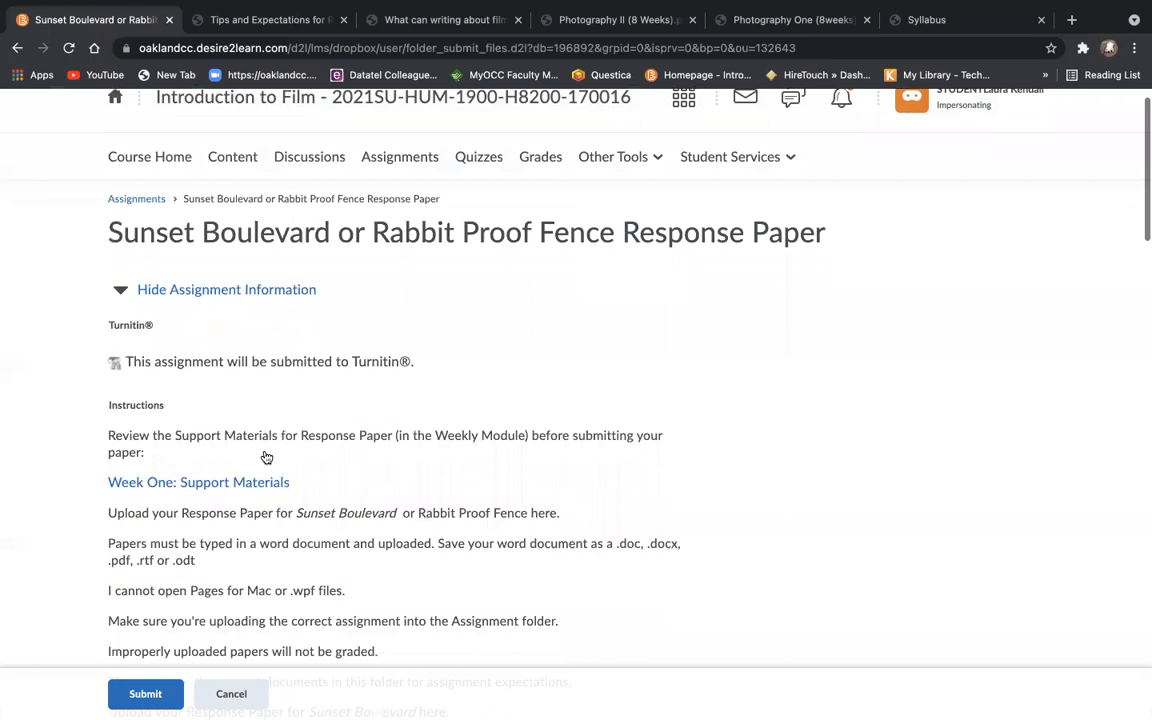
scroll(down, 3)
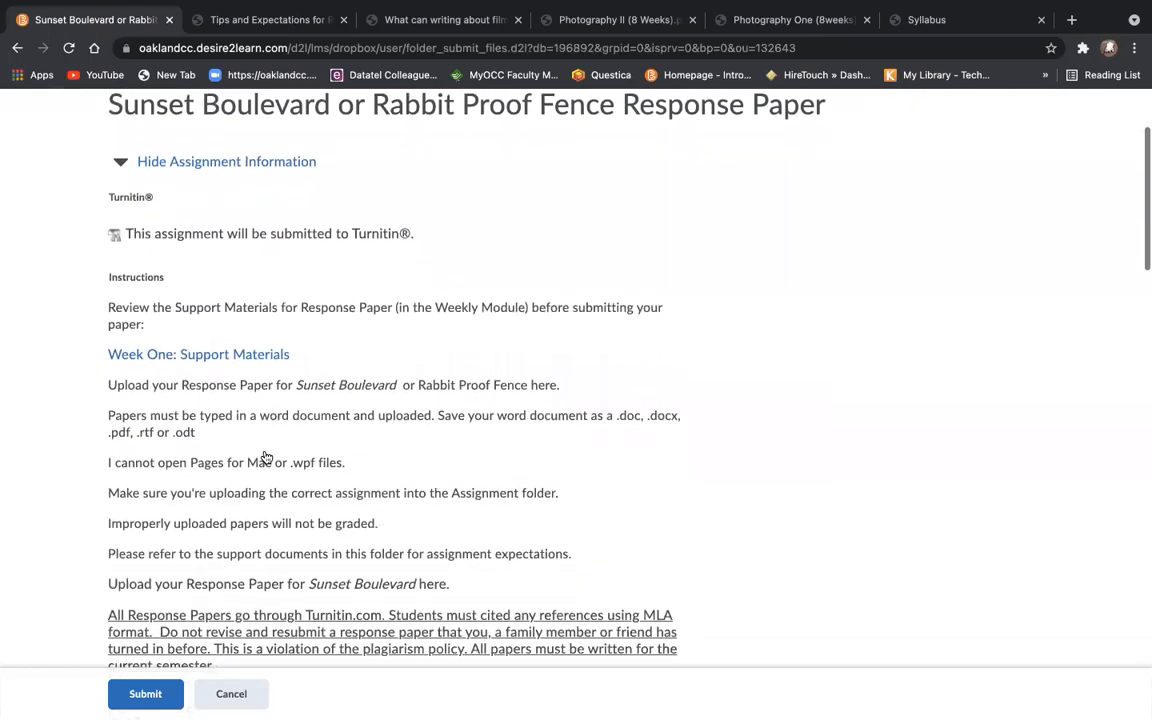
scroll(down, 3)
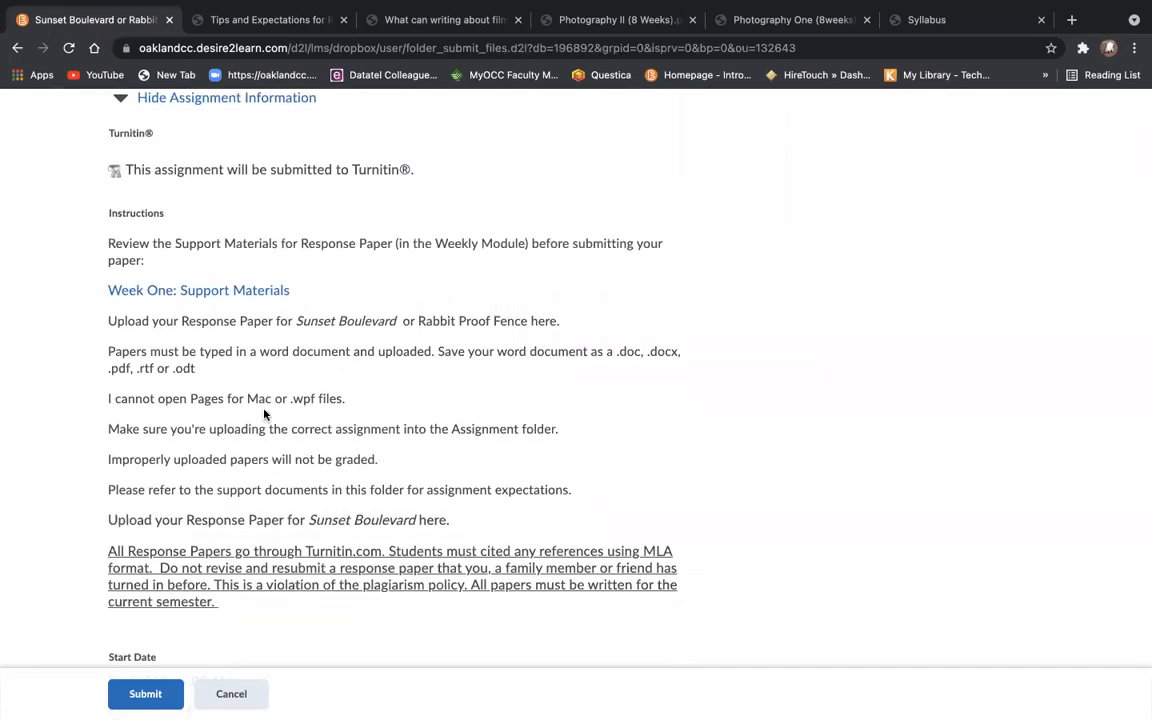
mouse_move(210, 296)
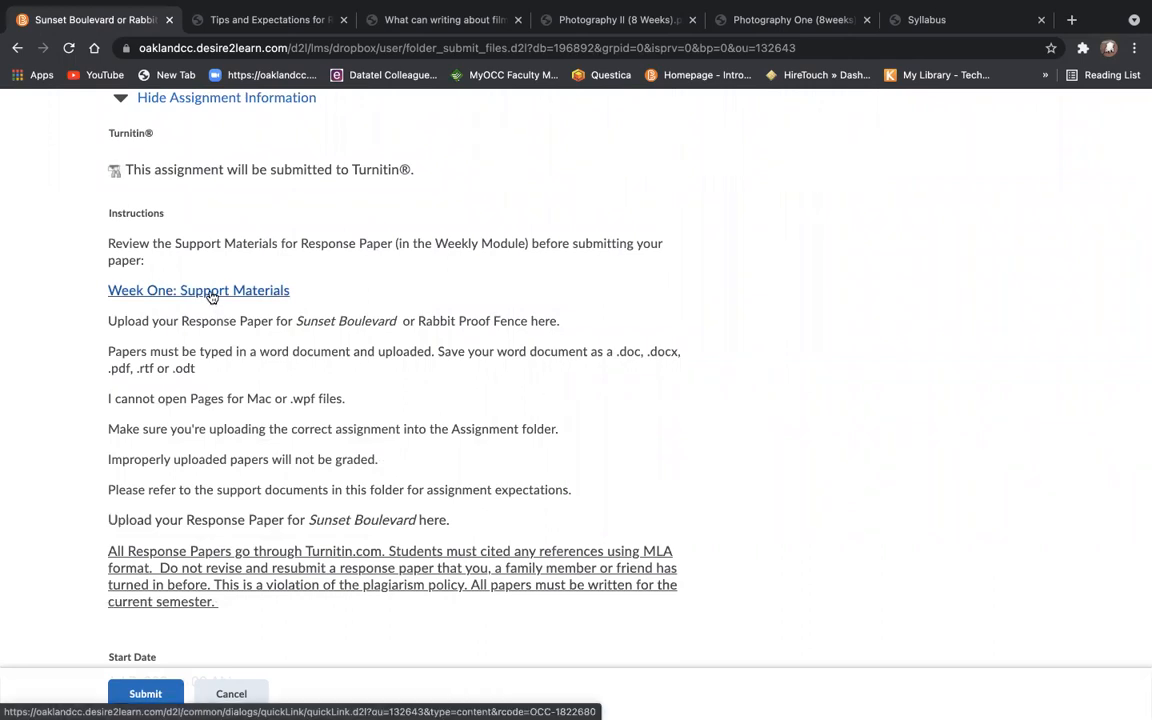
Follow the assignment's Week One: Support Materials link
click(198, 290)
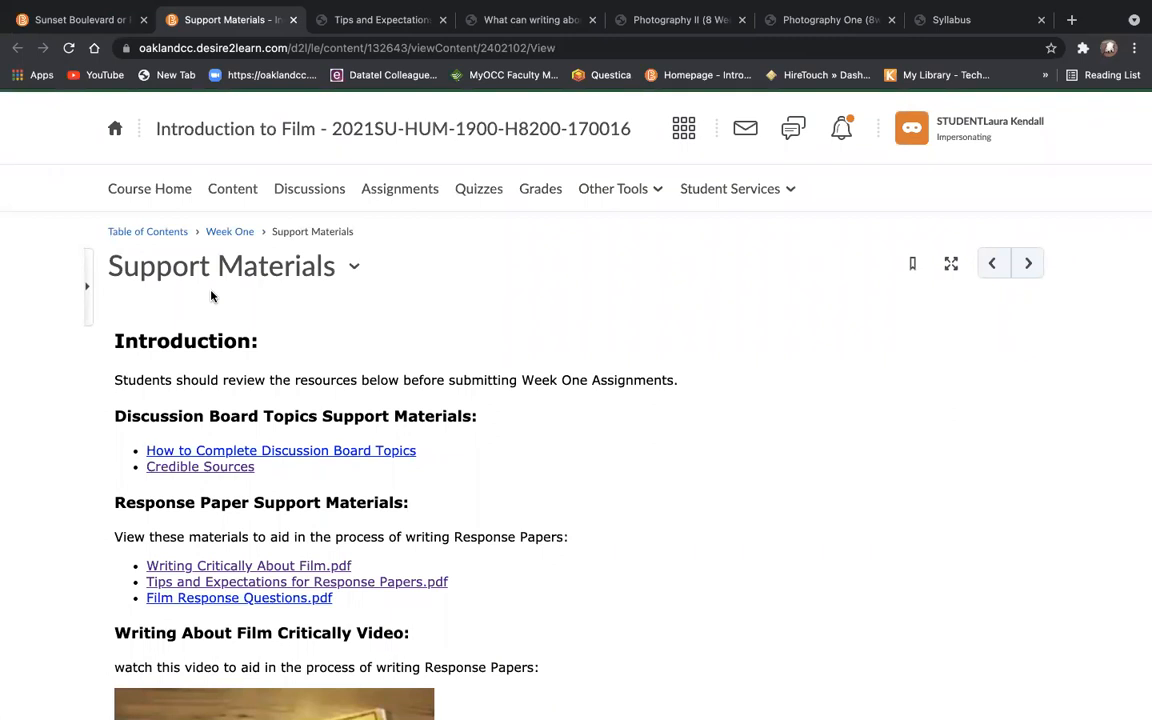
mouse_move(240, 232)
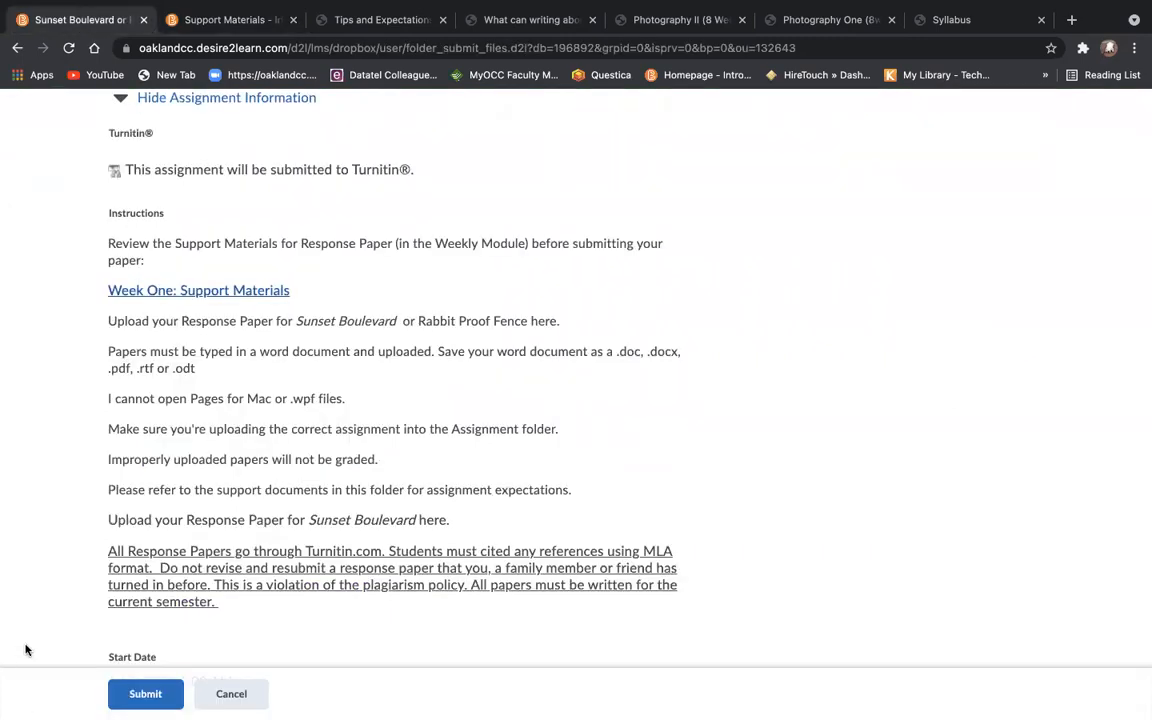
Open The Graduate or Rosemary's Baby Response Paper assignment and scroll down to its New Response Paper rubric
click(232, 692)
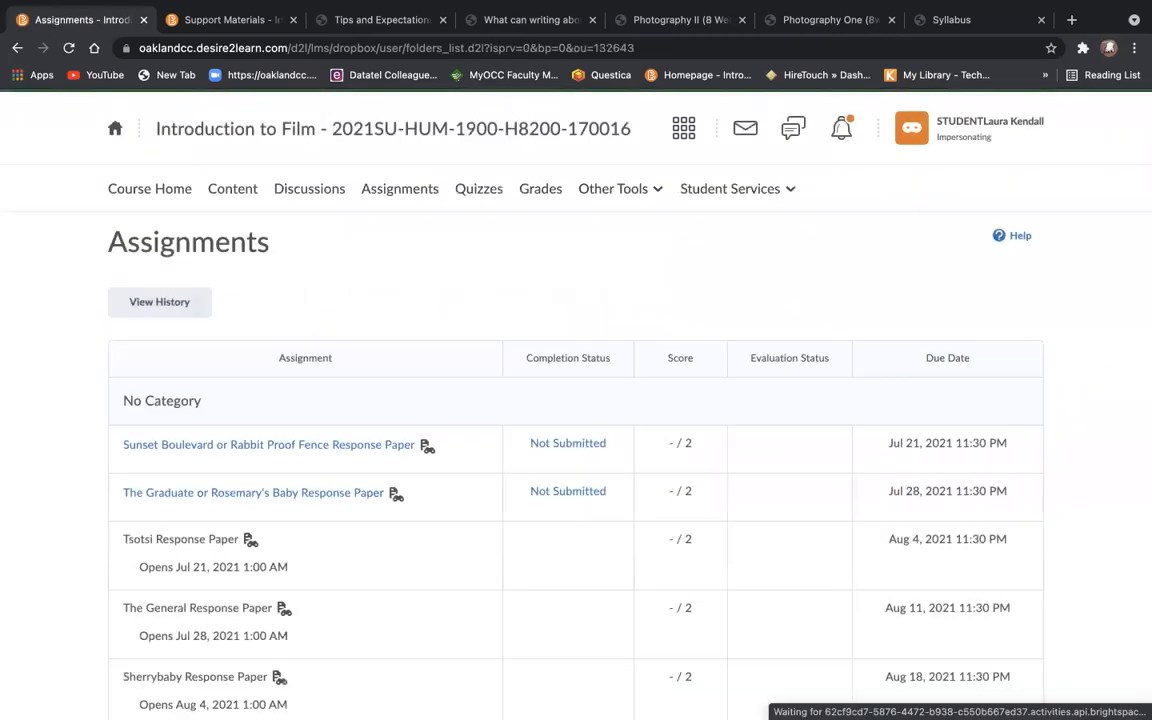
click(252, 492)
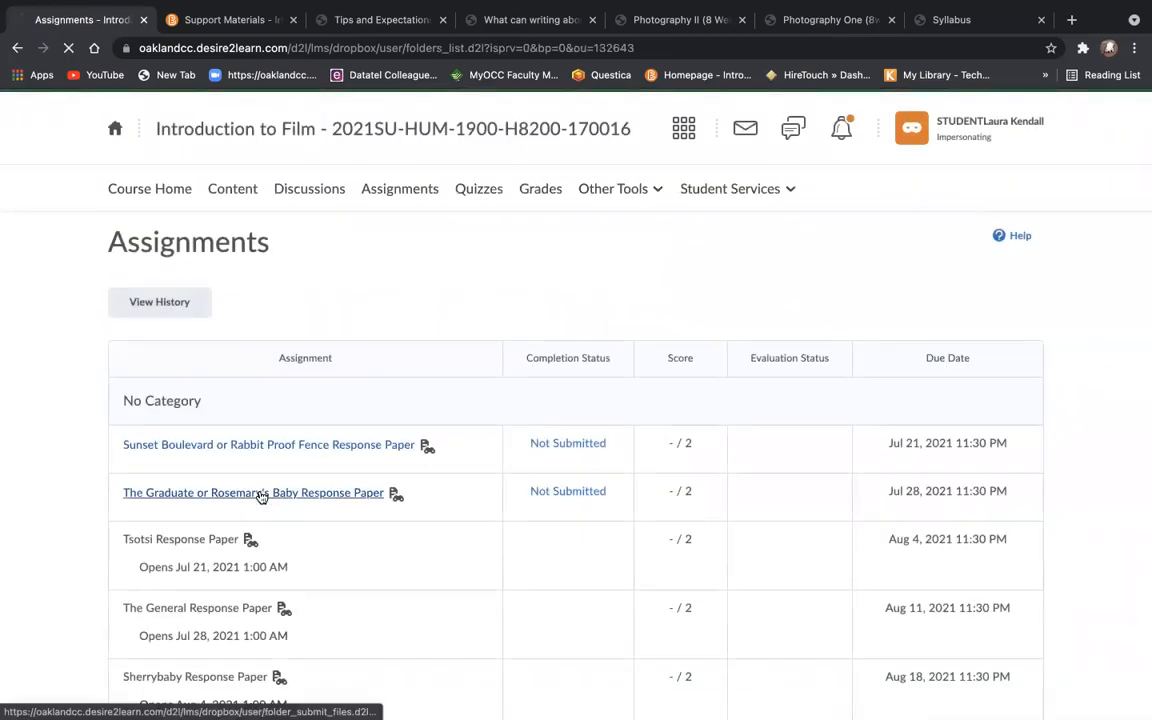
click(252, 492)
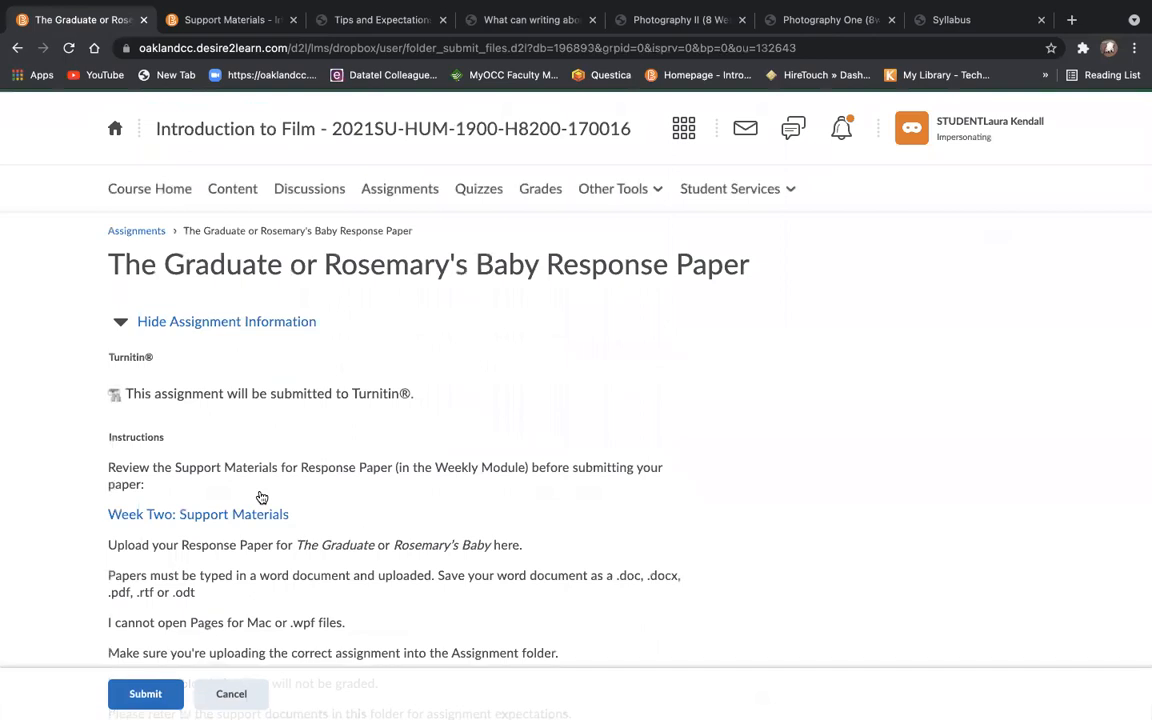
scroll(down, 3)
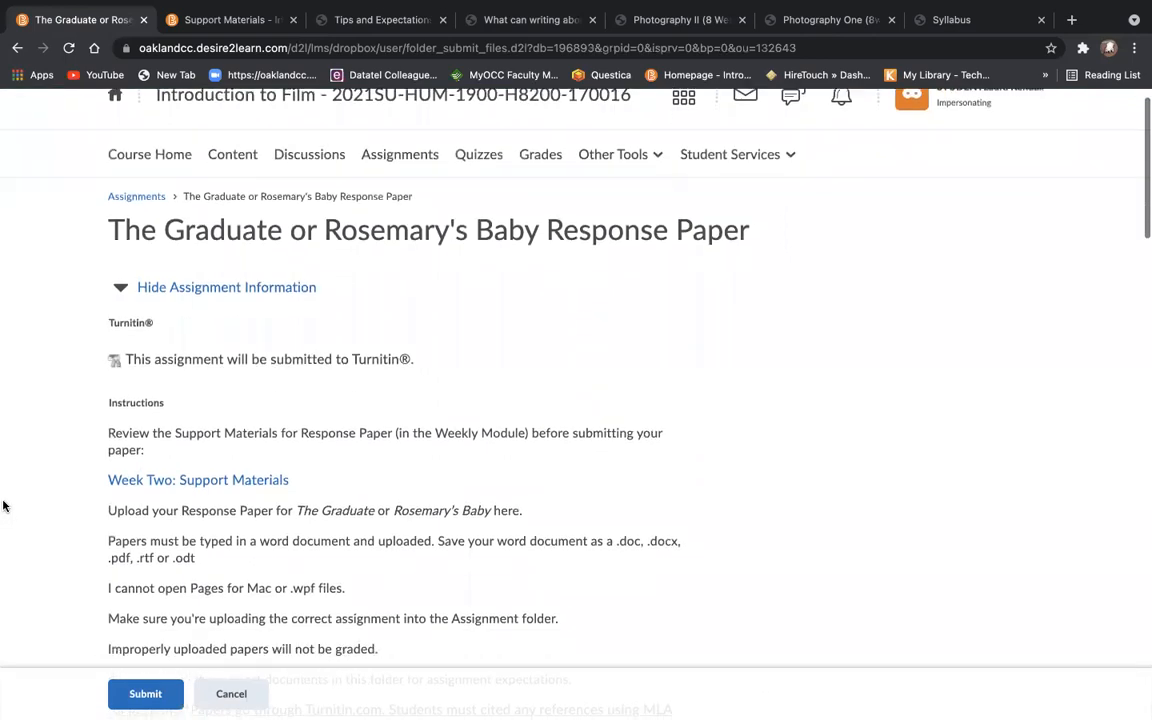
scroll(down, 3)
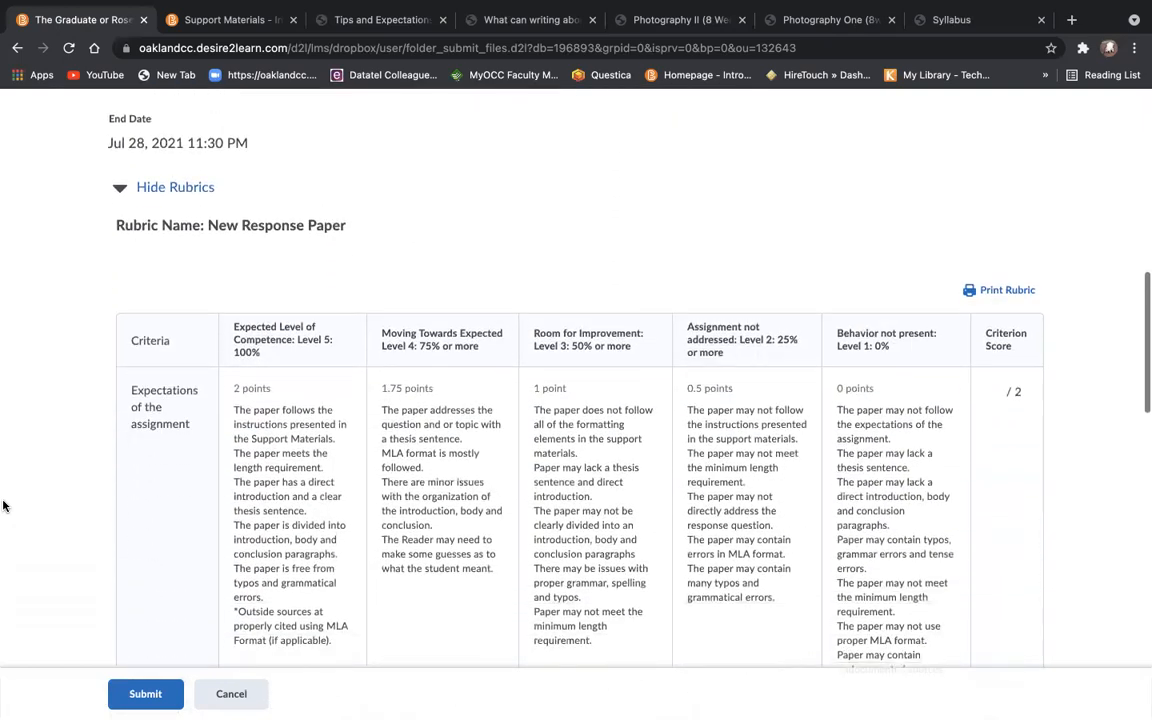
scroll(down, 3)
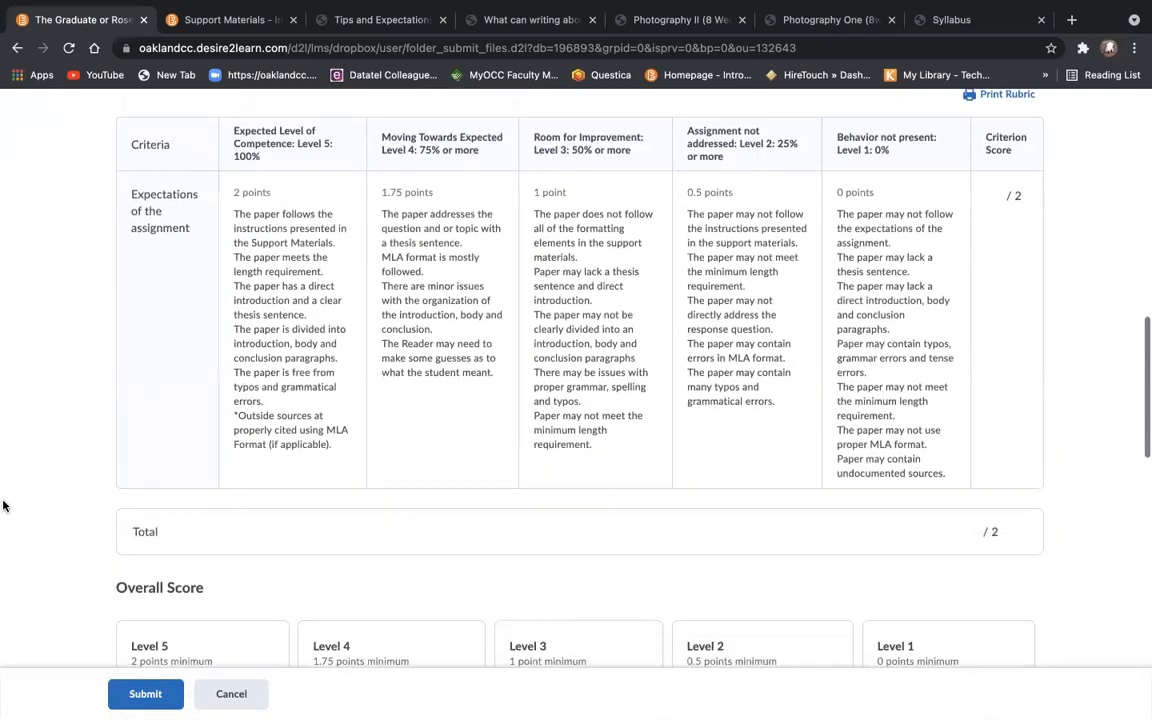
scroll(down, 3)
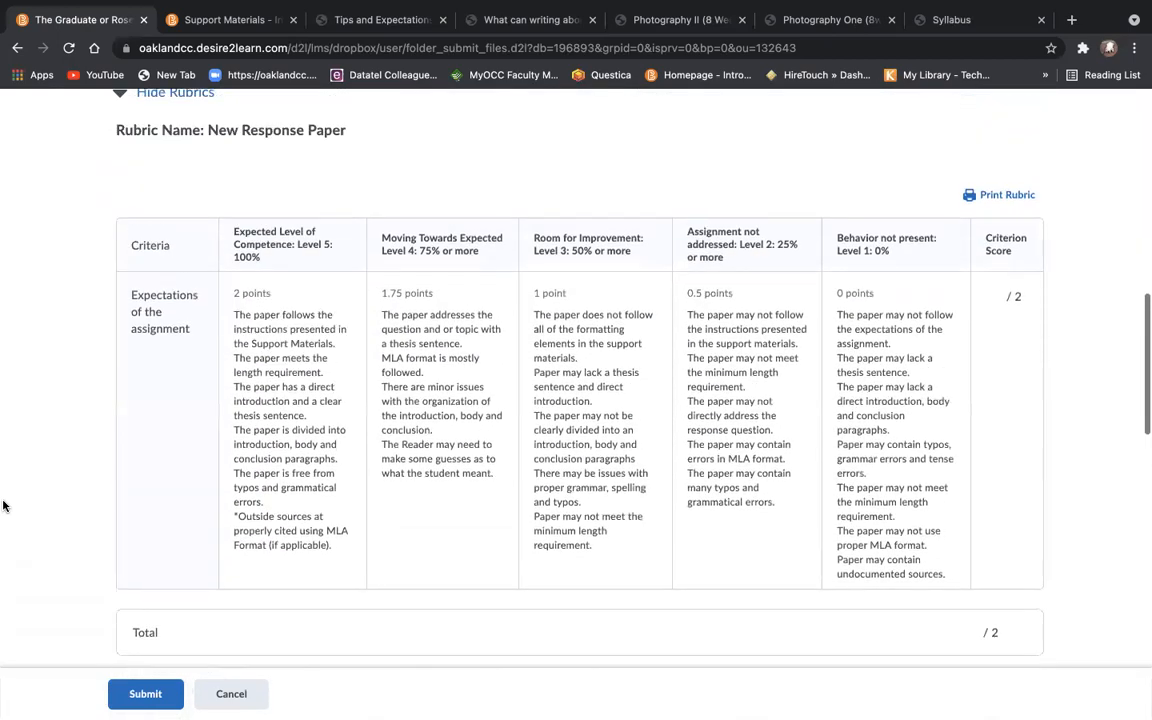
Follow the assignment's Week Two: Support Materials link and look through the opened page
click(176, 92)
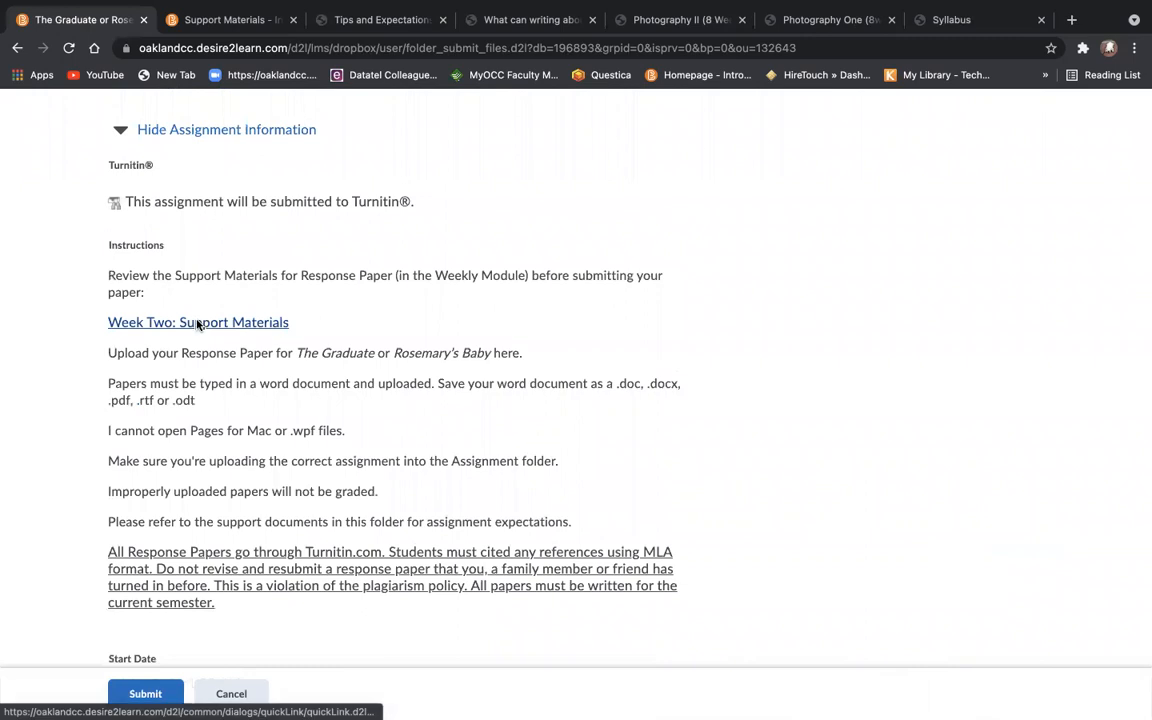
click(198, 322)
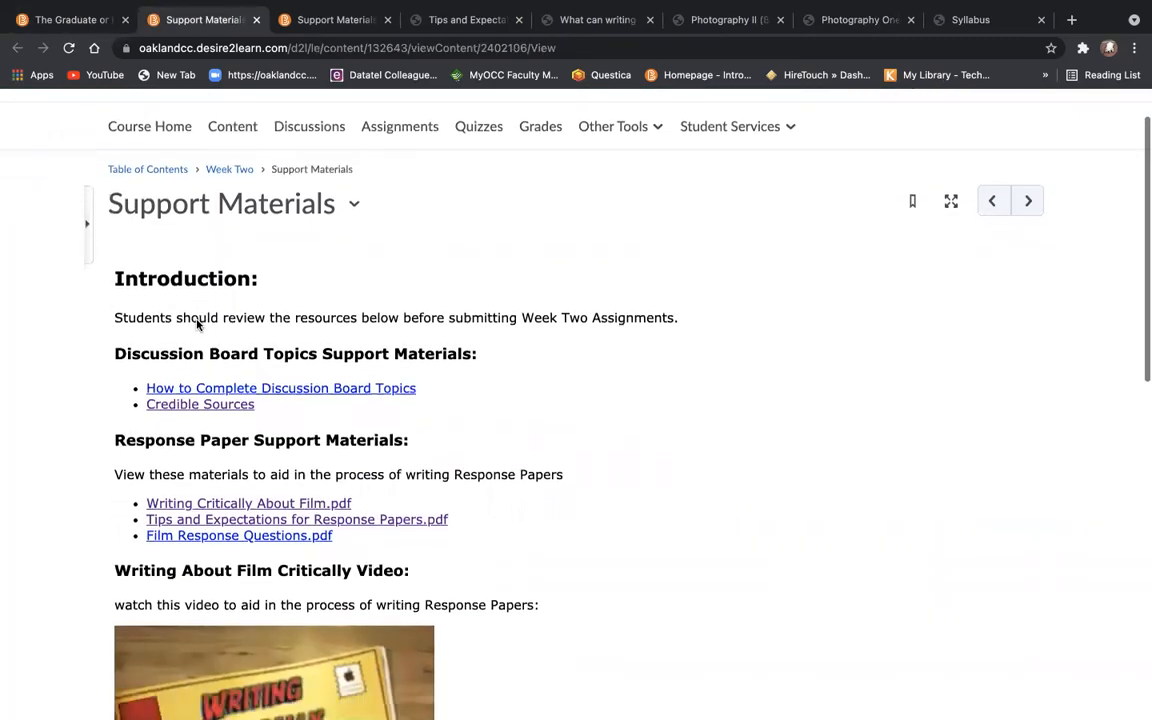
scroll(down, 3)
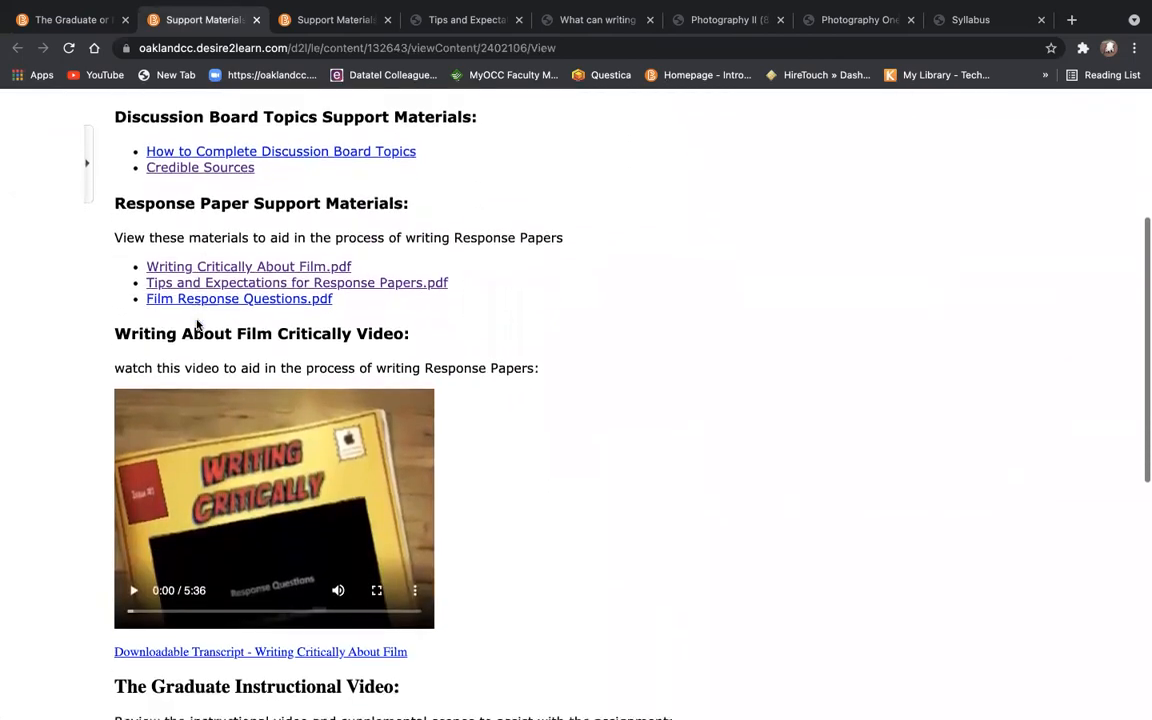
scroll(down, 3)
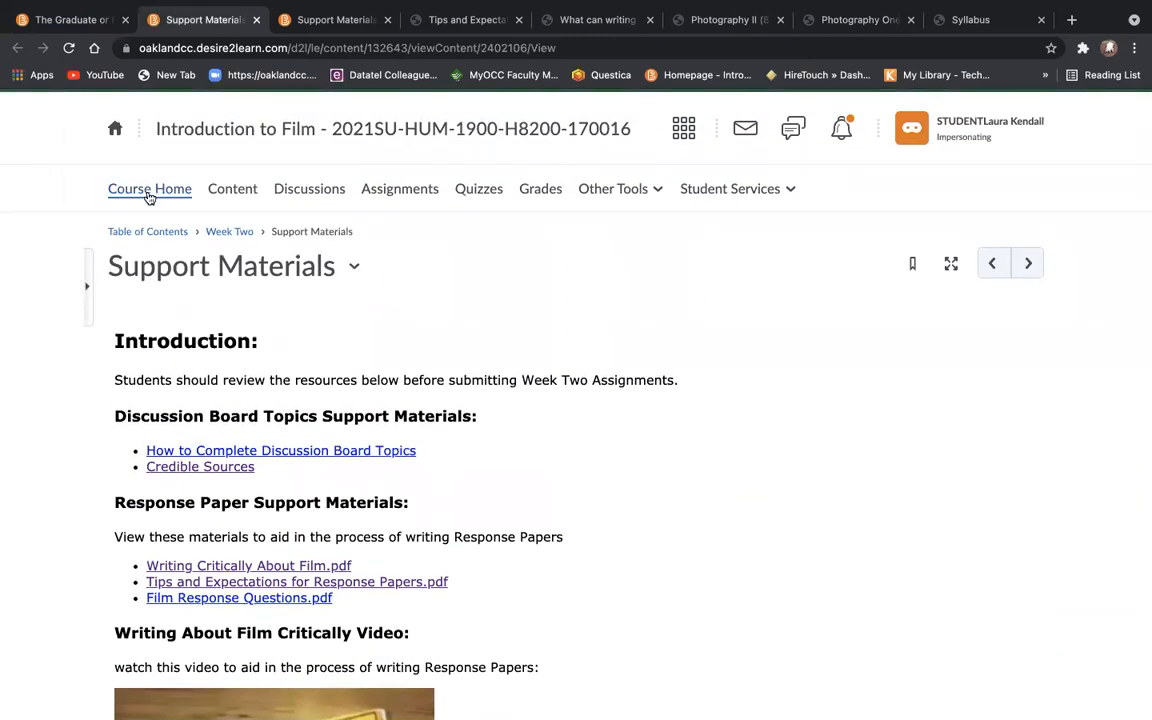
Go to Course Home, showing the Week Two announcement as the test student
click(148, 188)
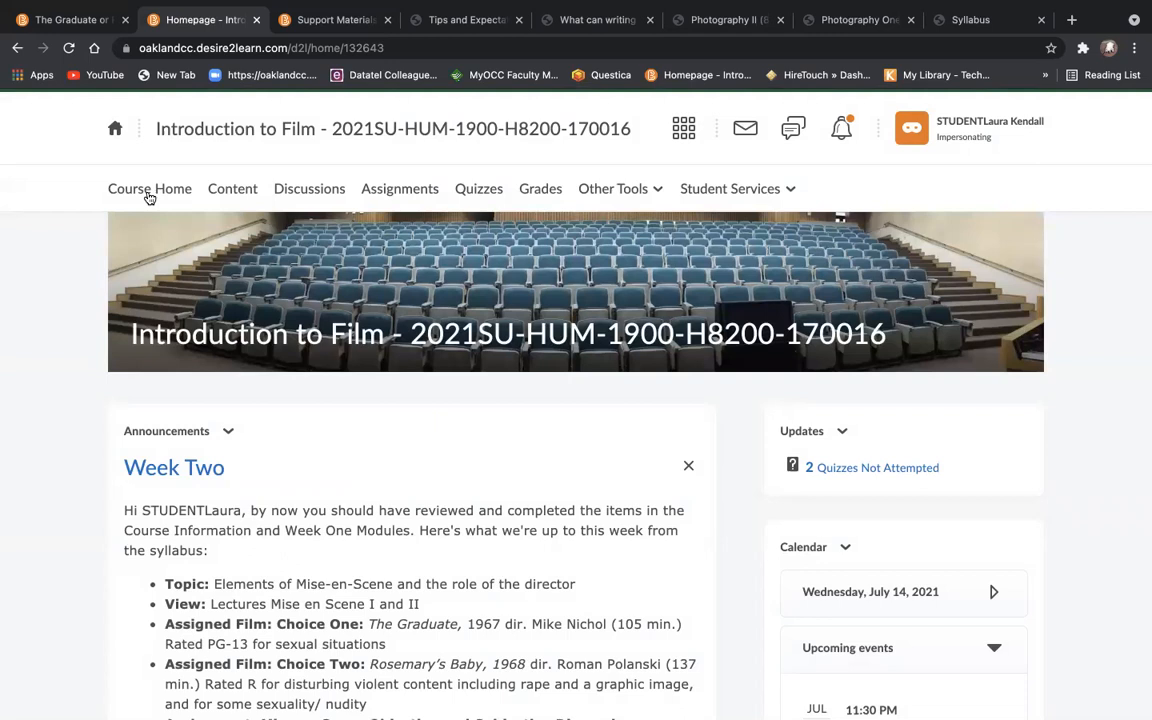
mouse_move(1118, 110)
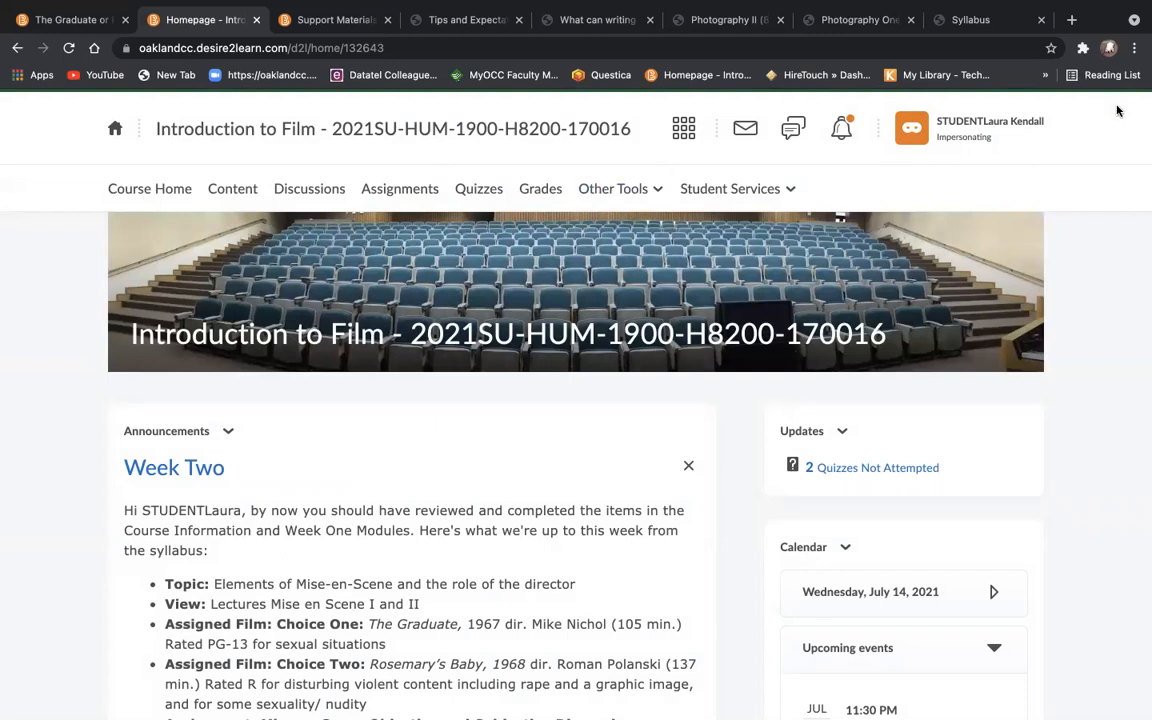
mouse_move(1064, 240)
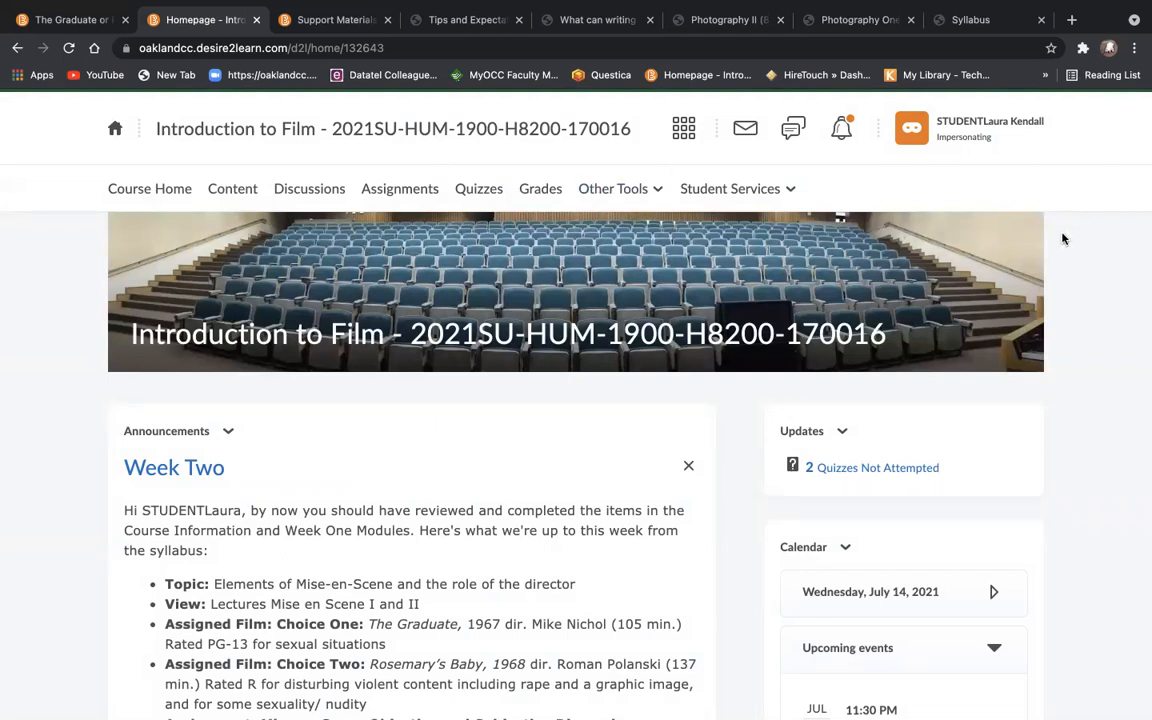